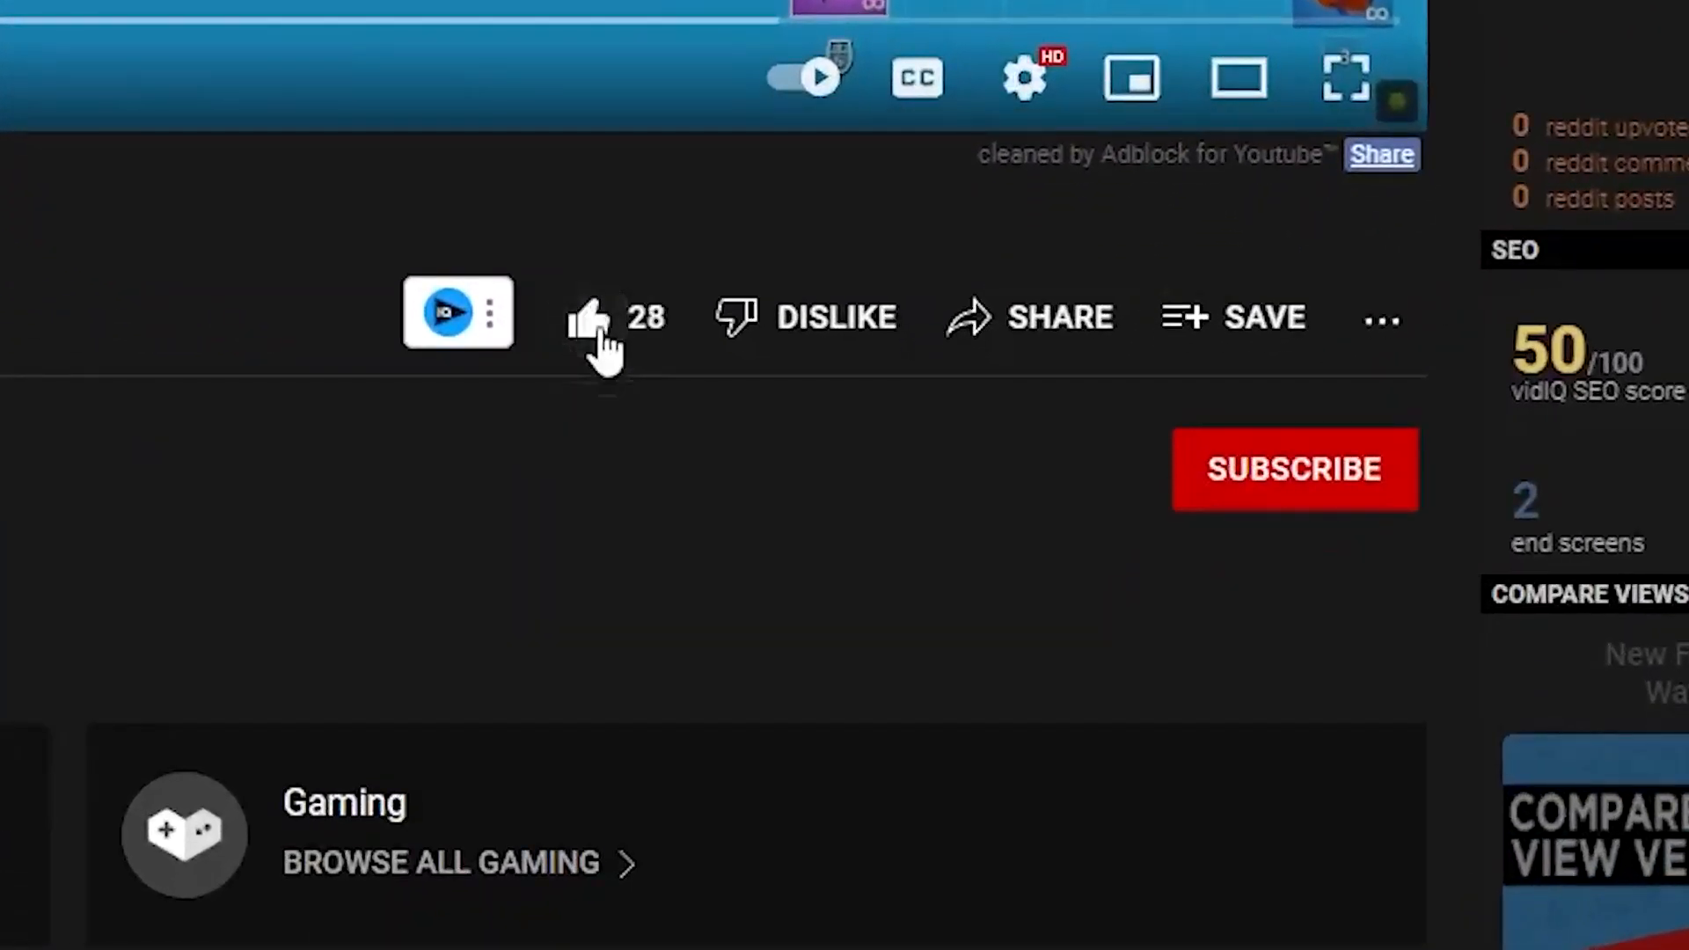
Subscribe to the YouTube channel under the FPS boost video.
click(1294, 468)
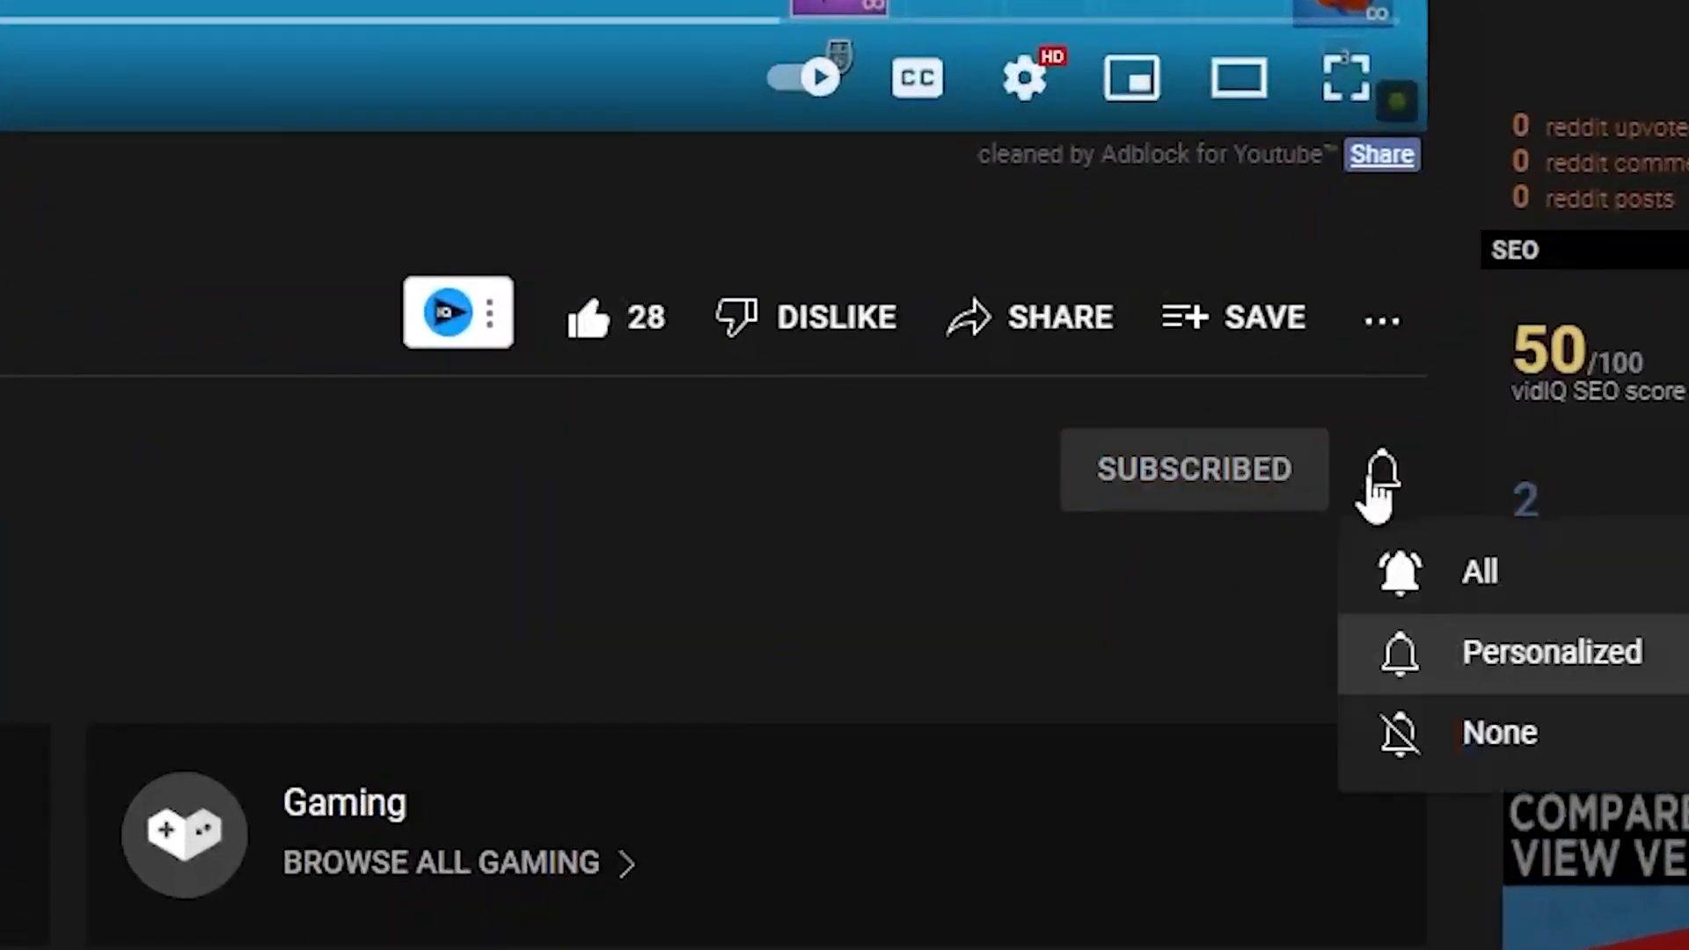
scroll(down, 3)
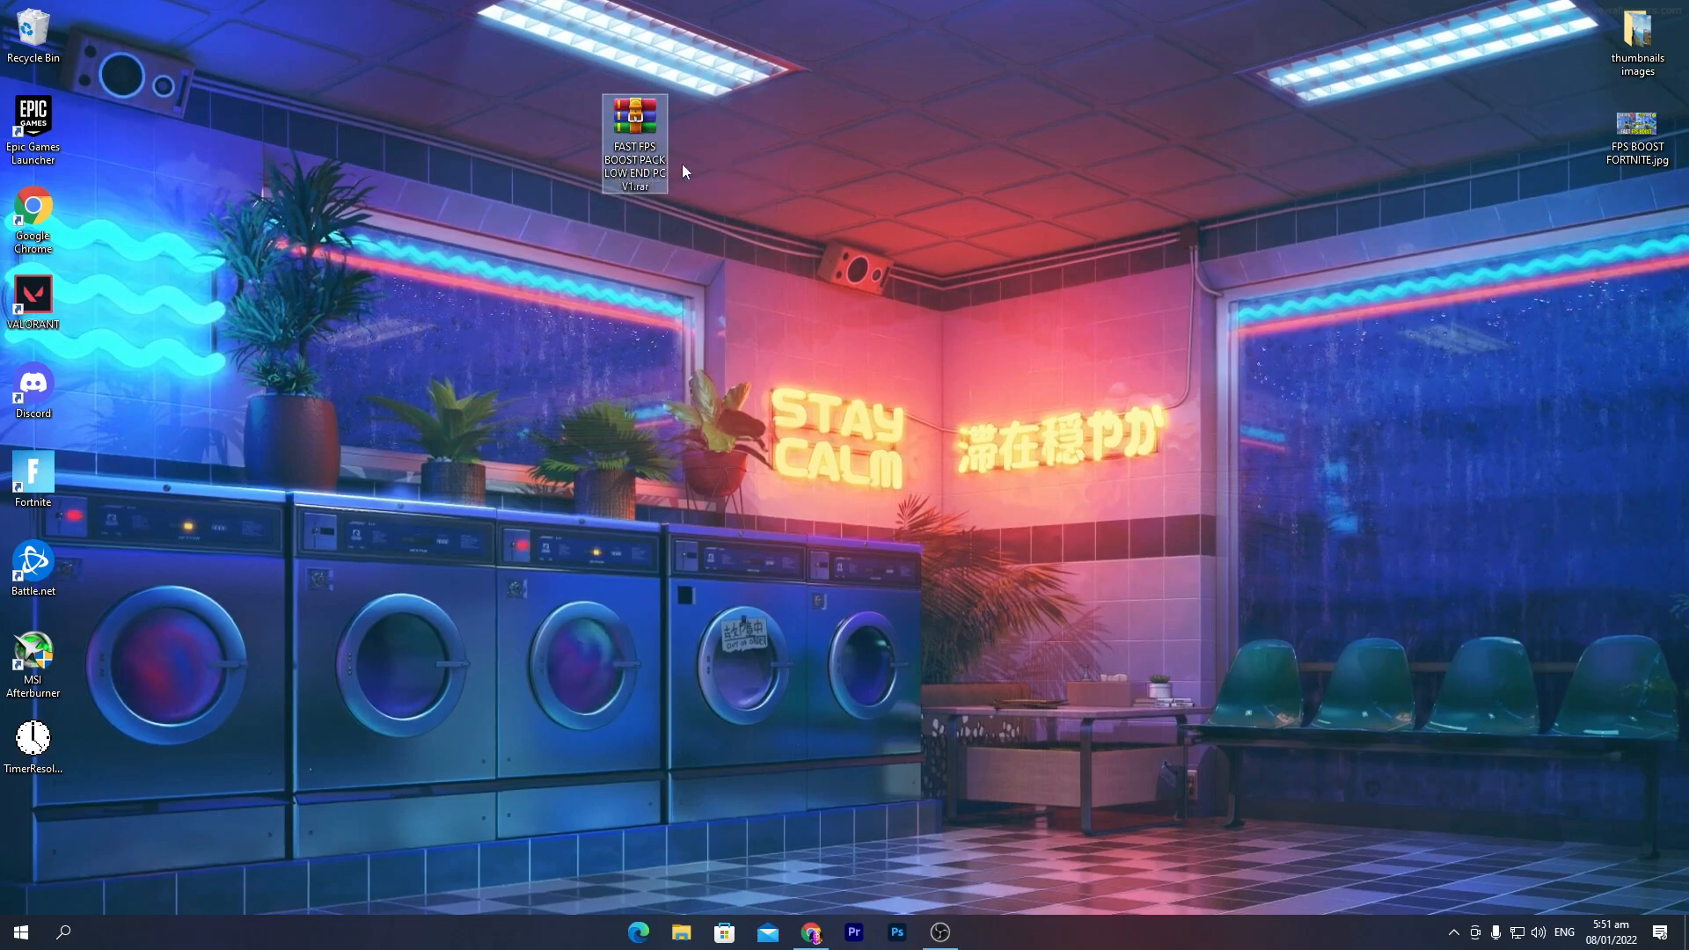
mouse_move(635, 140)
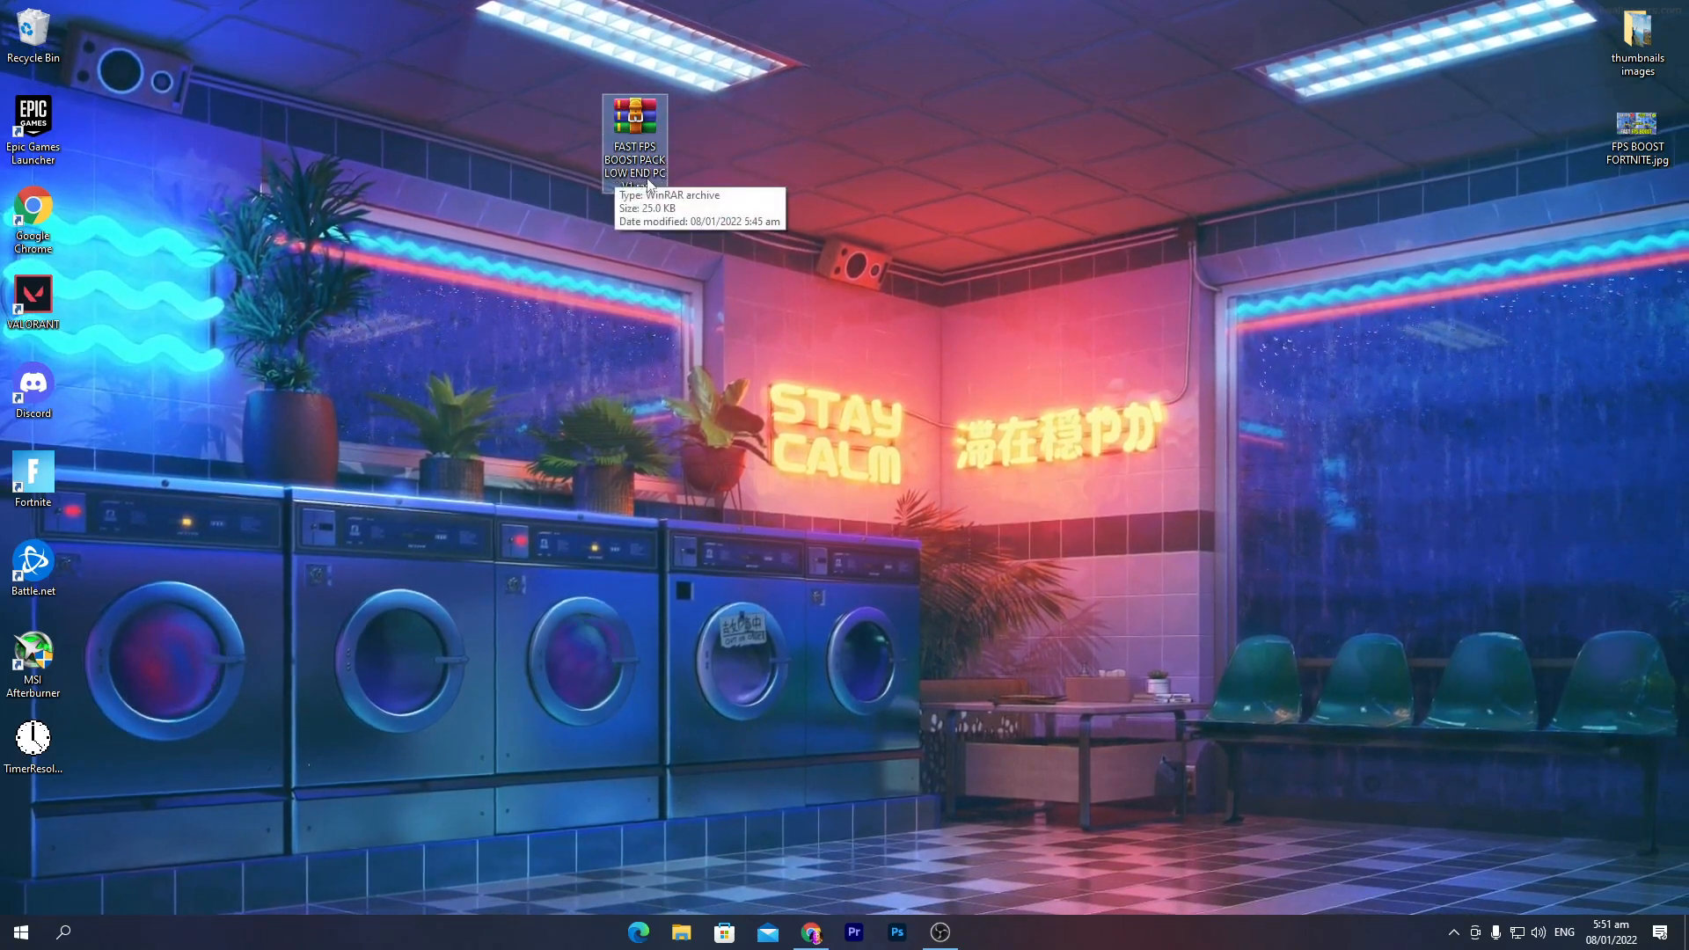
mouse_move(570, 87)
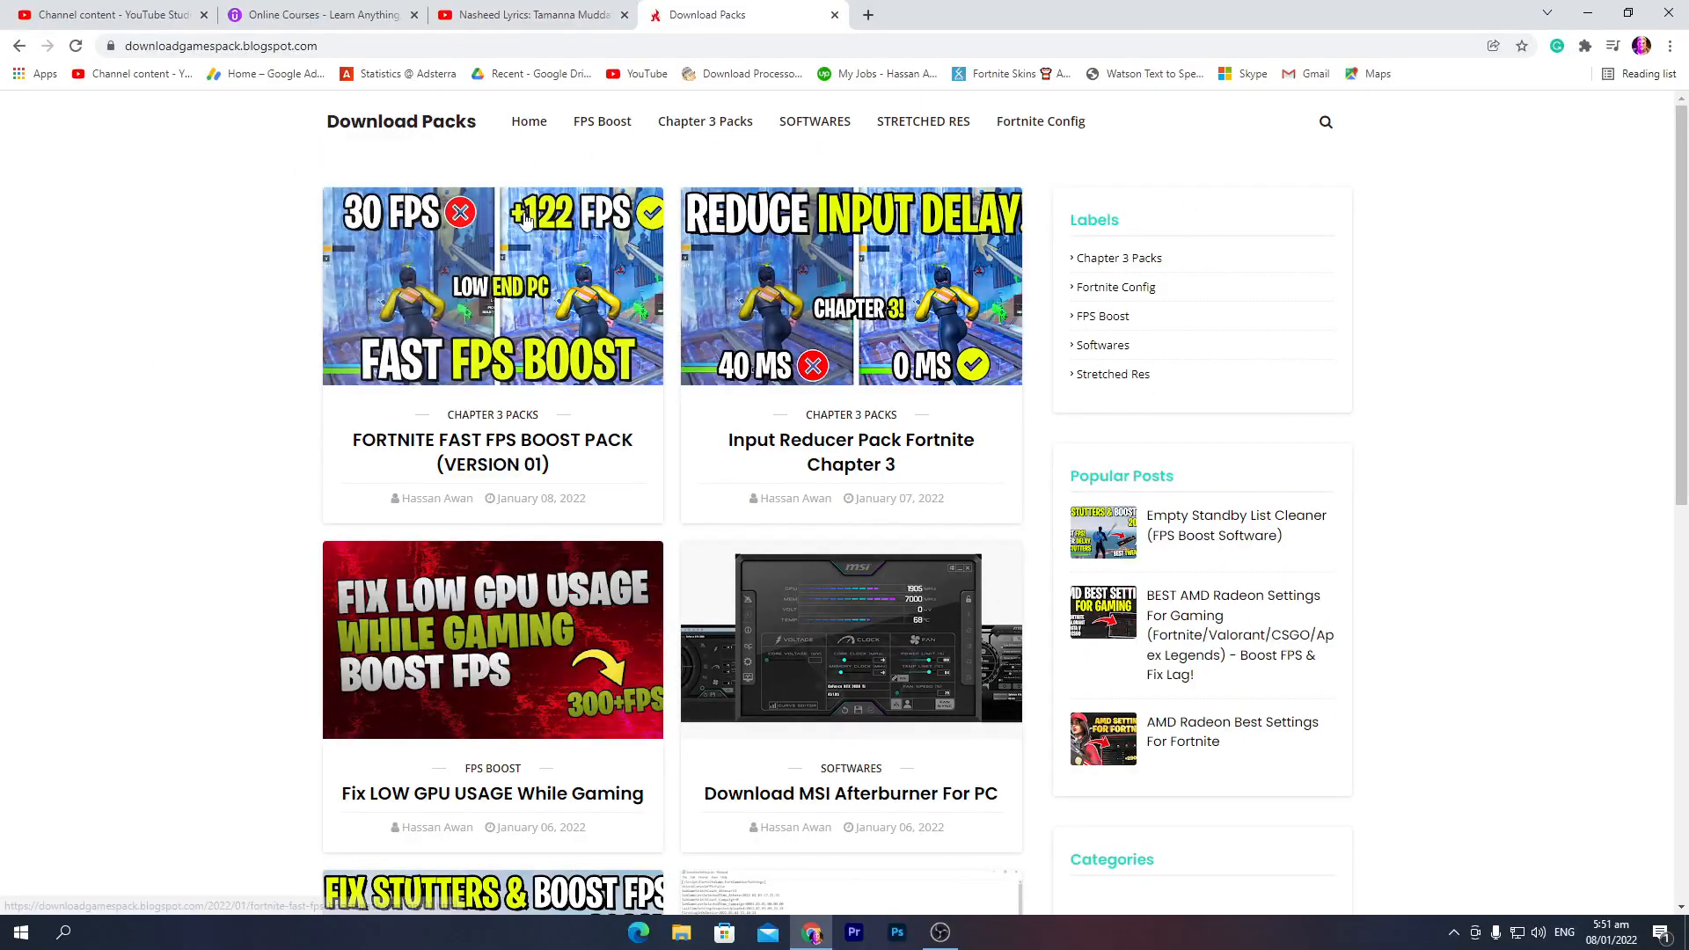
mouse_move(703, 122)
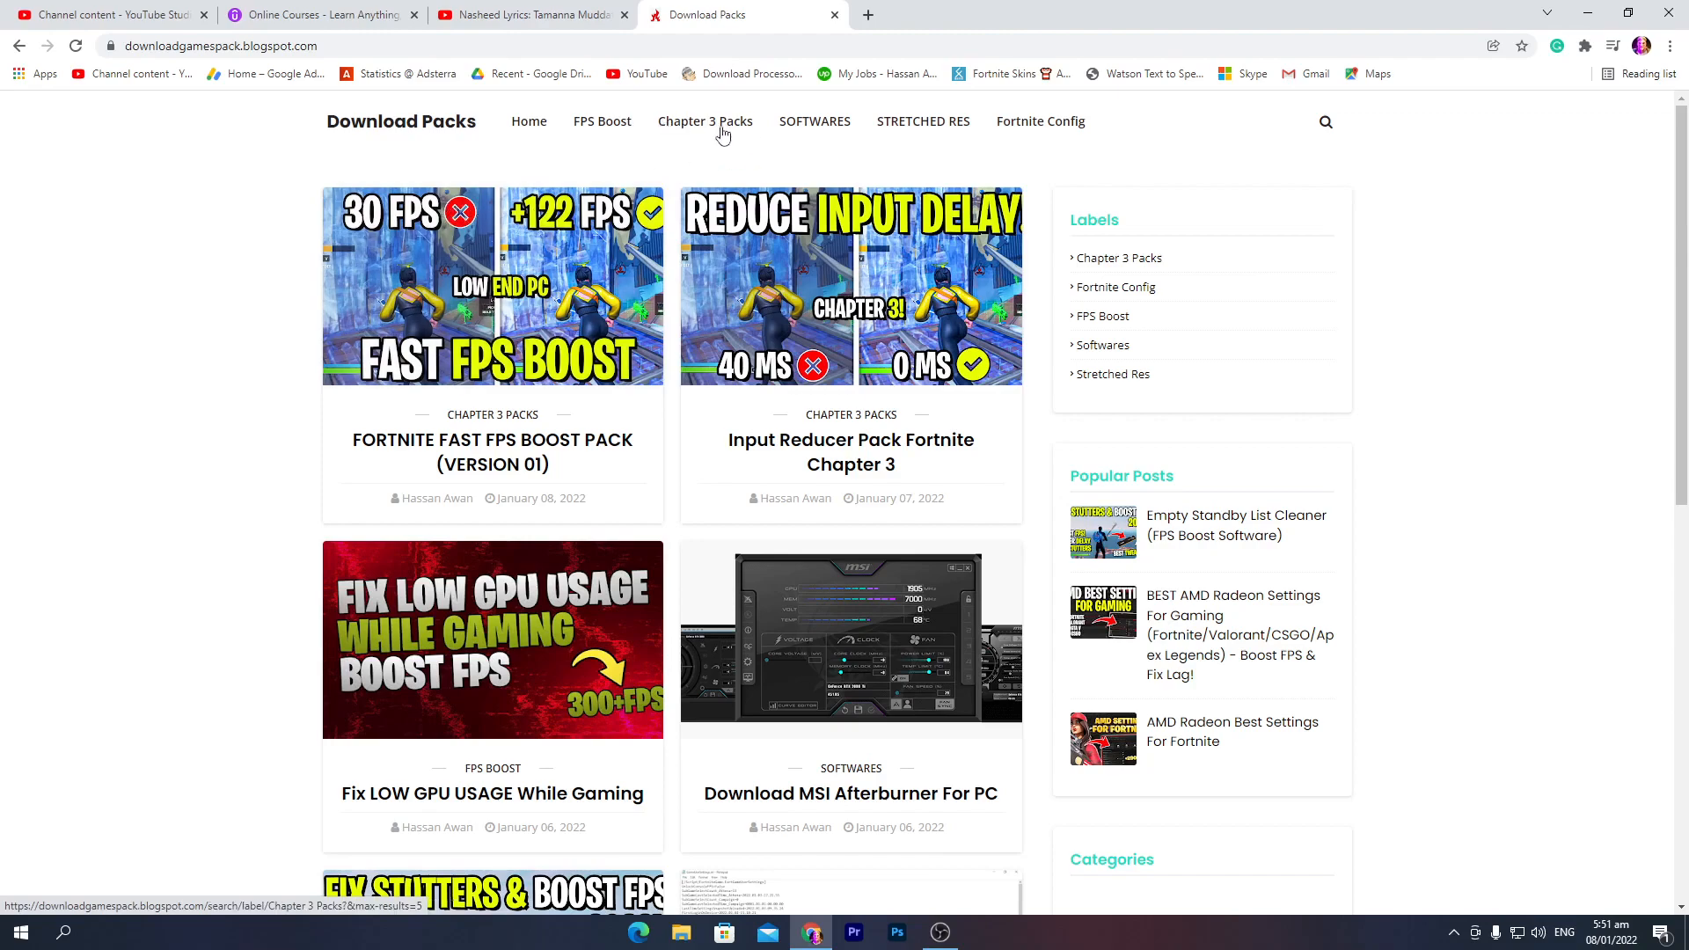
From Chapter 3 Packs, reach the Fortnite Fast FPS Boost Pack post's download link.
click(704, 121)
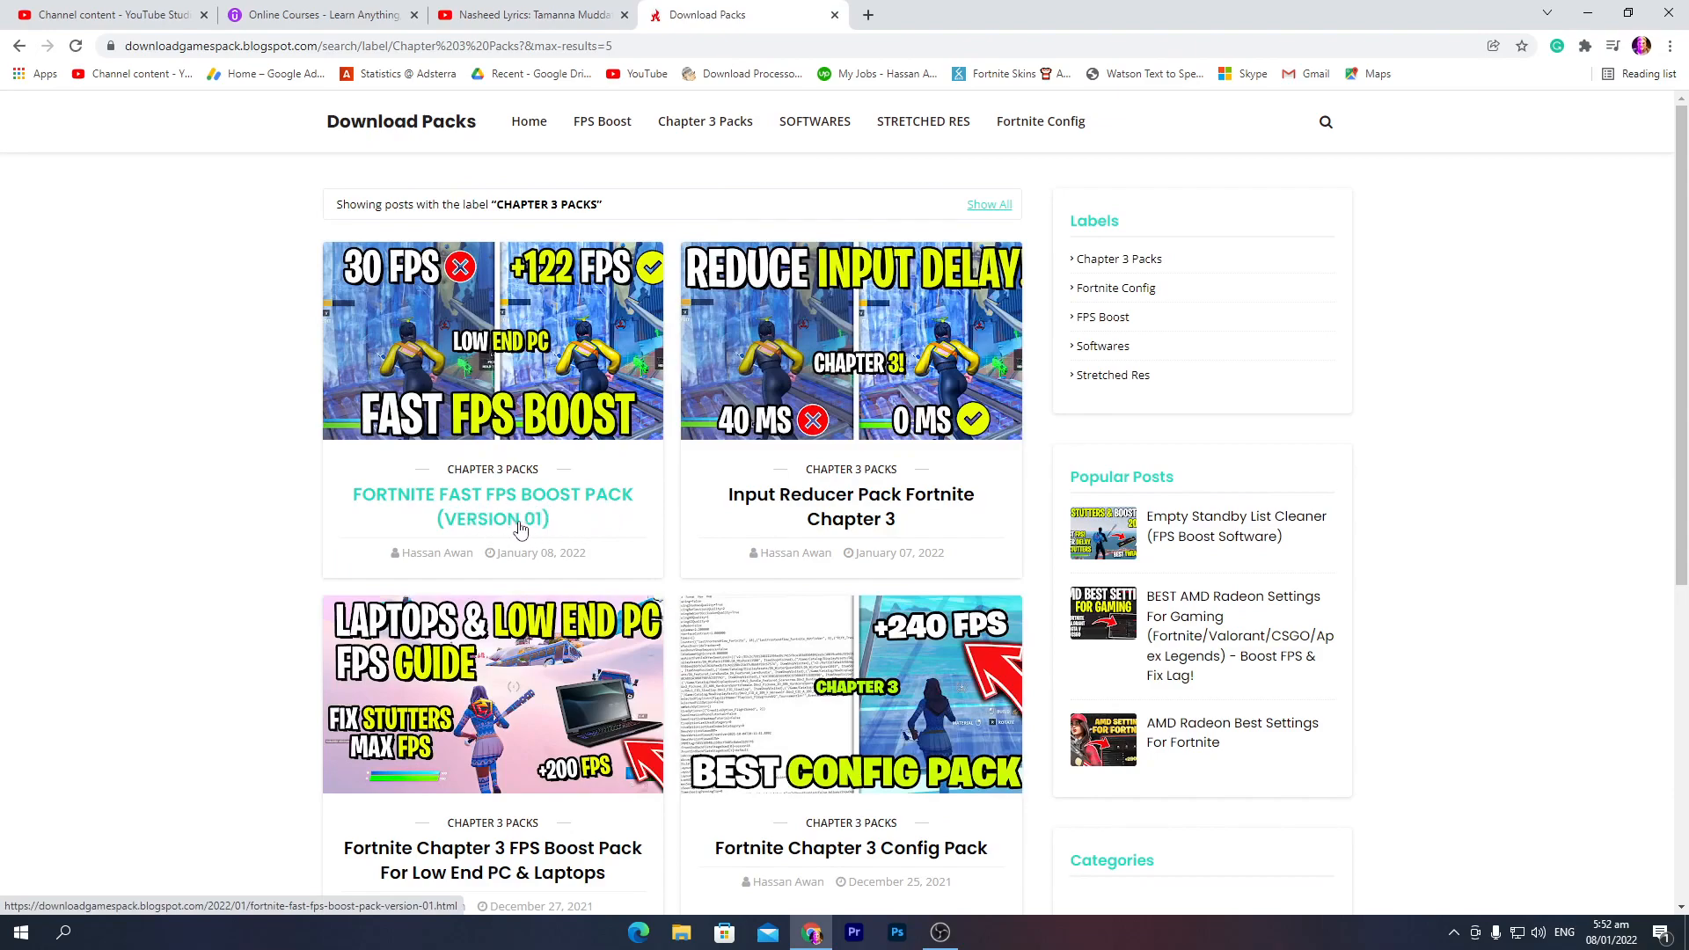
click(493, 507)
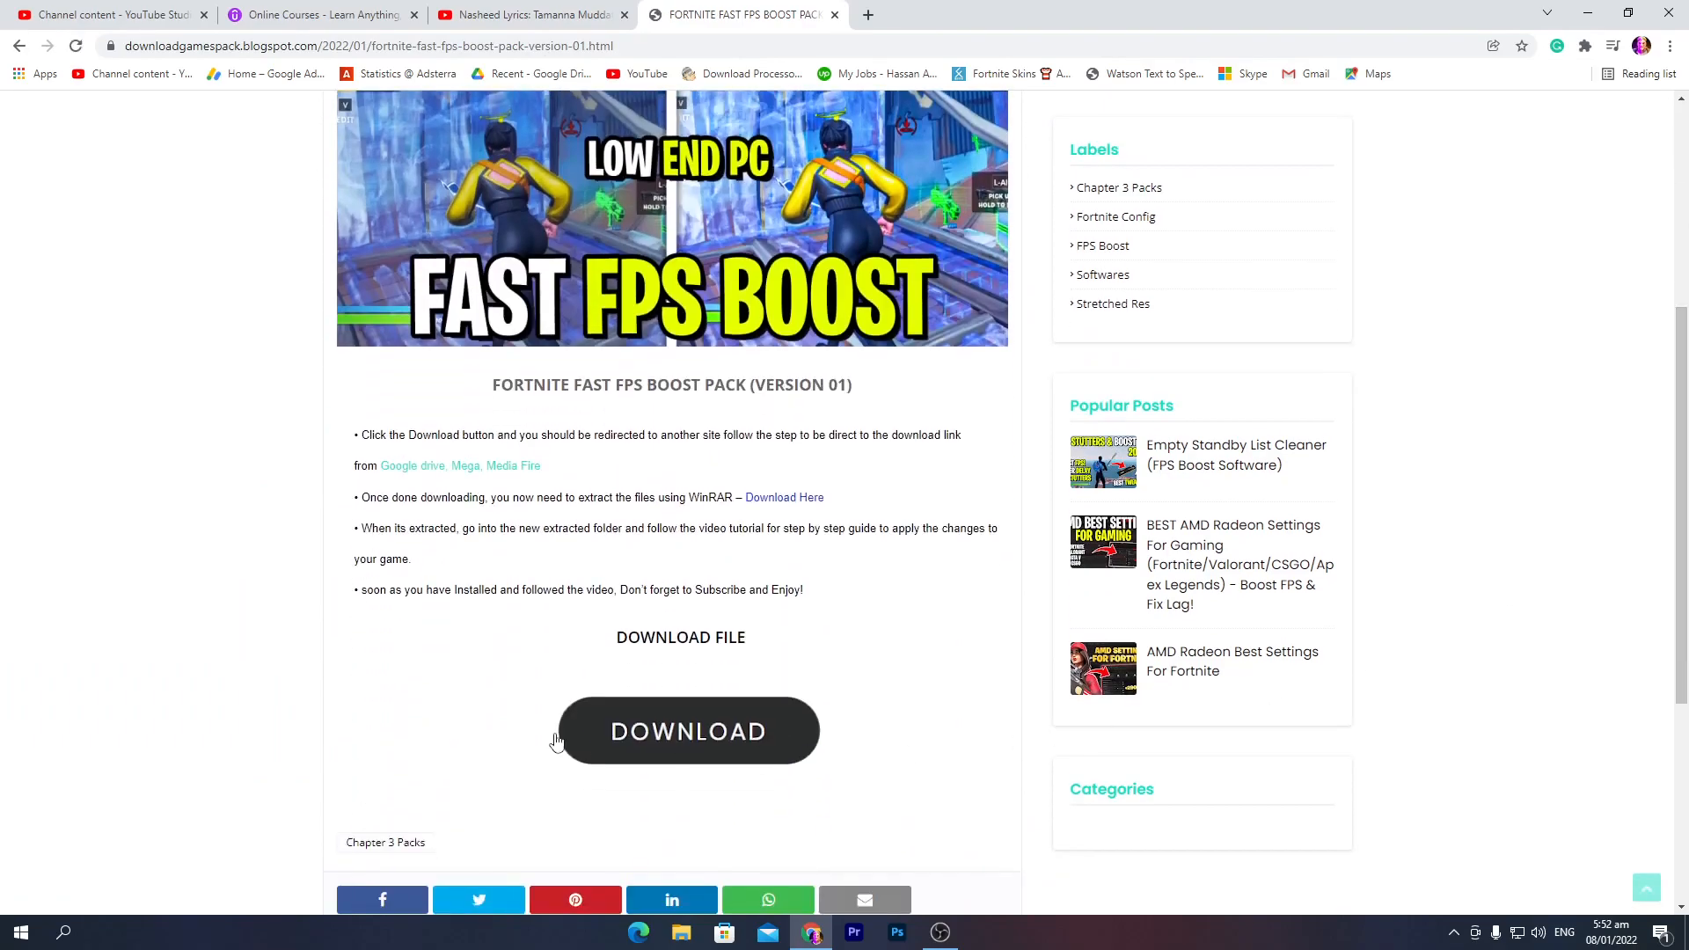
click(688, 730)
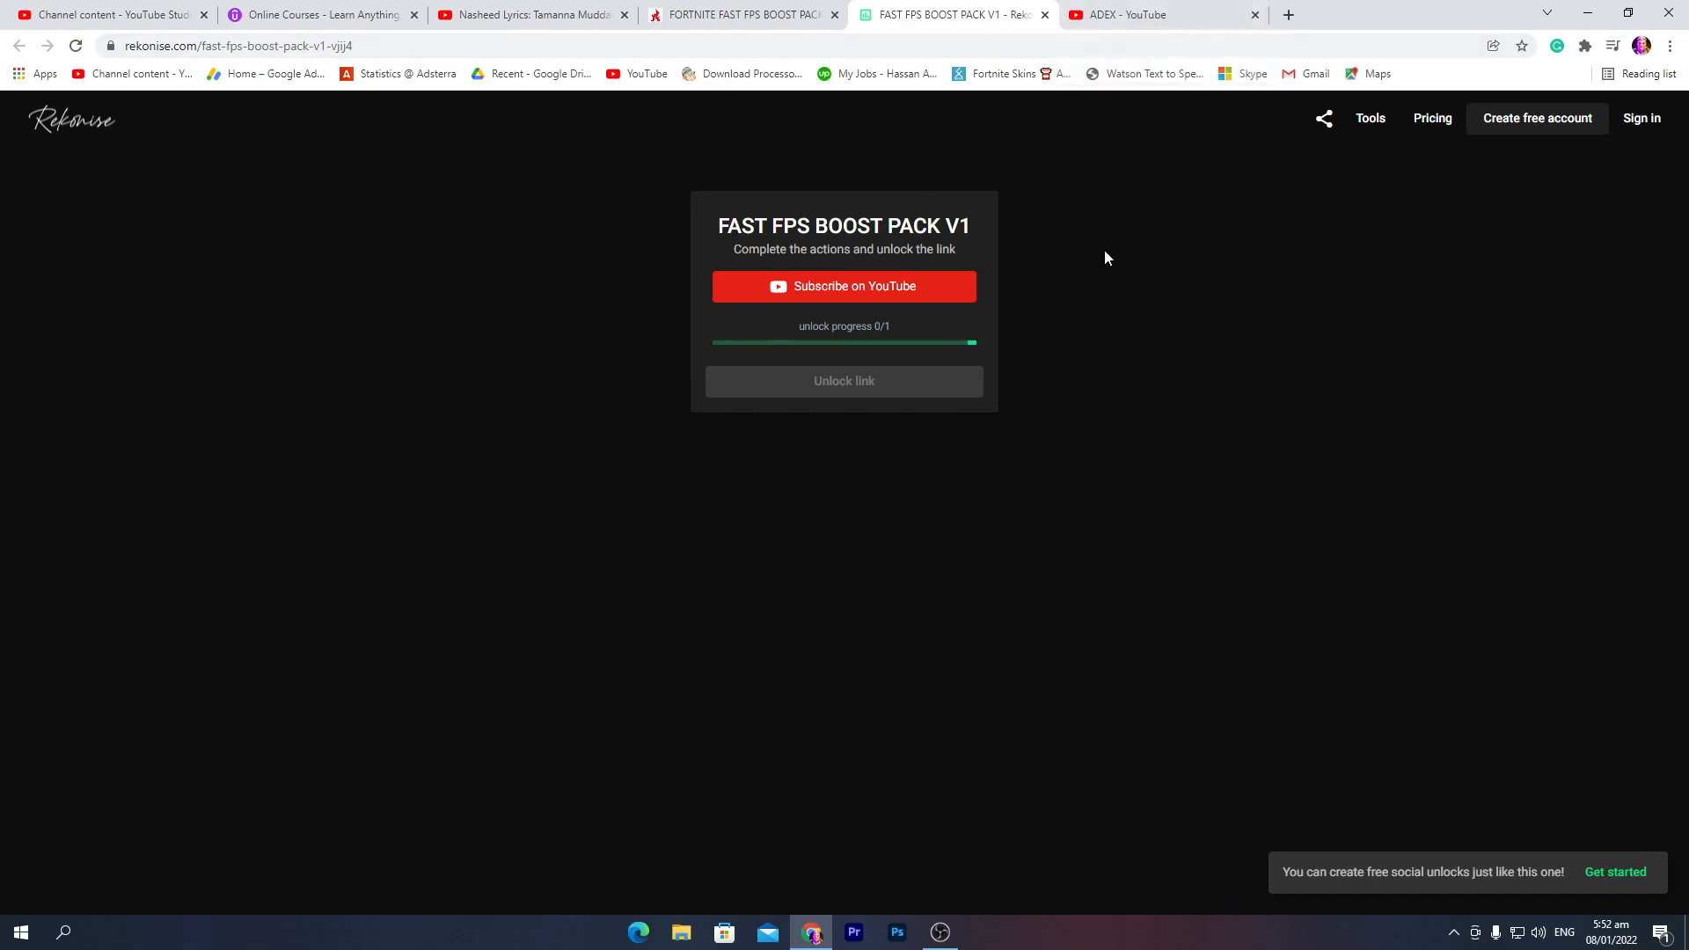
Complete the Rekonise subscribe action and unlock the FAST FPS BOOST PACK V1 link.
click(843, 285)
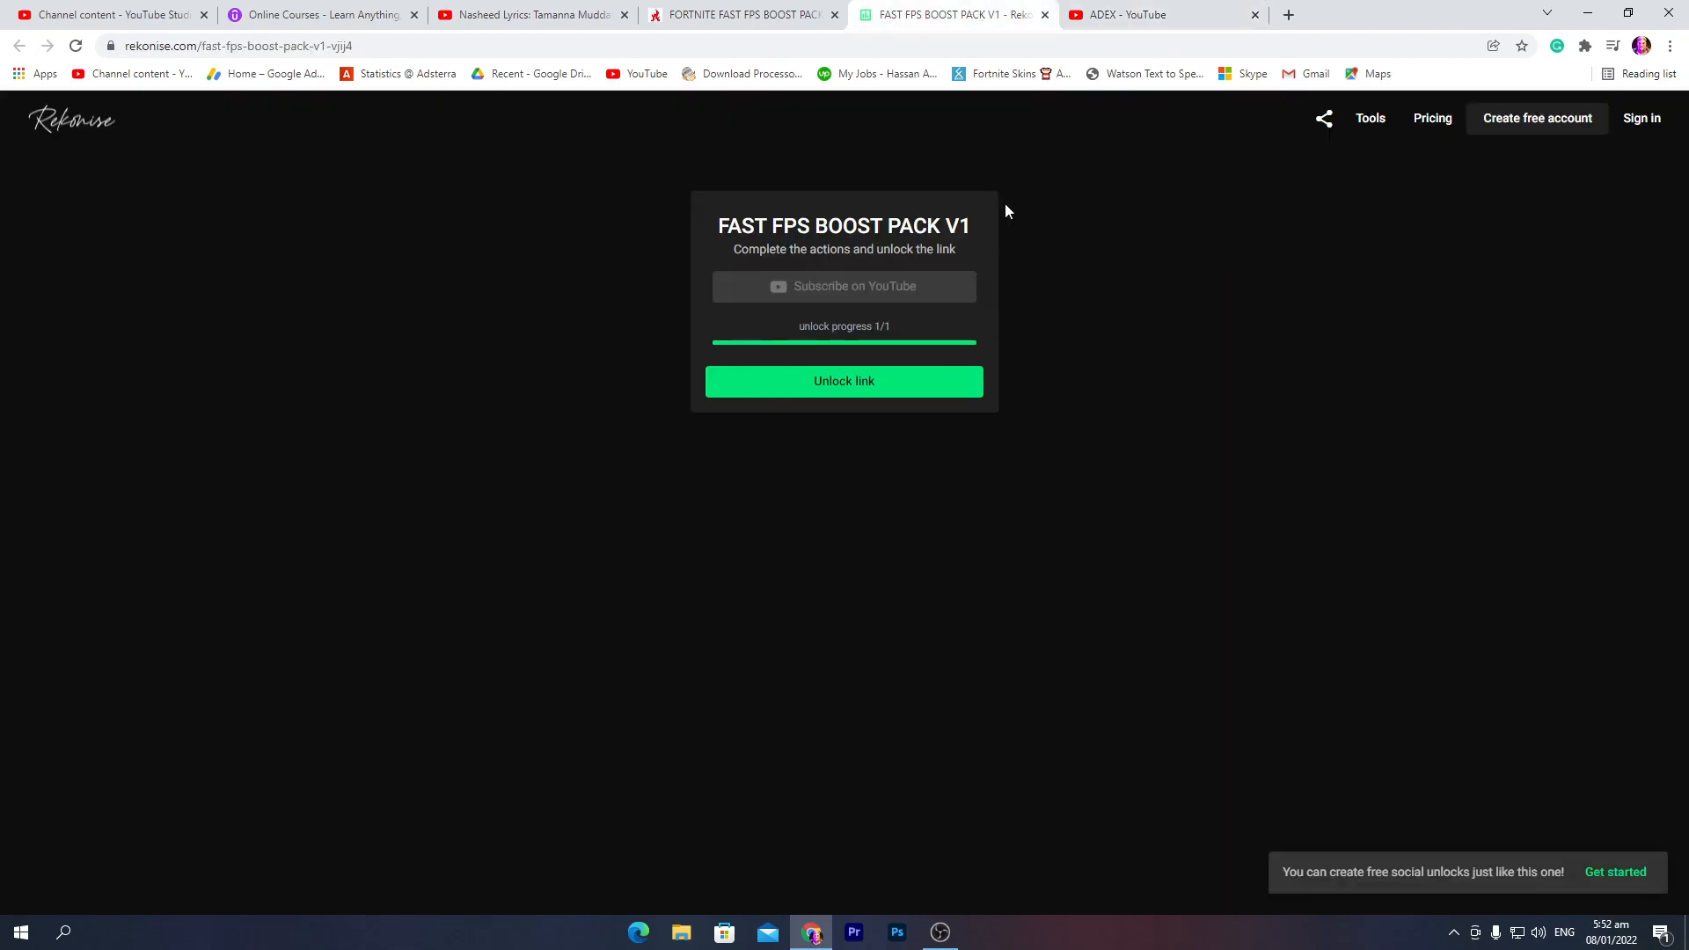
click(1253, 14)
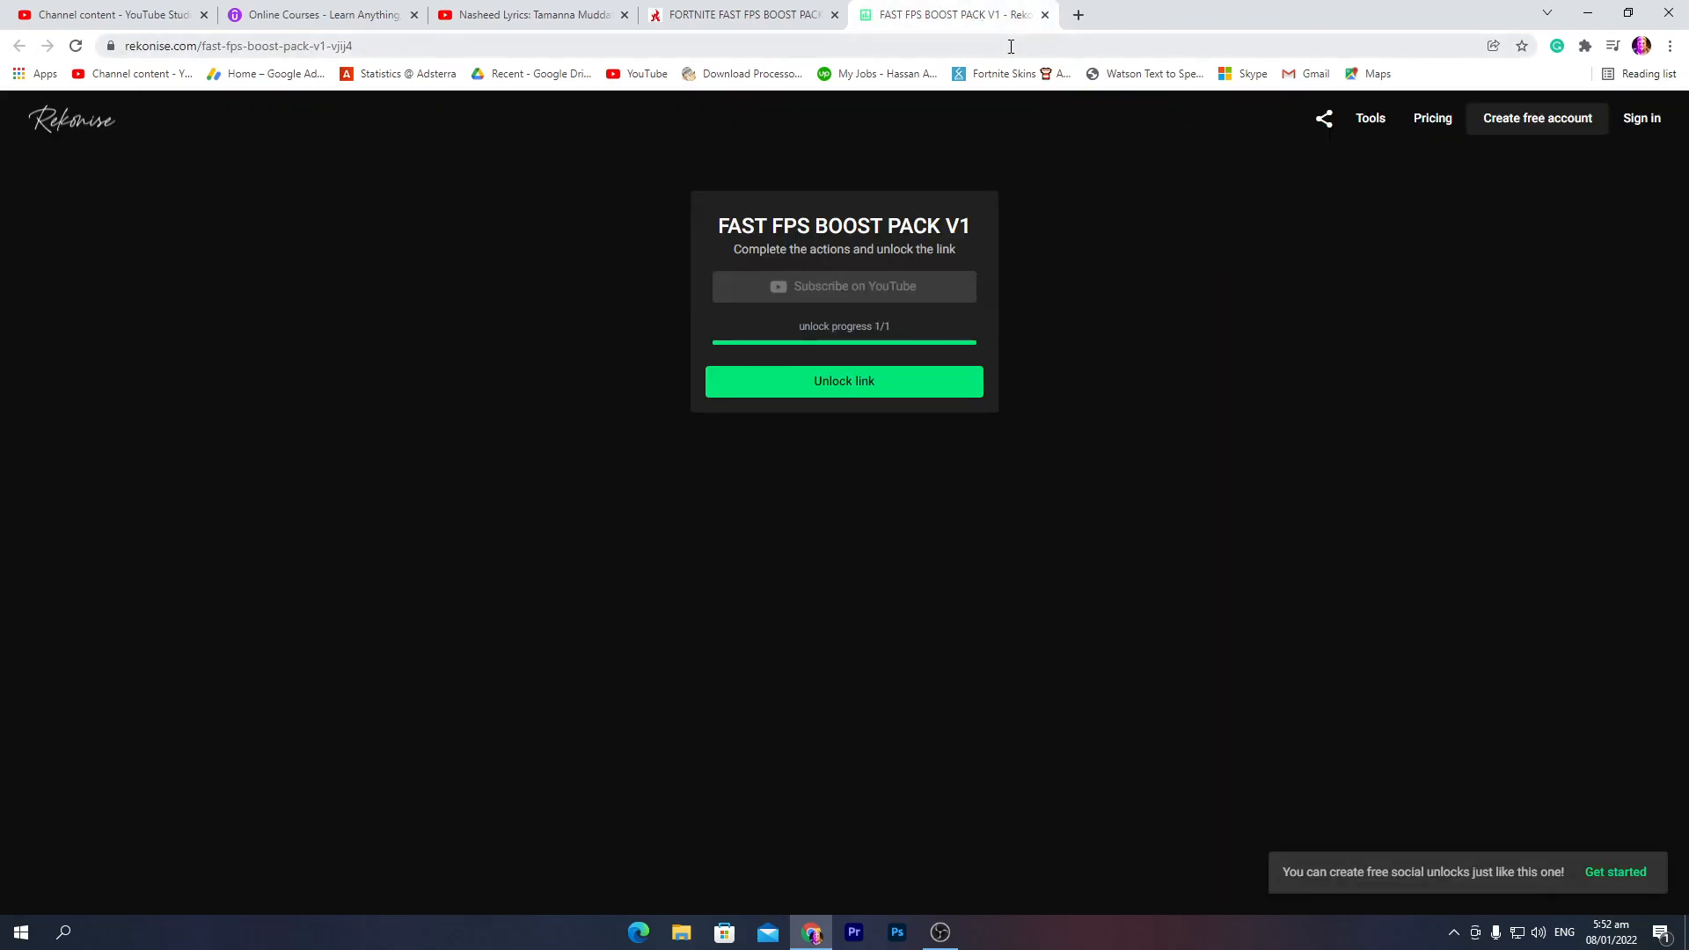
mouse_move(1018, 403)
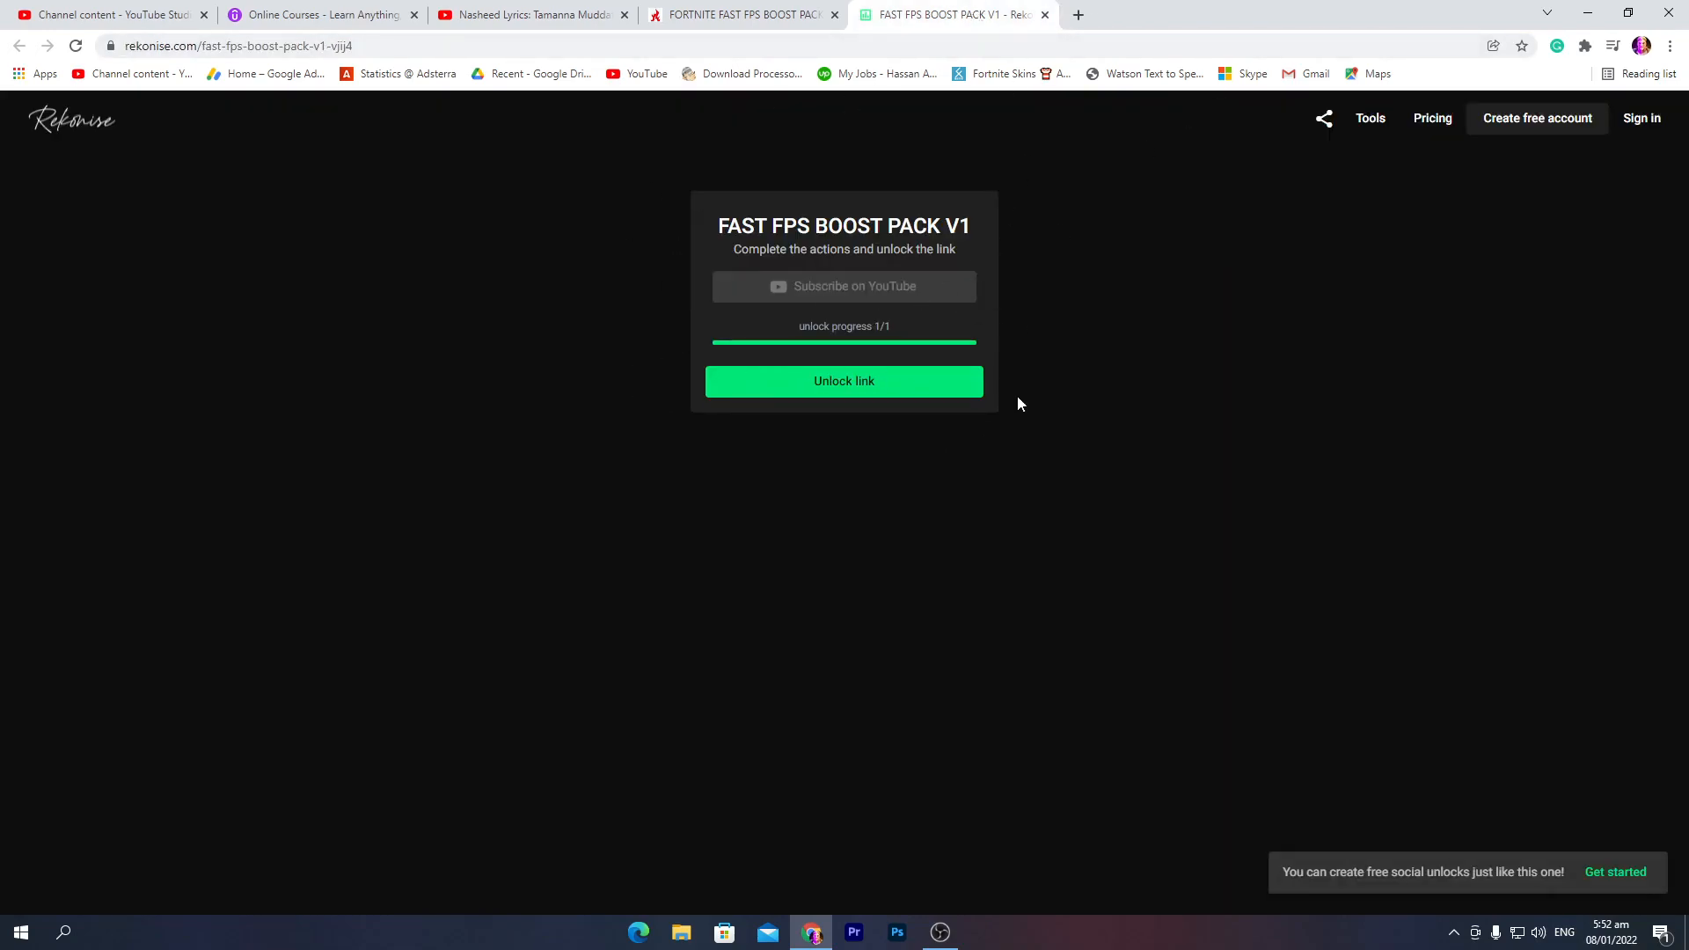
click(843, 380)
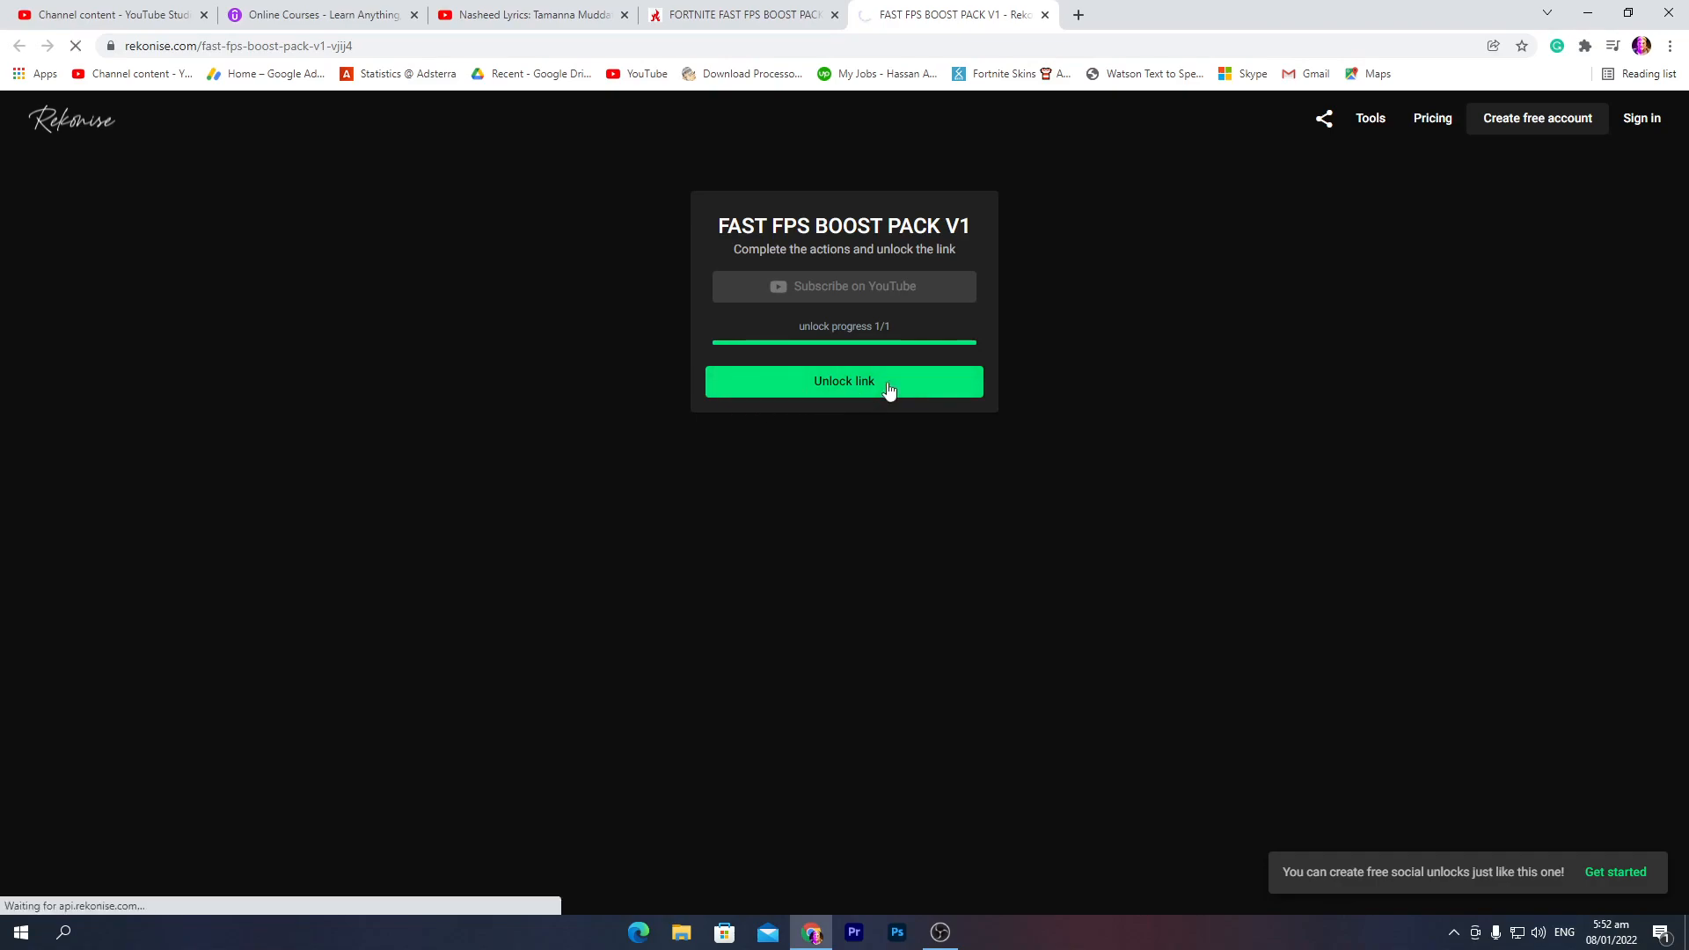
click(843, 380)
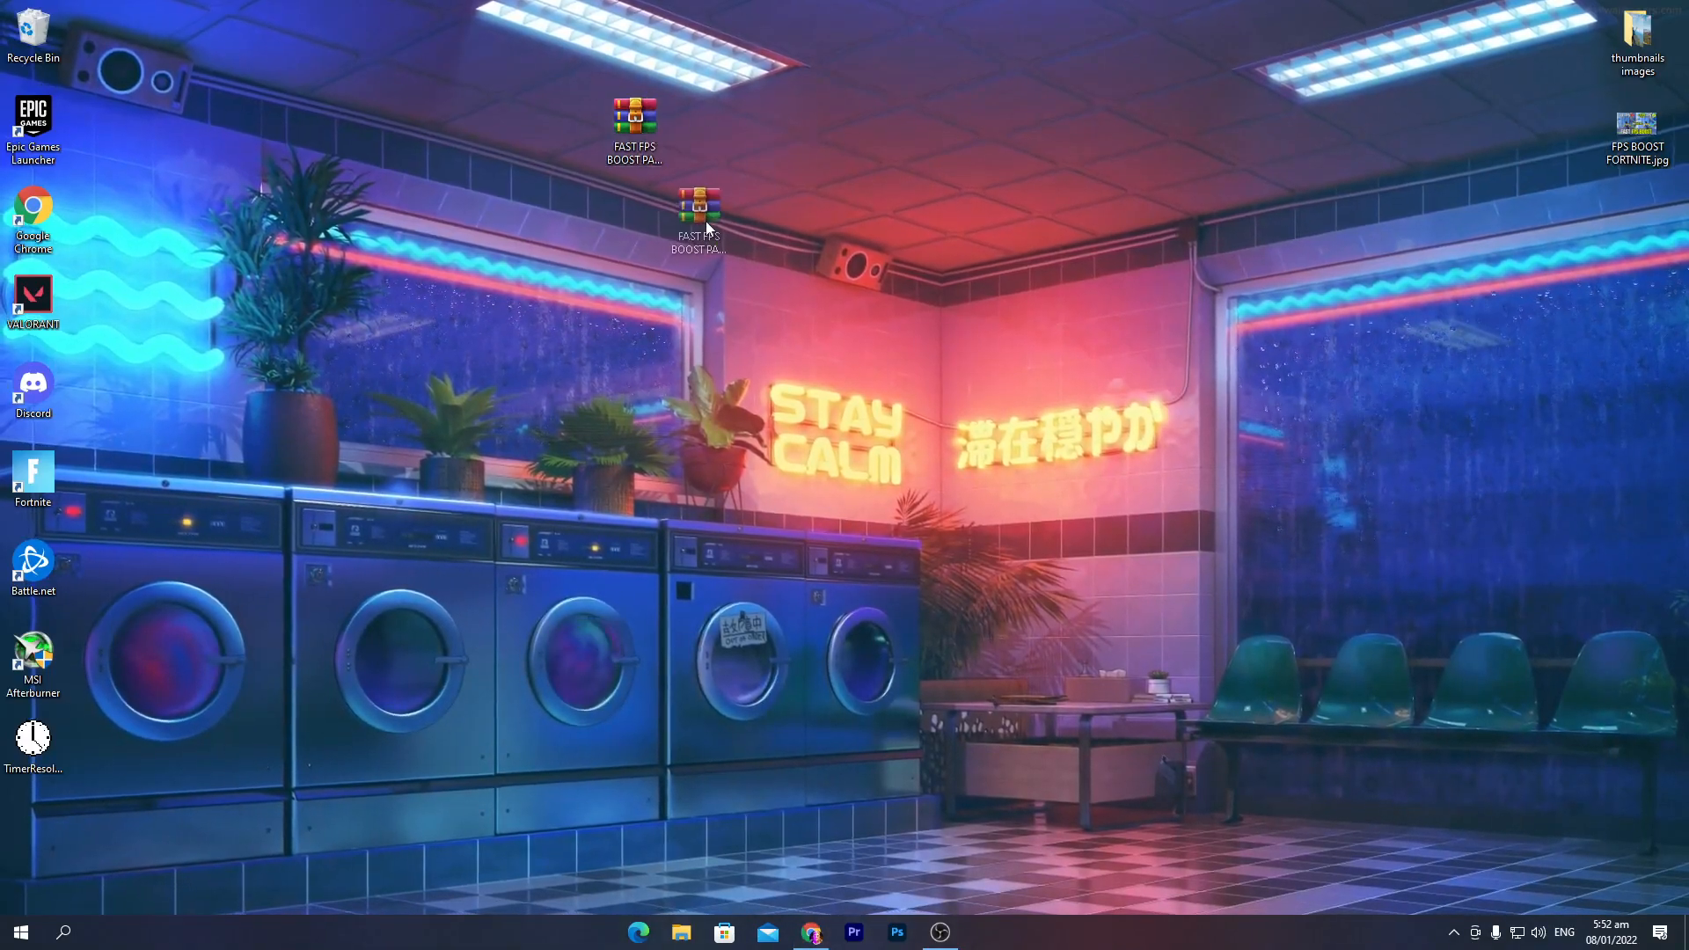
Extract the FAST FPS BOOST PACK LOW END PC V1 .rar into its own desktop folder.
click(699, 204)
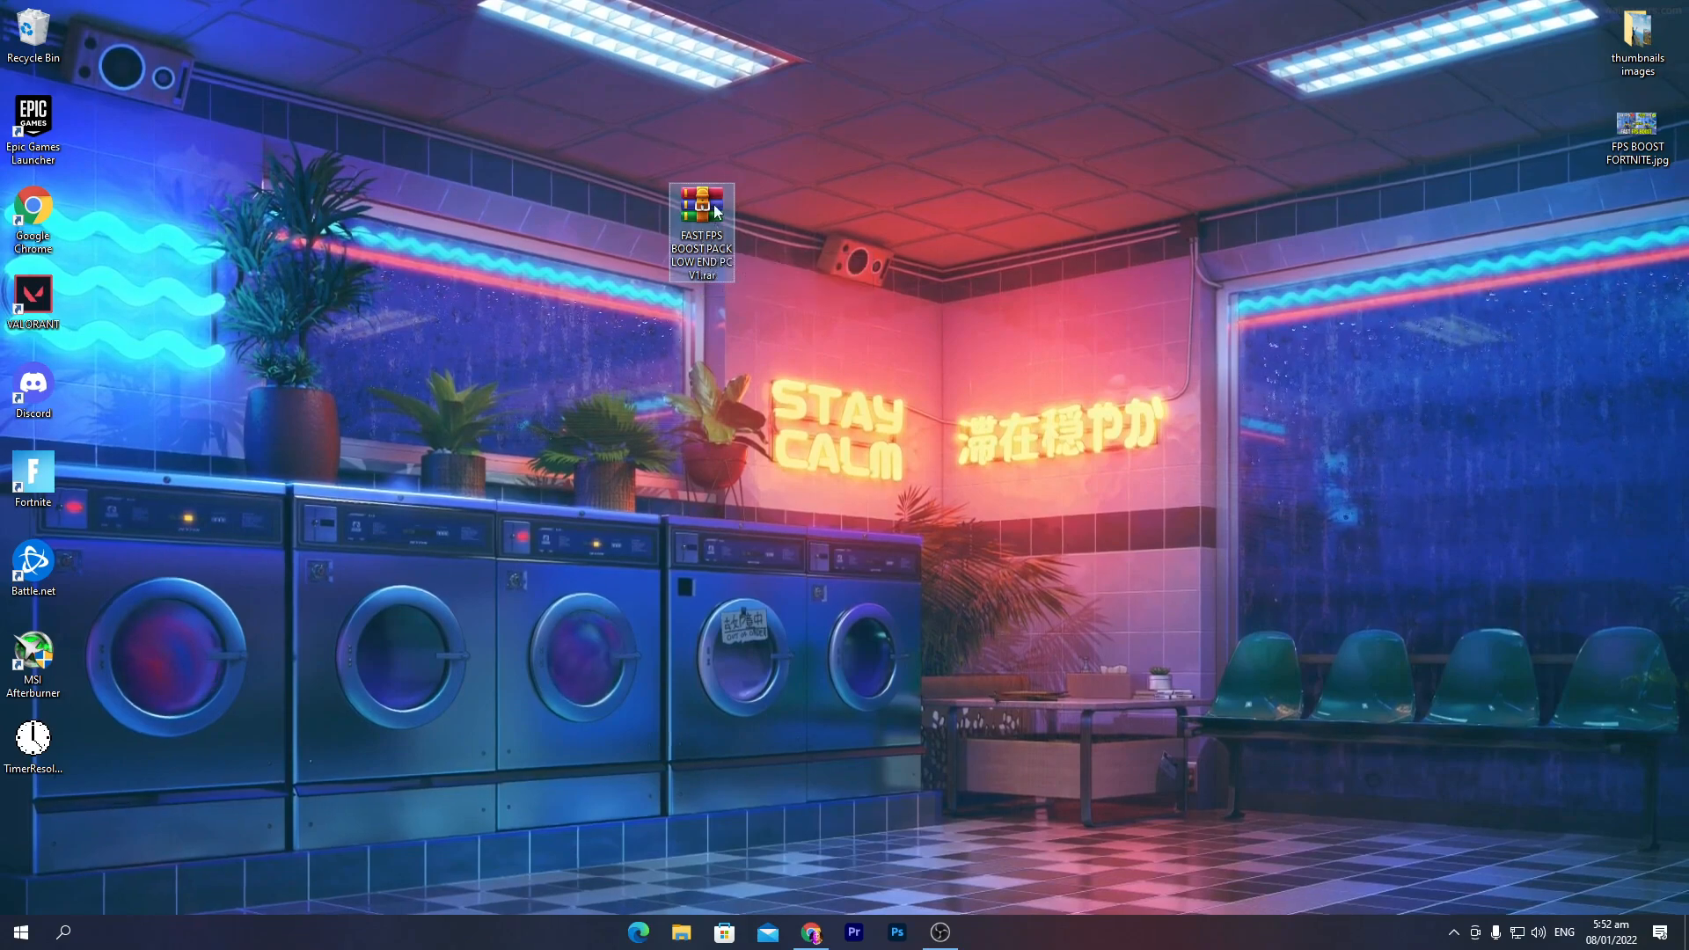
right_click(700, 229)
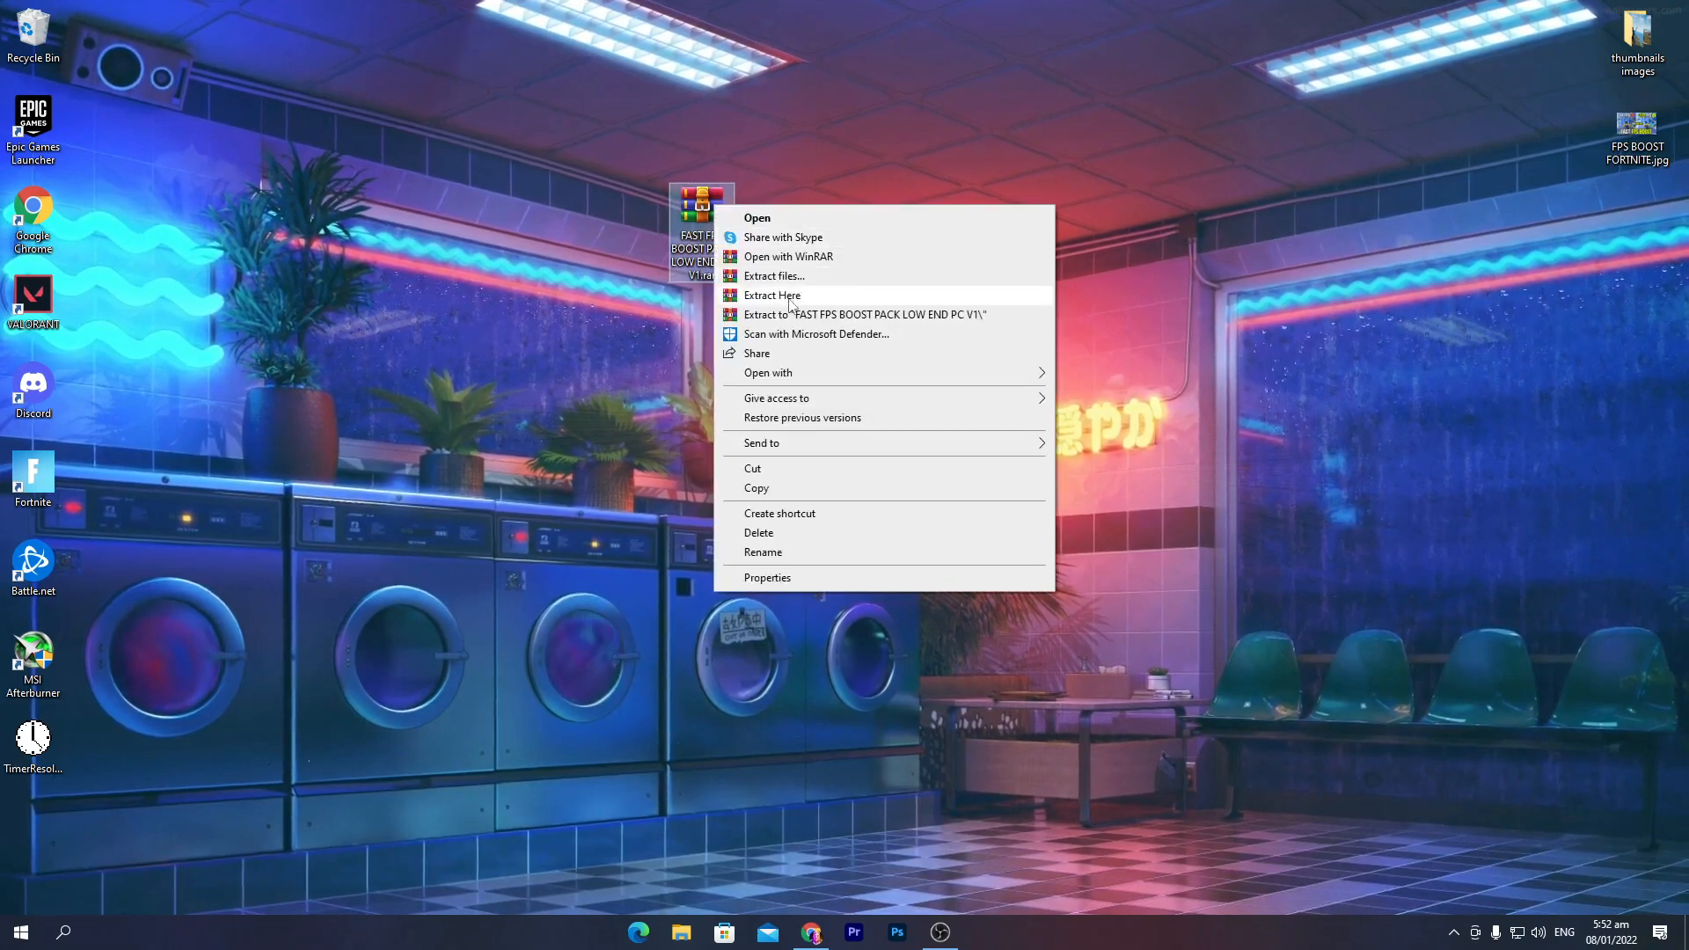
click(772, 295)
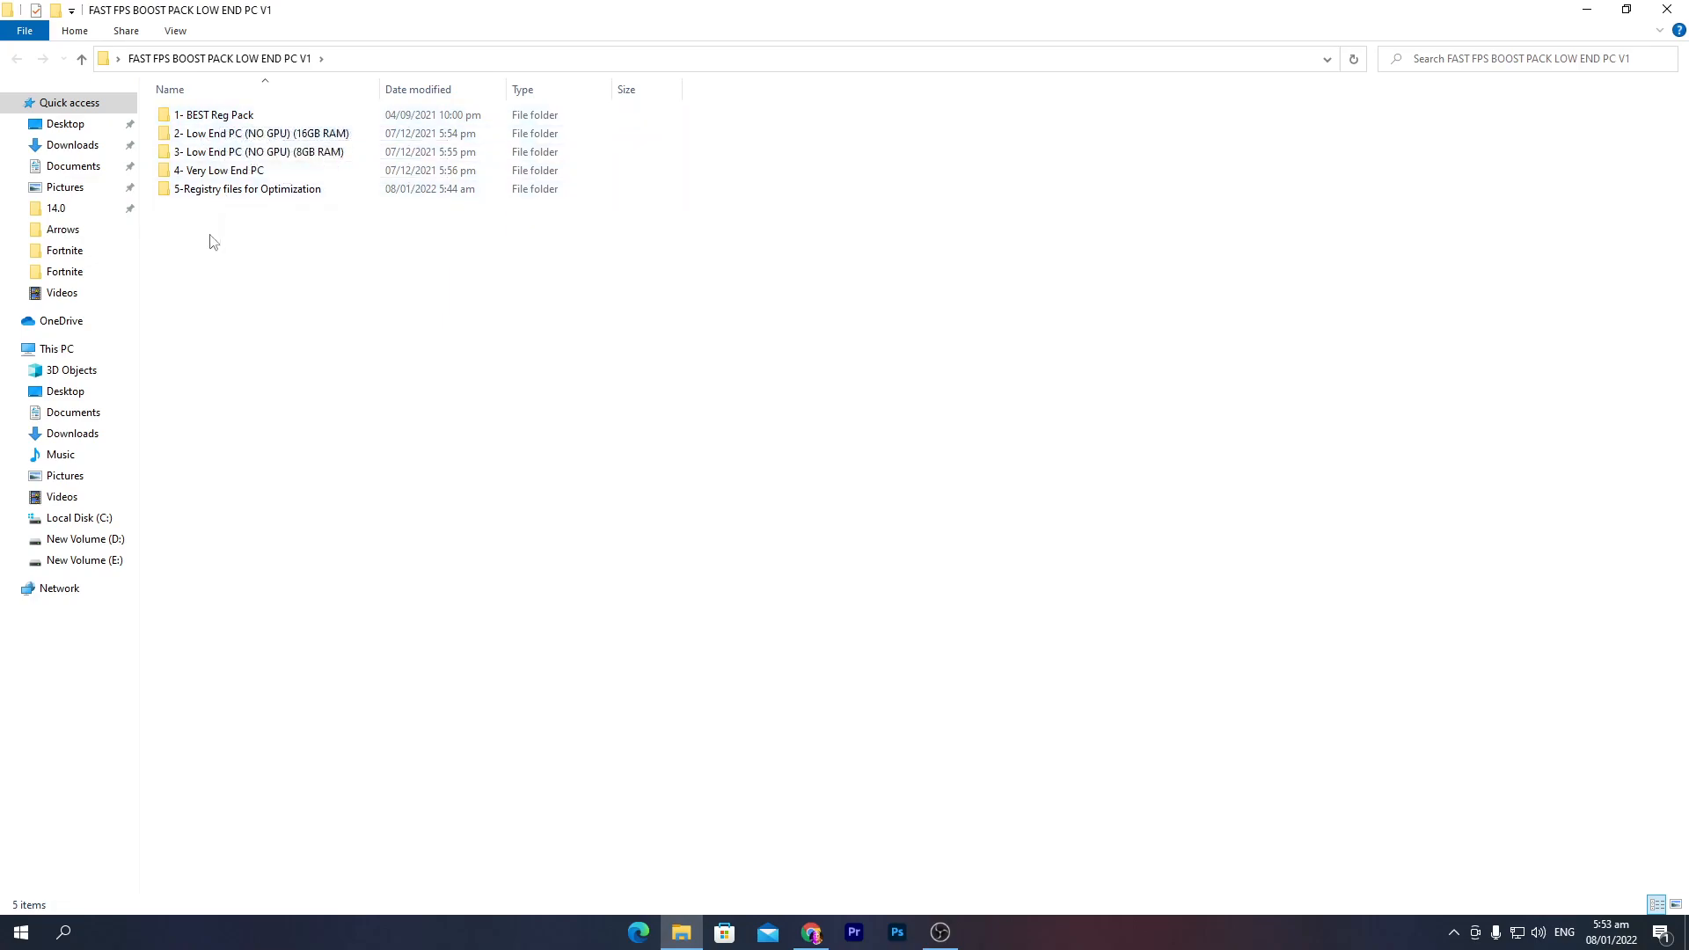
mouse_move(167, 215)
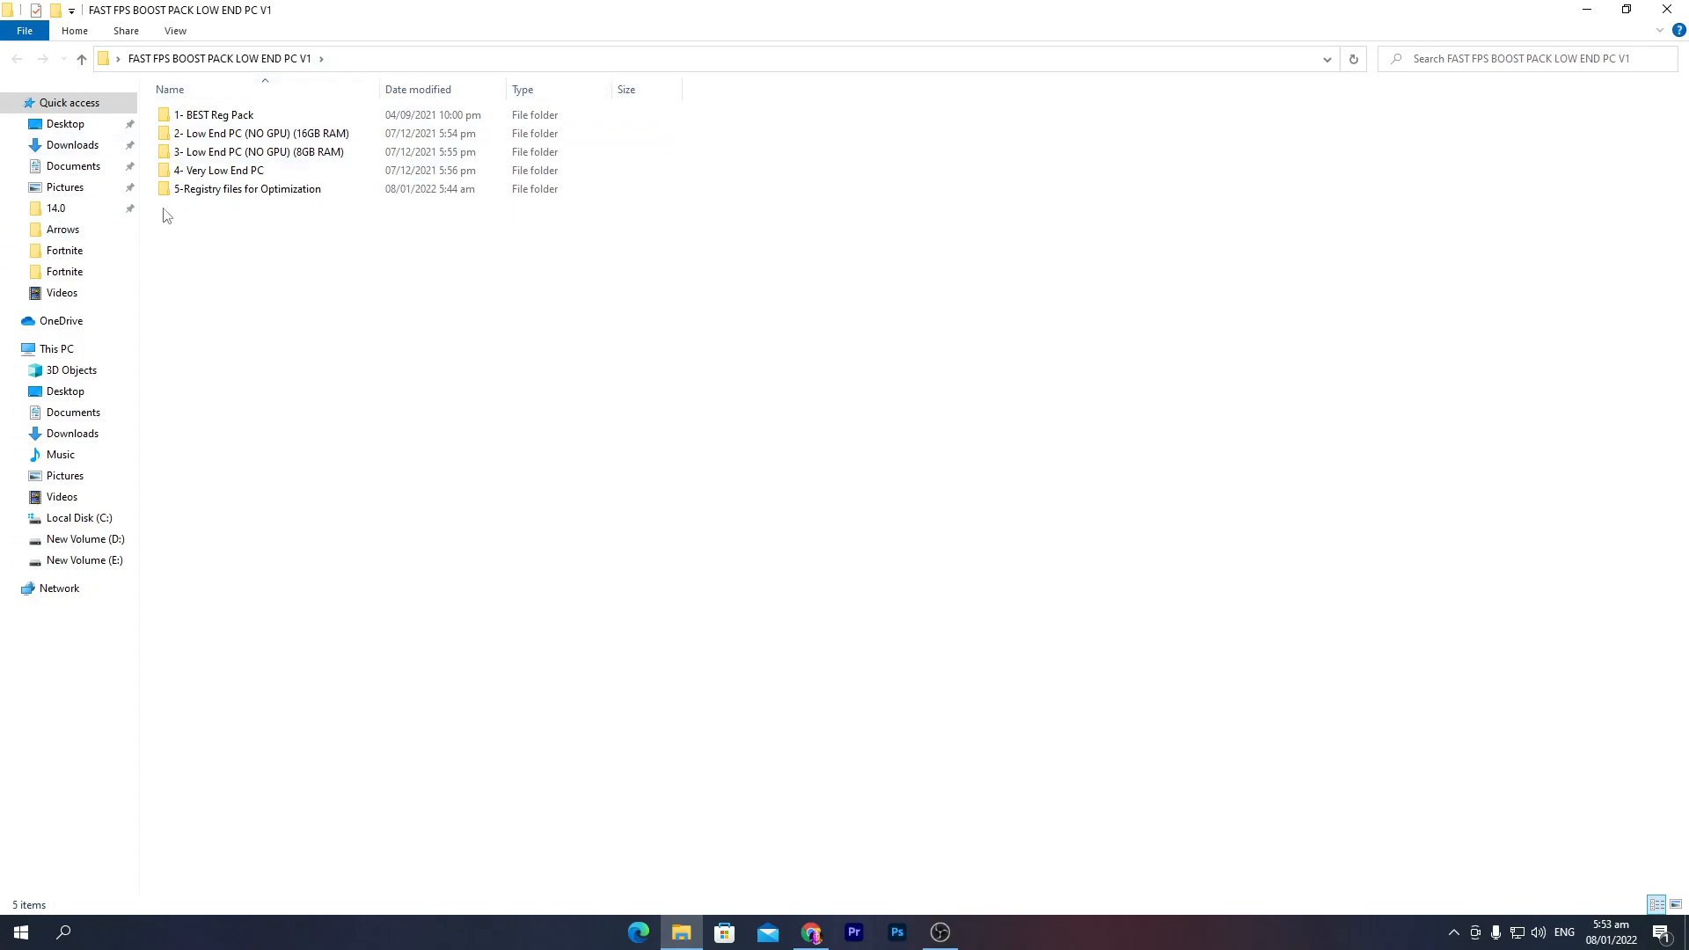
Enter the 1- BEST Reg Pack folder listing its six .reg speed tweak files.
click(258, 116)
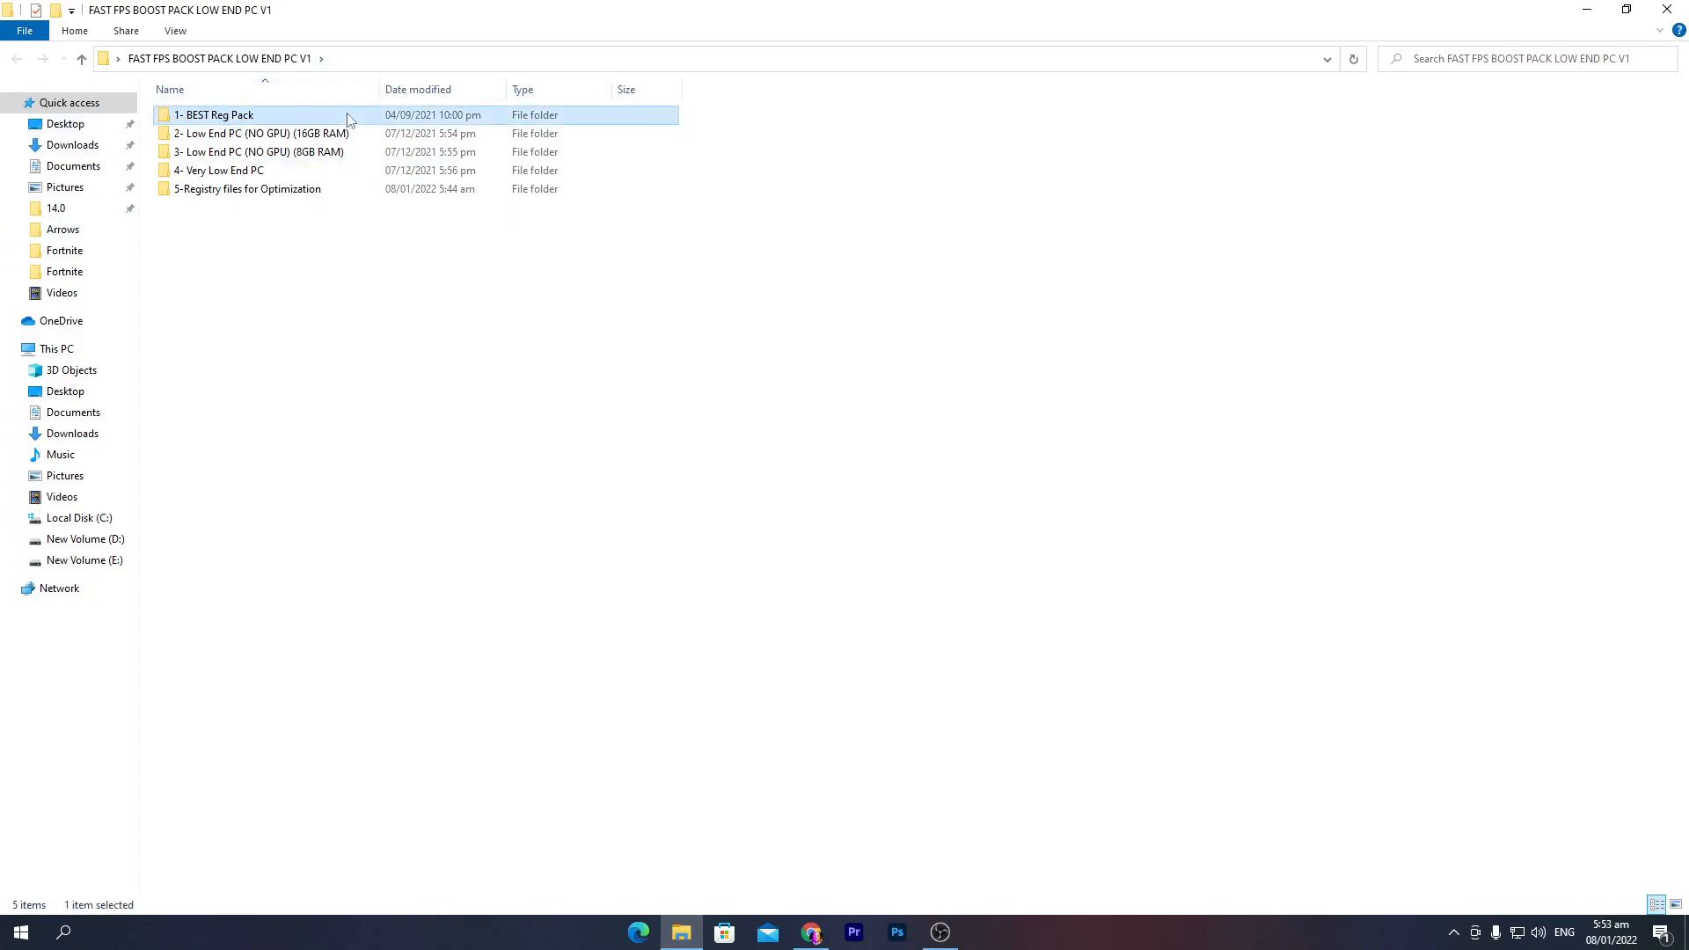
double_click(214, 116)
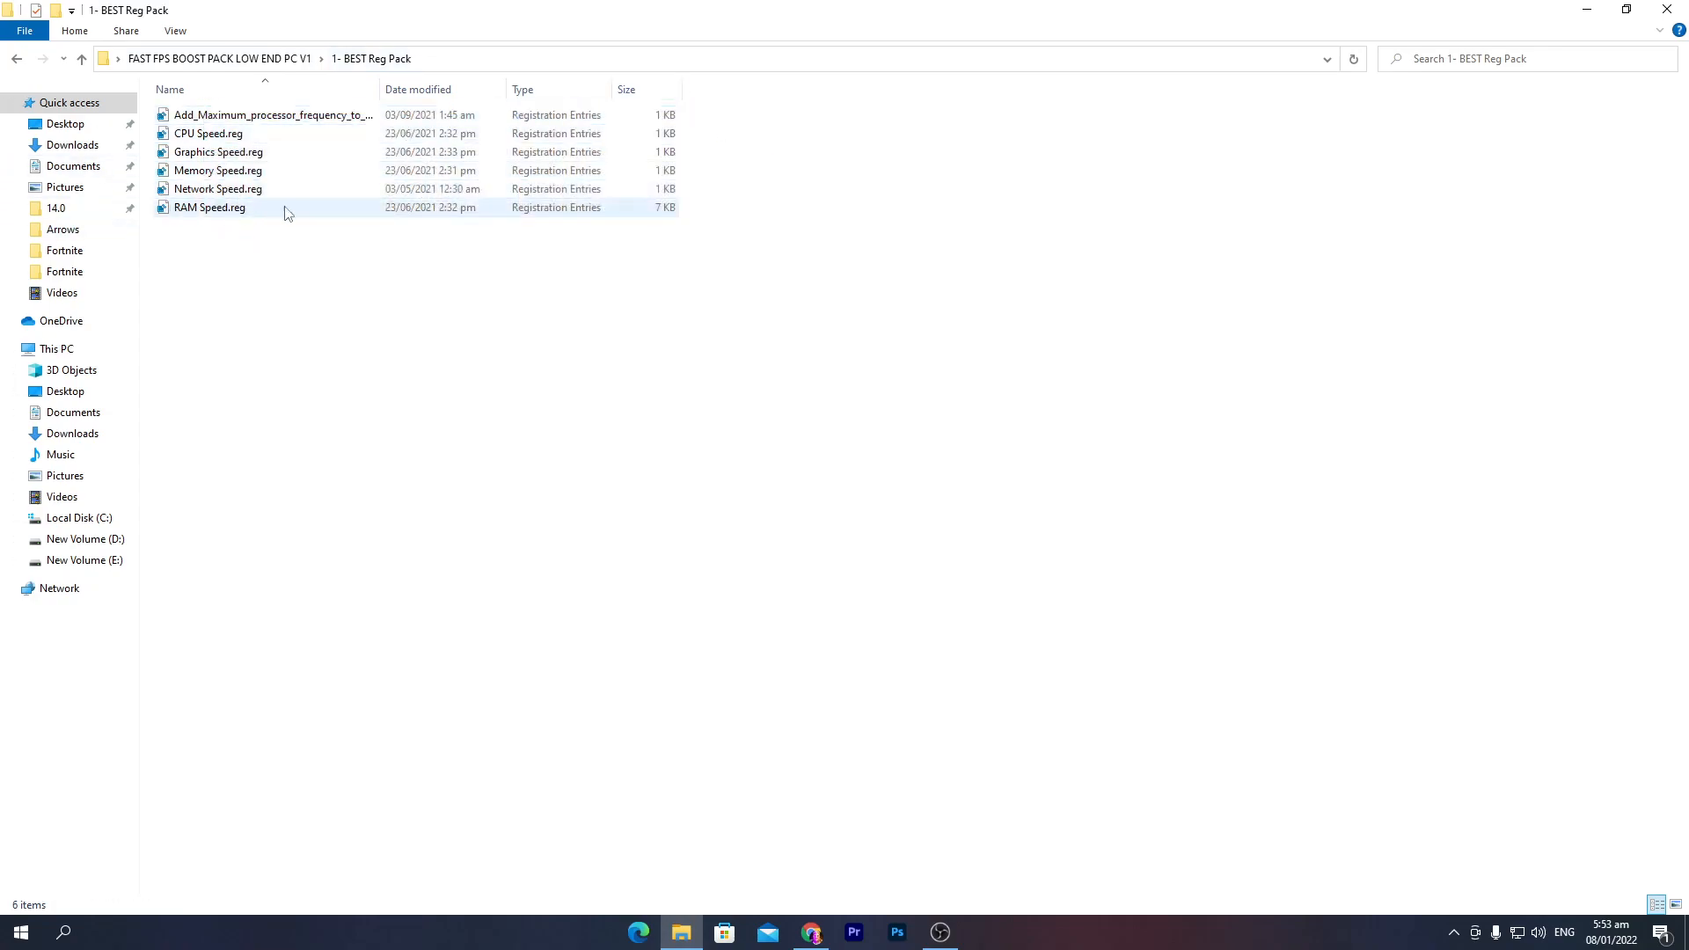
click(218, 188)
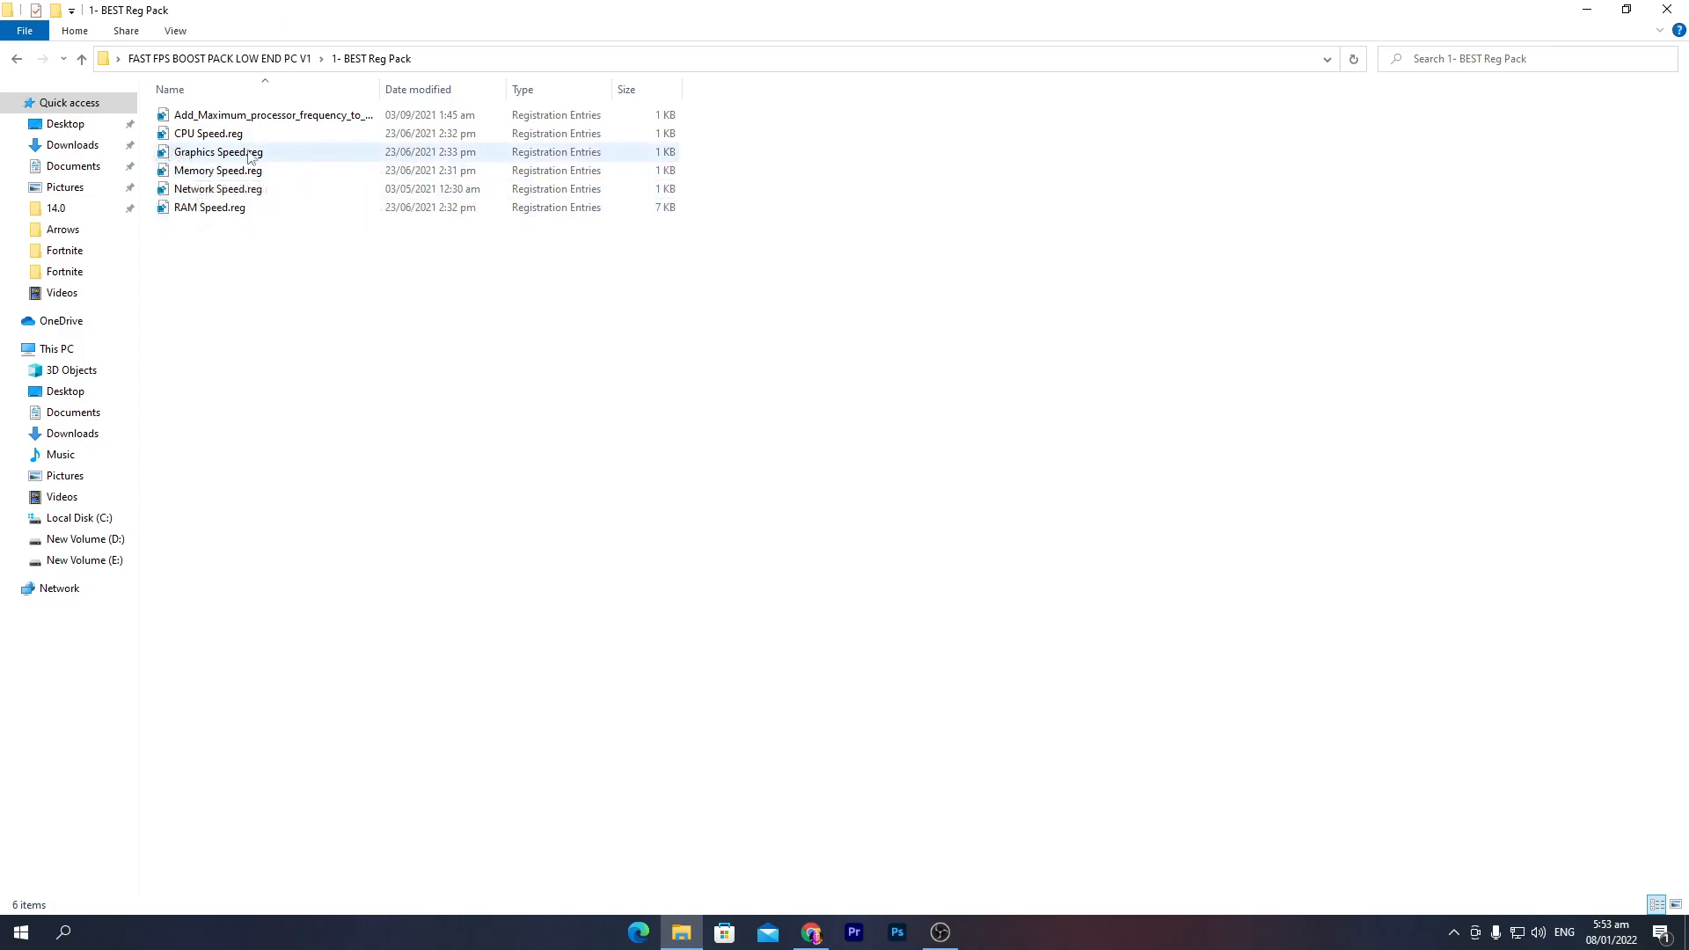
click(273, 117)
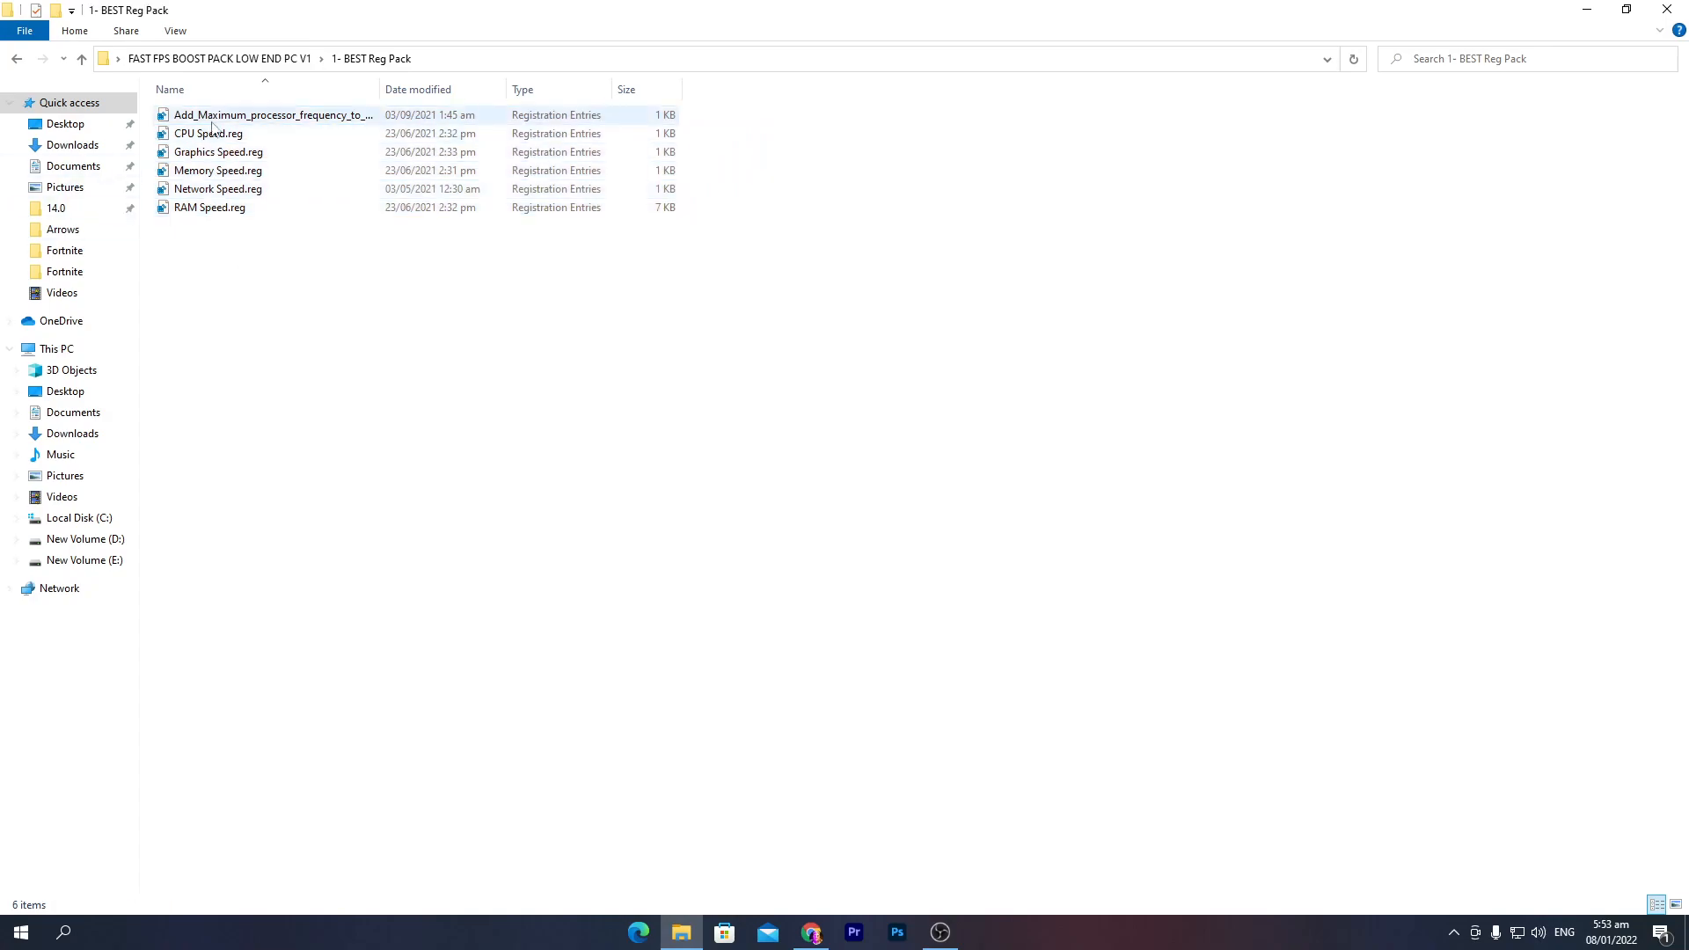
Merge the processor frequency, CPU Speed and Network Speed .reg files, accepting UAC and Registry Editor prompts.
double_click(272, 114)
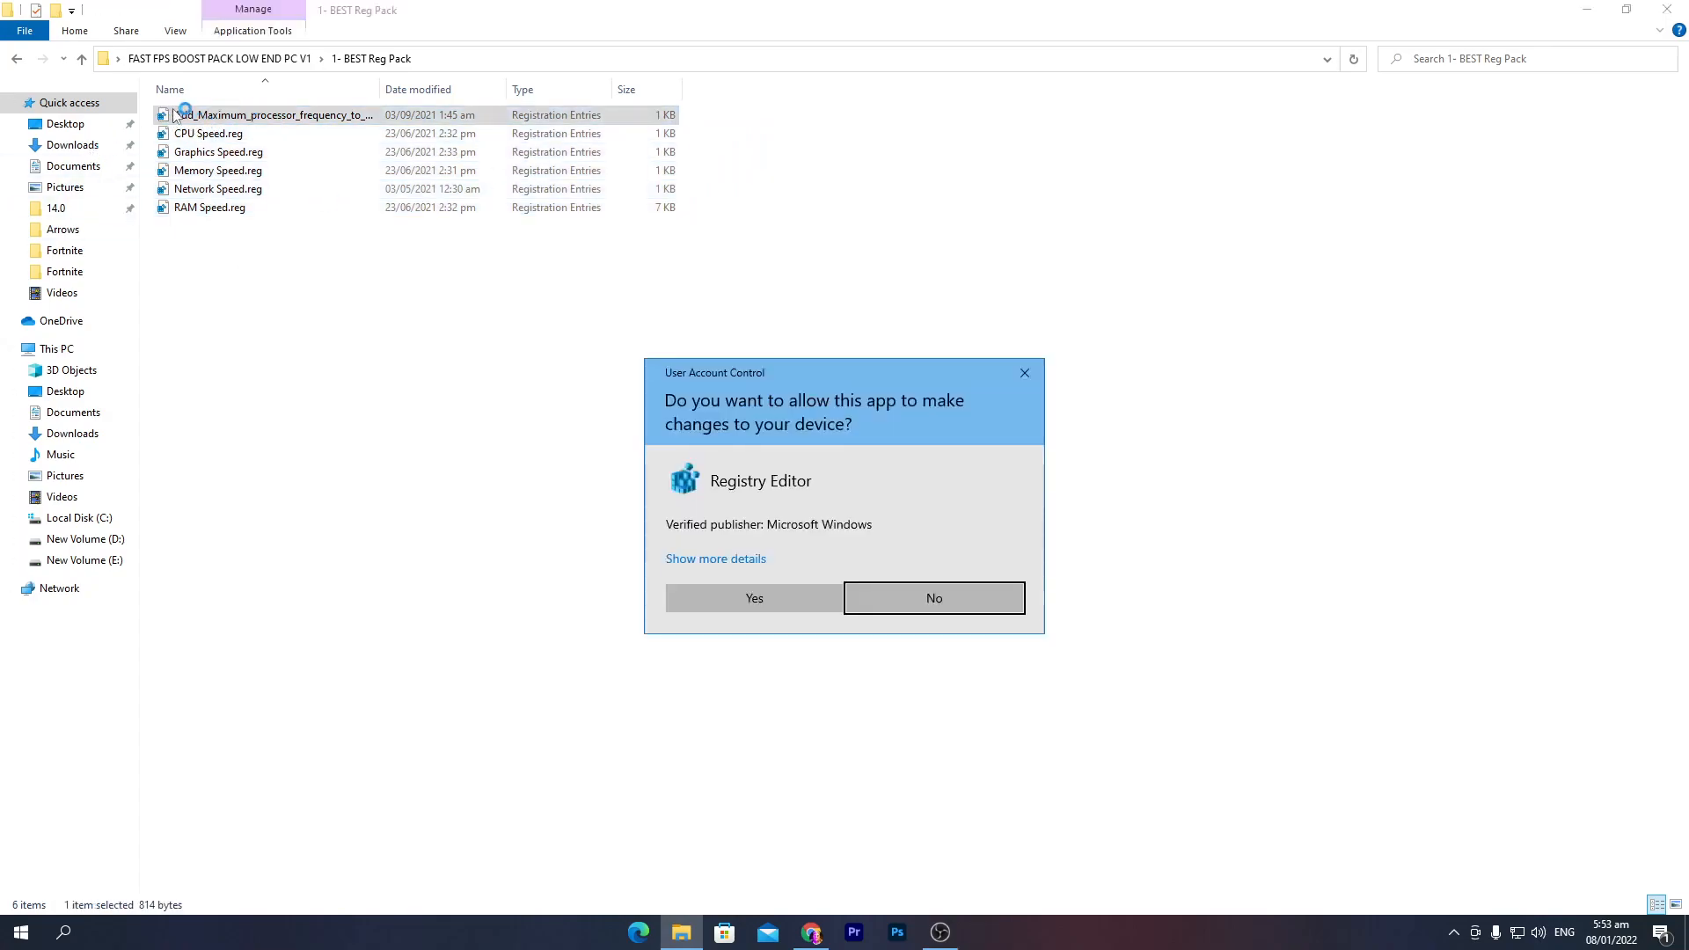
click(753, 598)
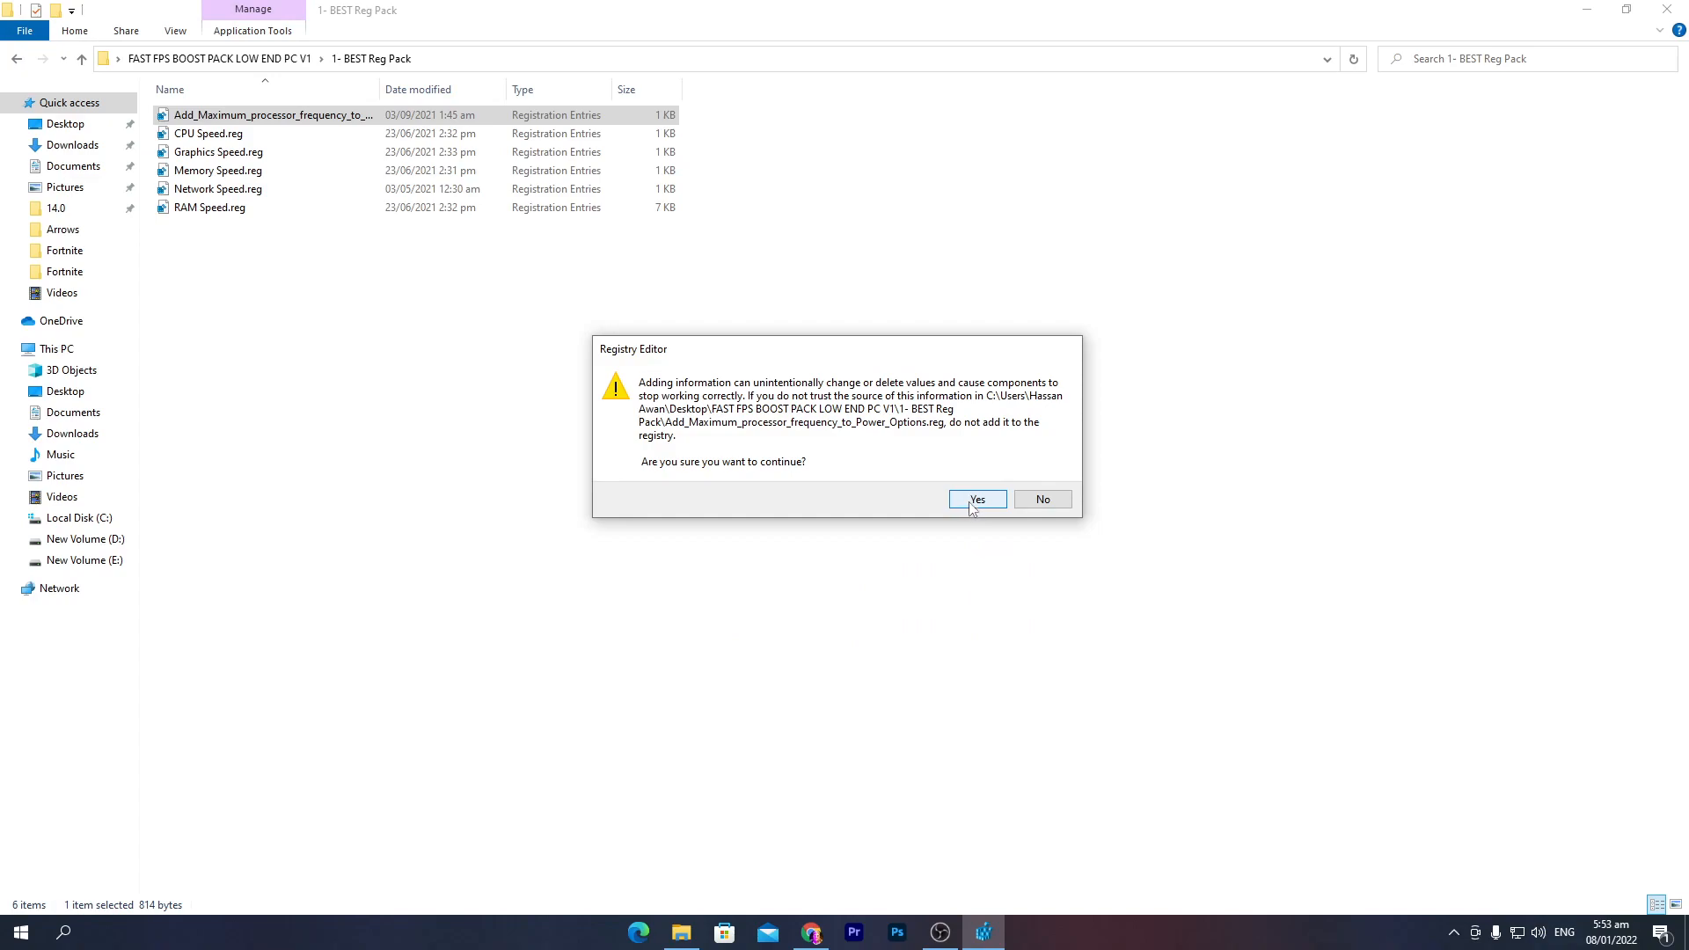
click(977, 498)
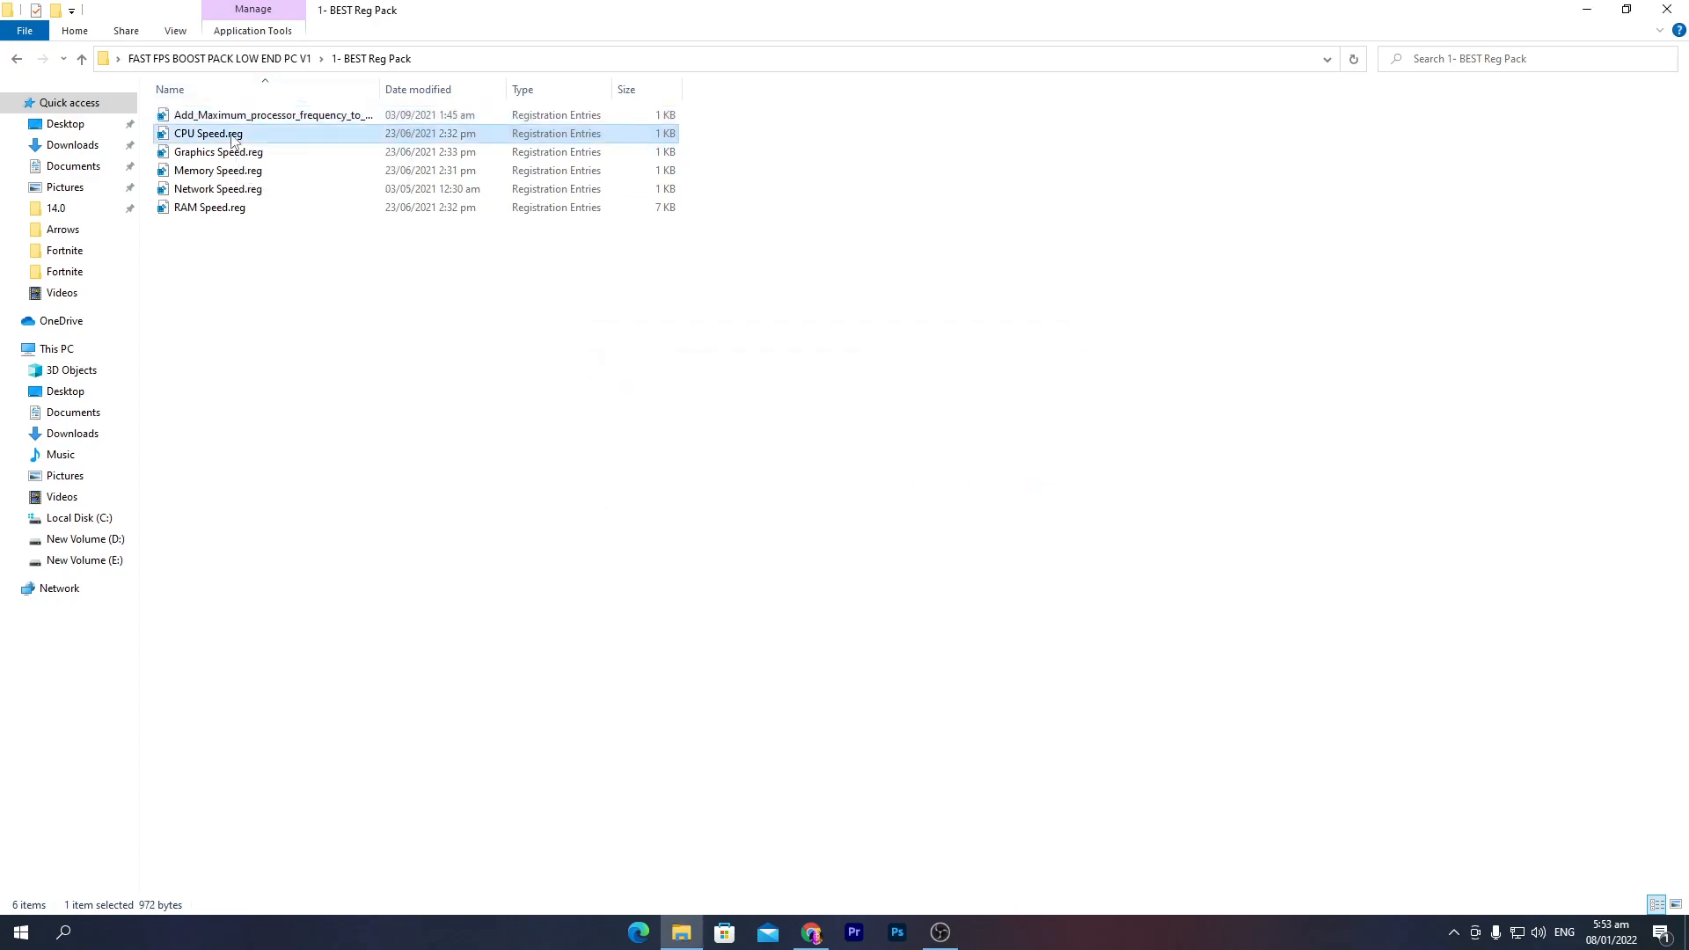
double_click(207, 132)
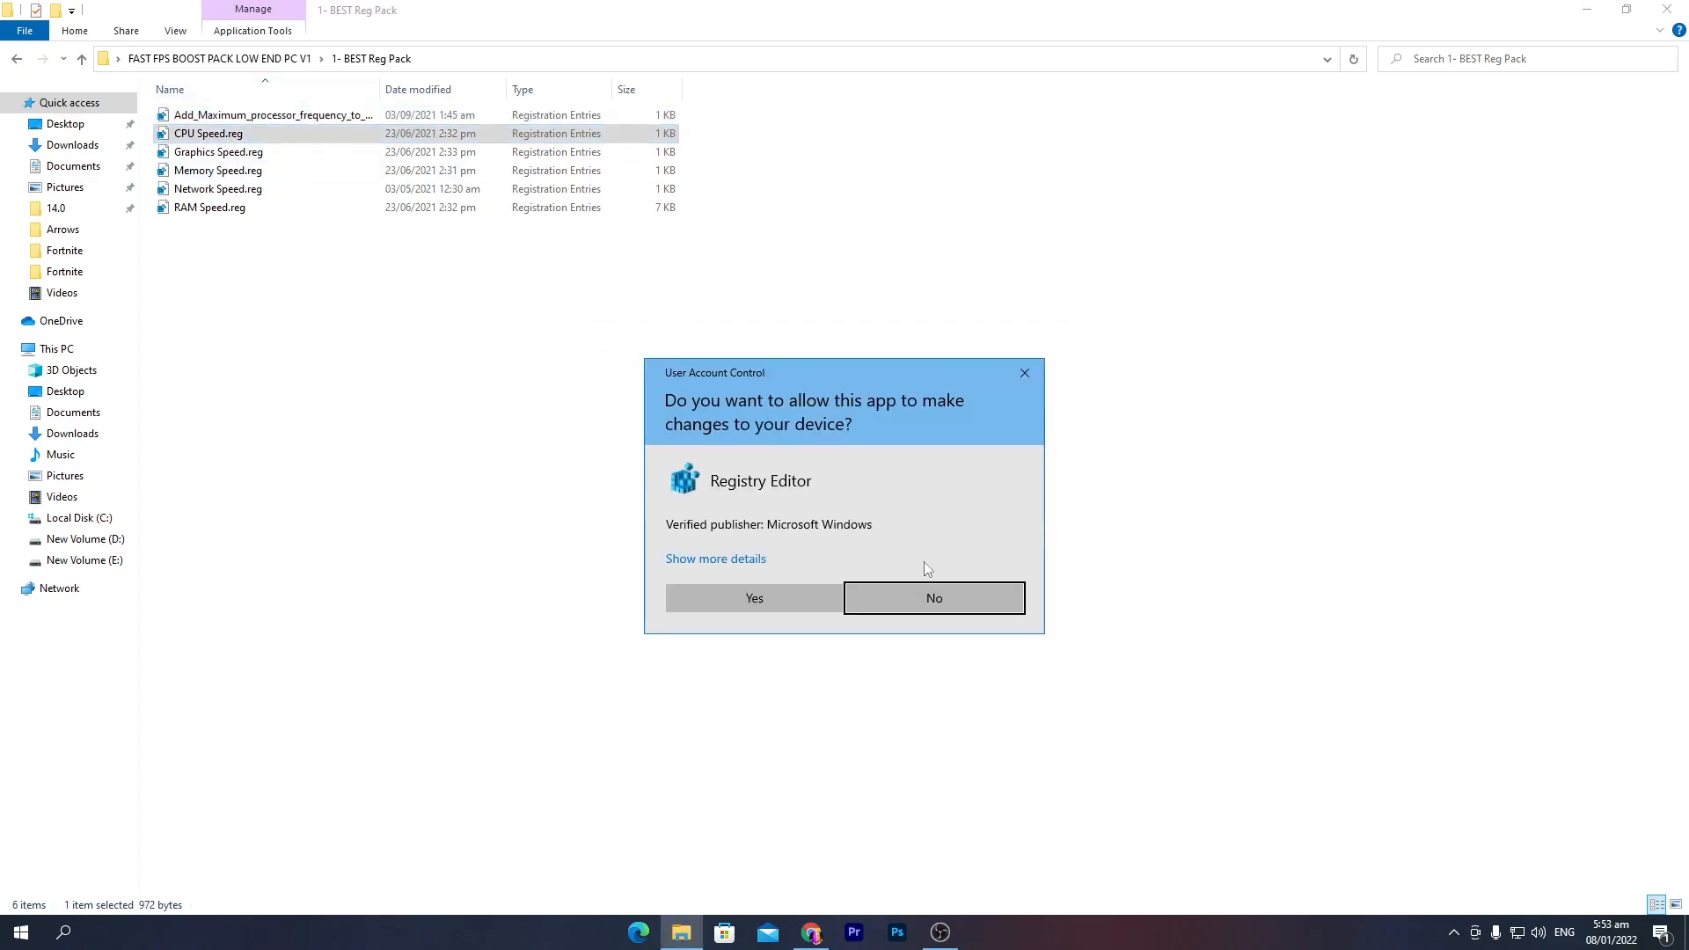
click(753, 598)
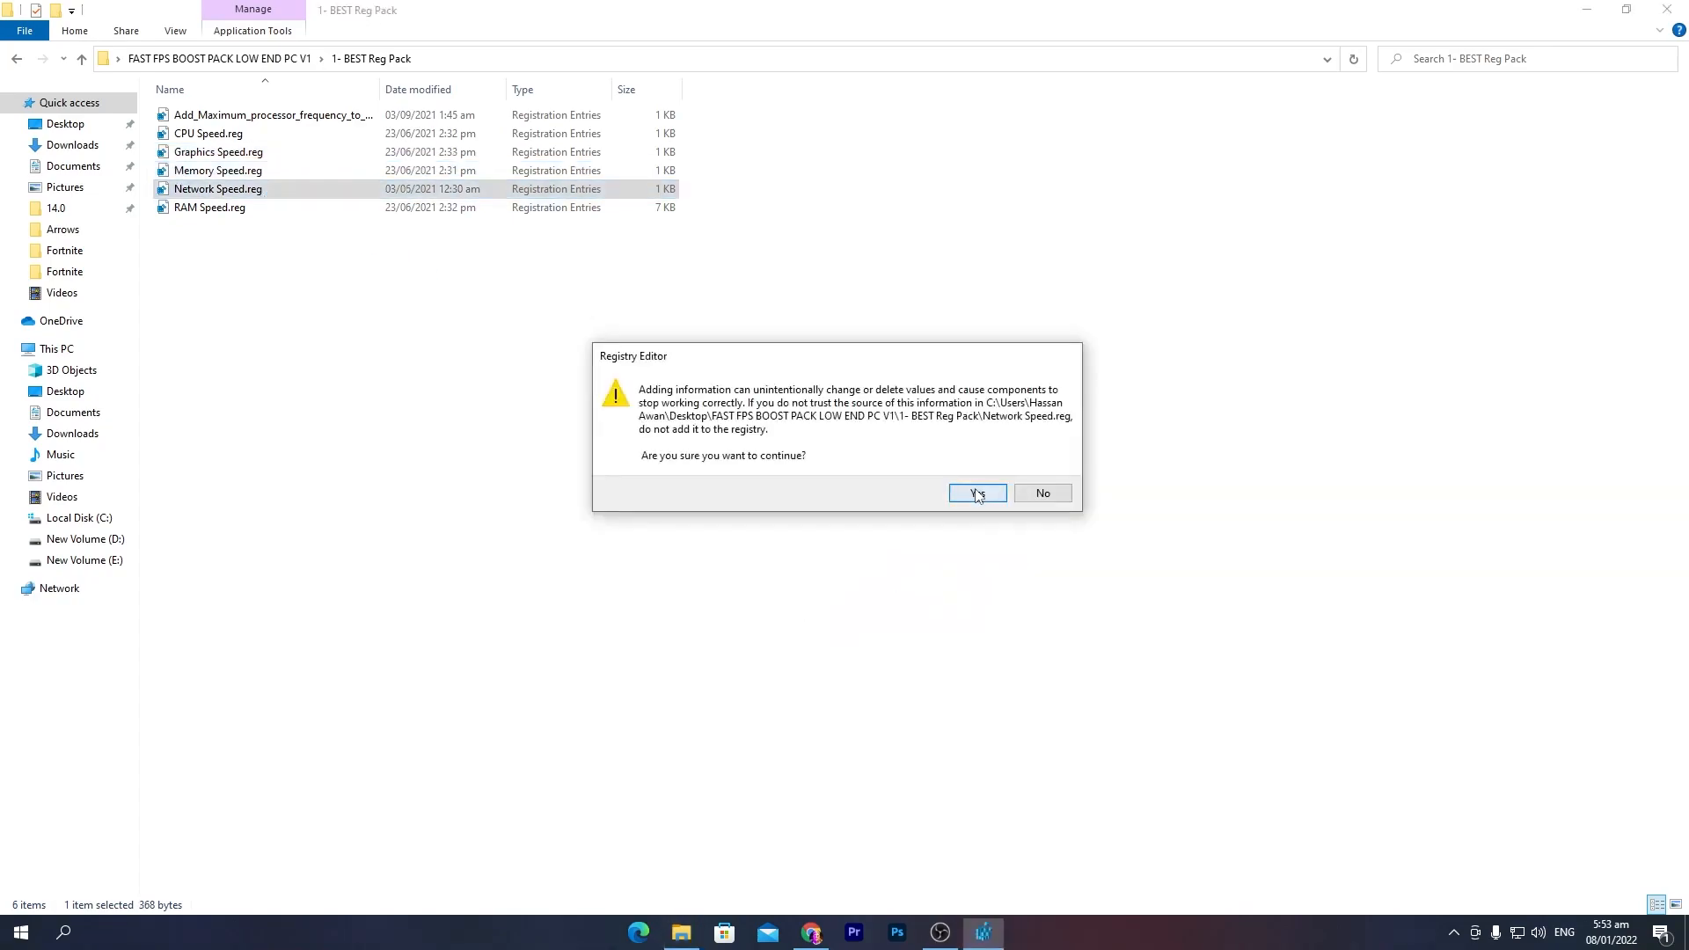
click(974, 493)
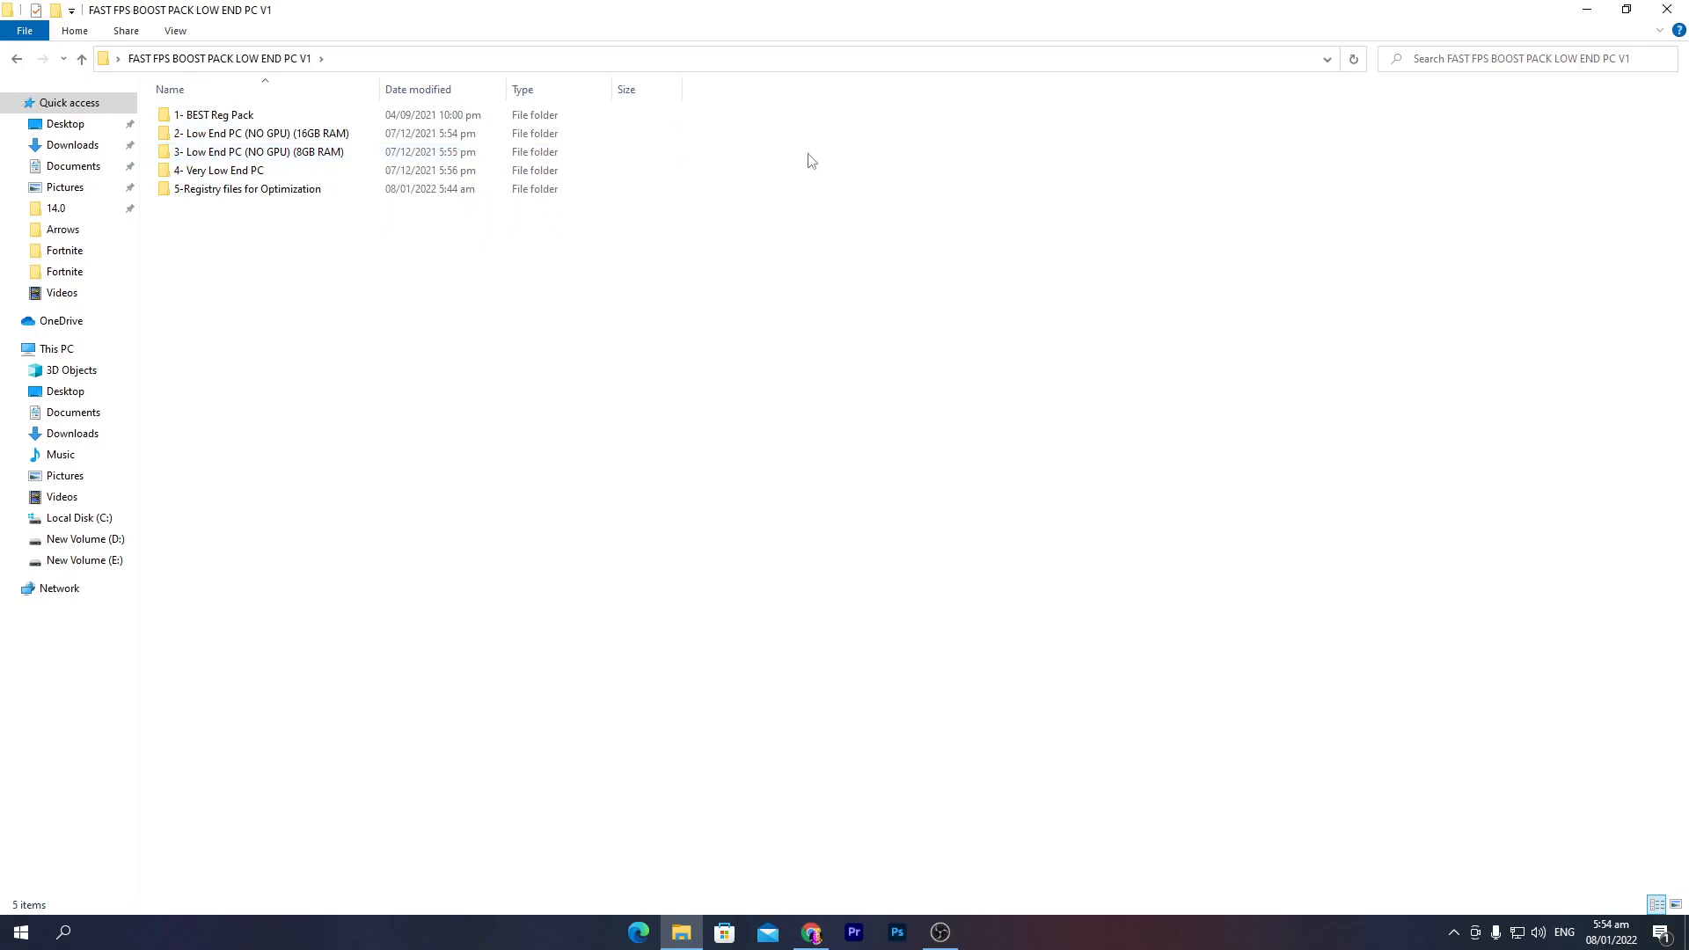
mouse_move(258, 132)
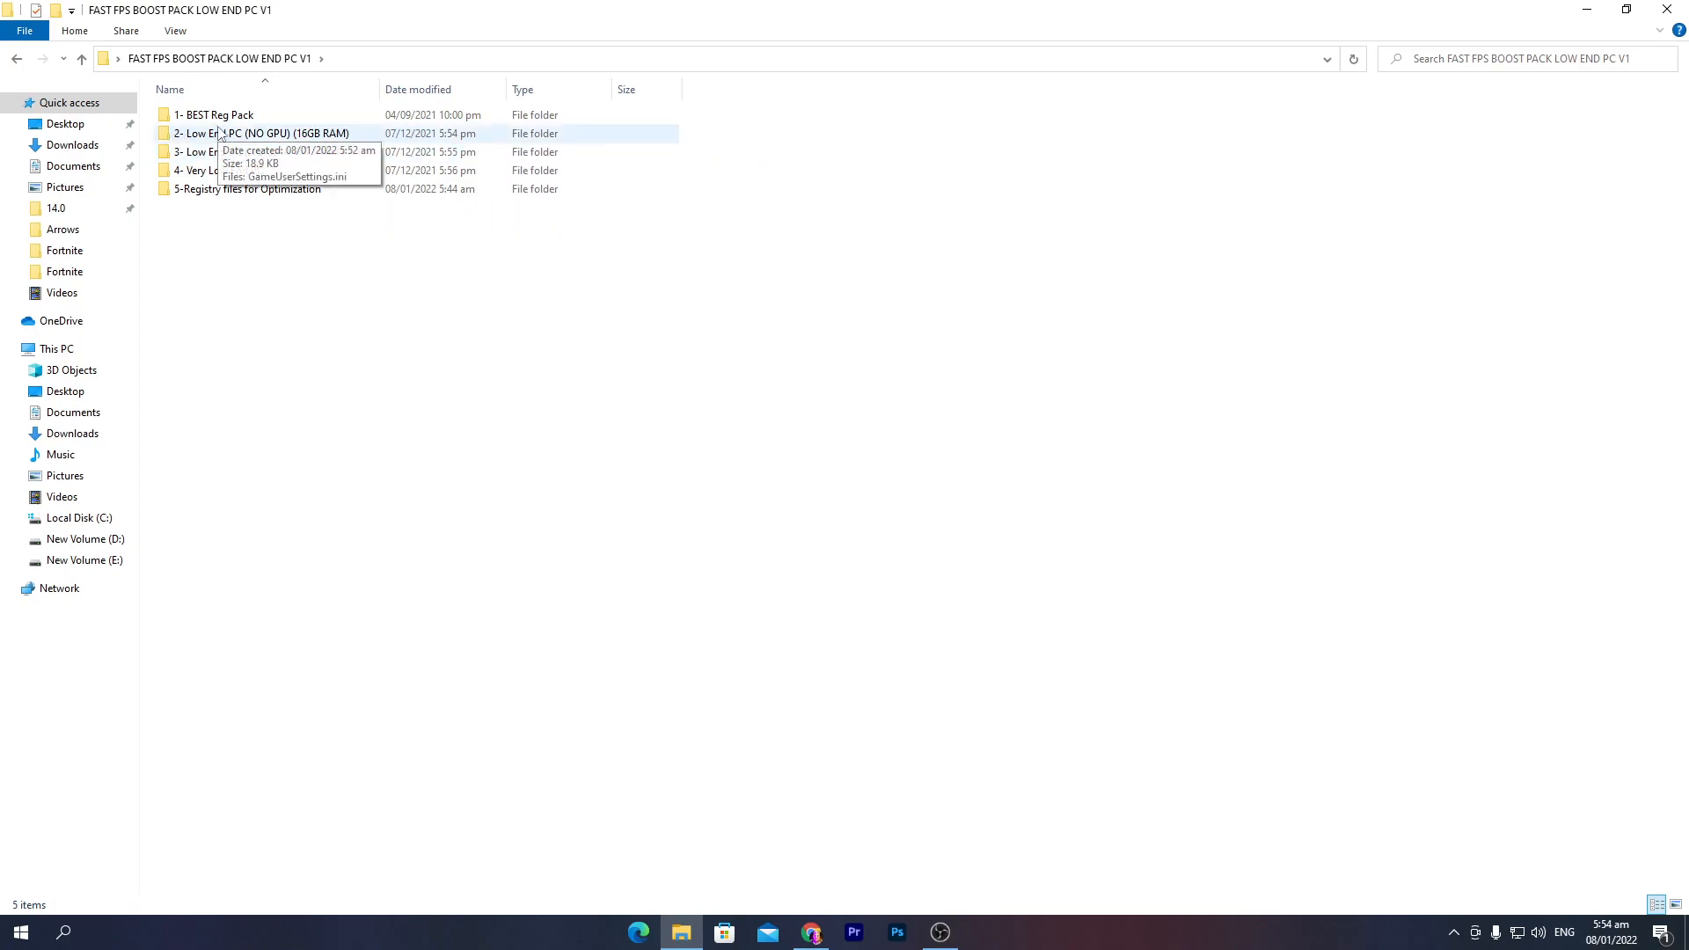
mouse_move(673, 141)
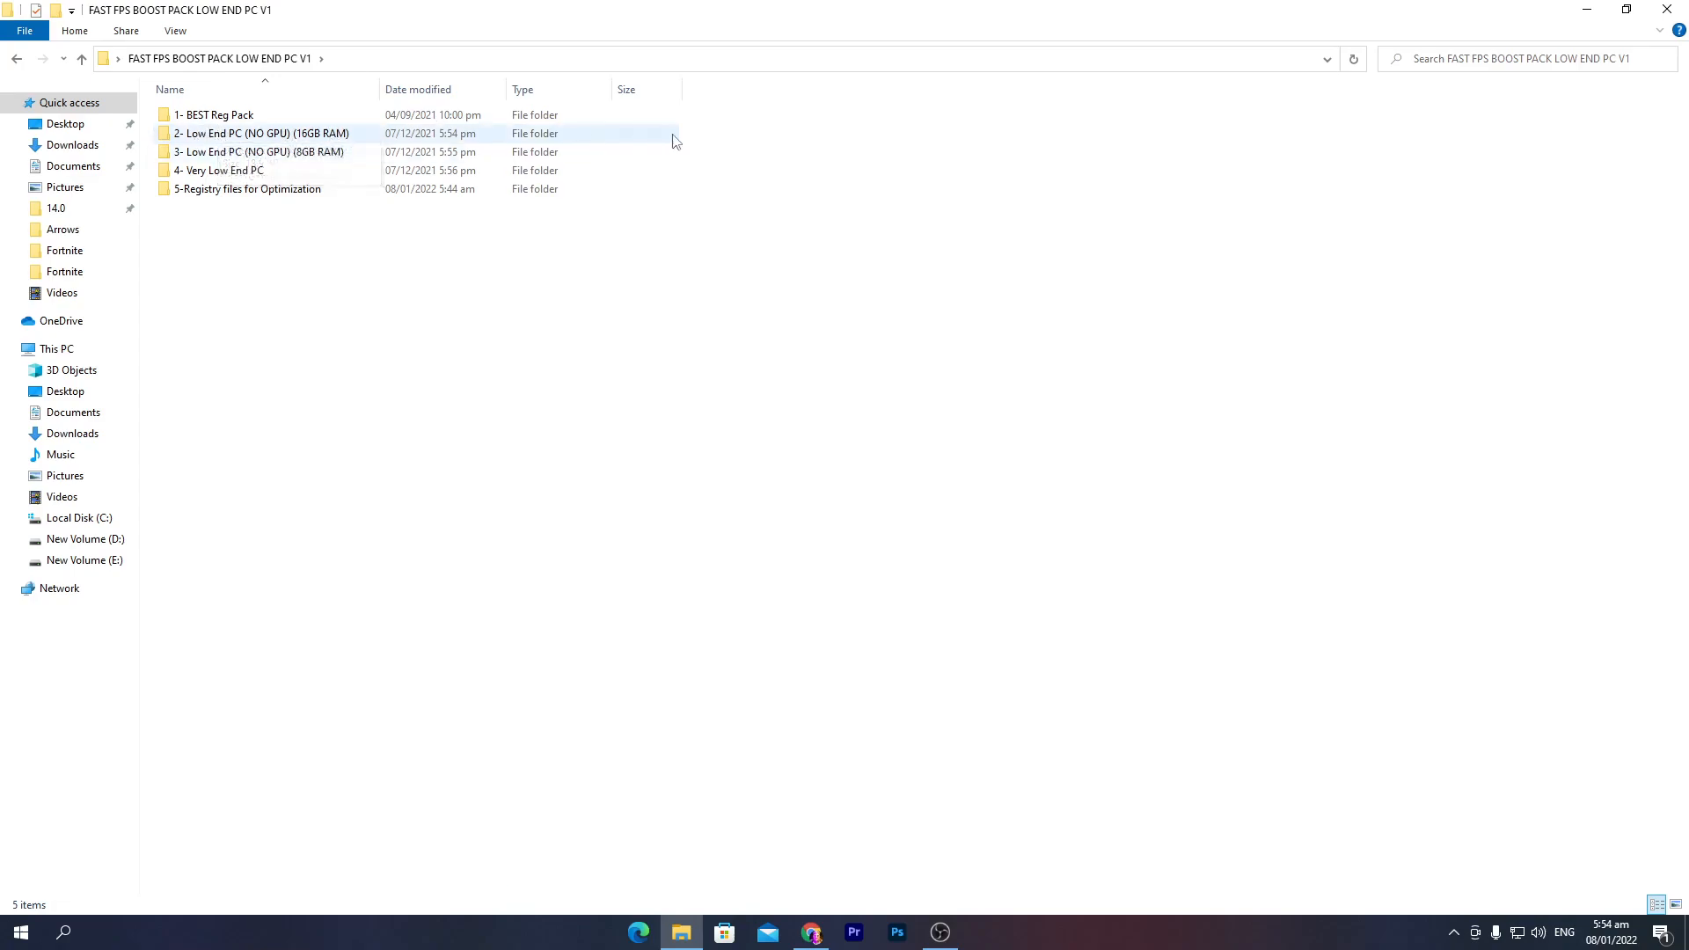
mouse_move(264, 131)
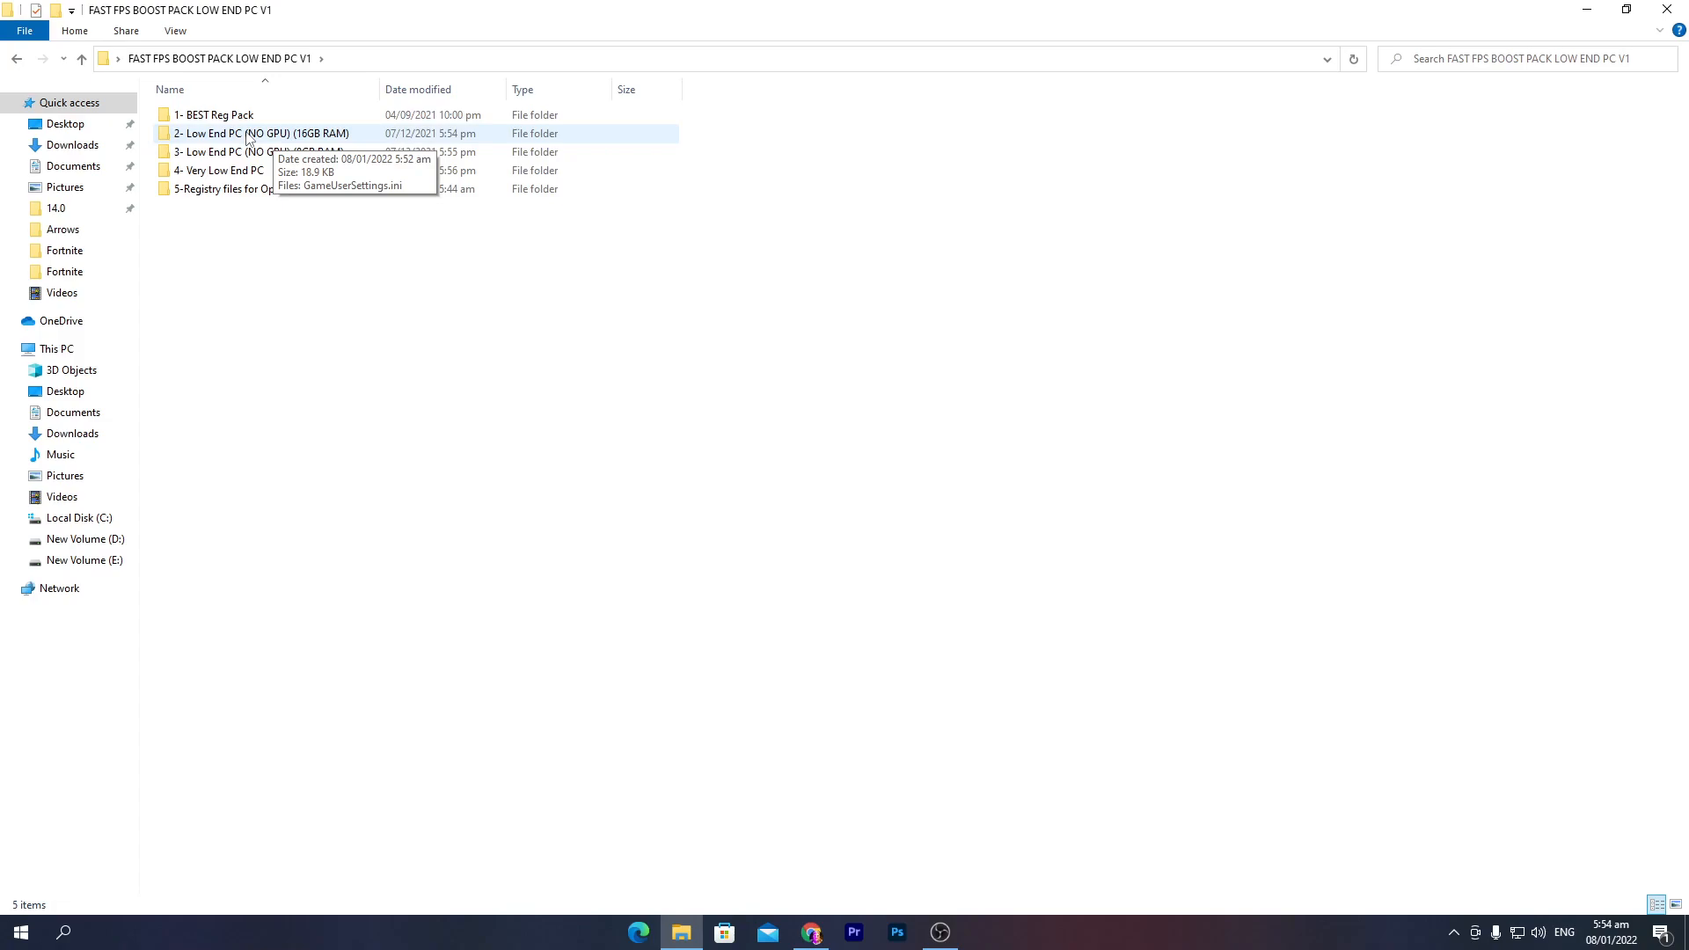
mouse_move(228, 137)
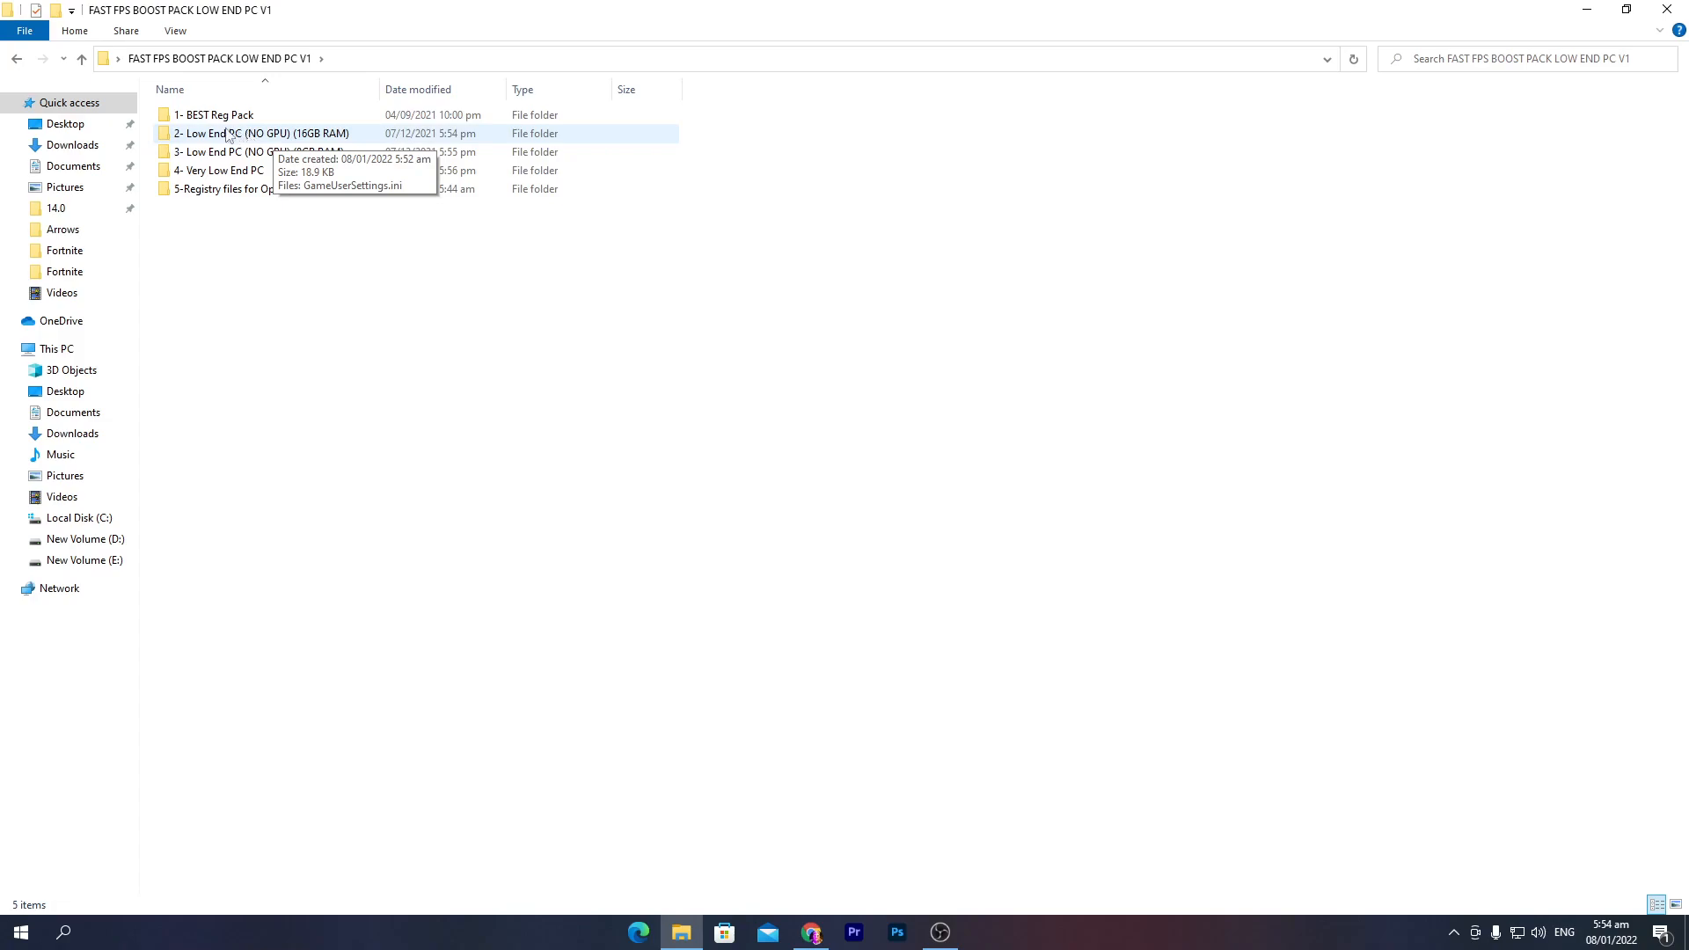
mouse_move(912, 179)
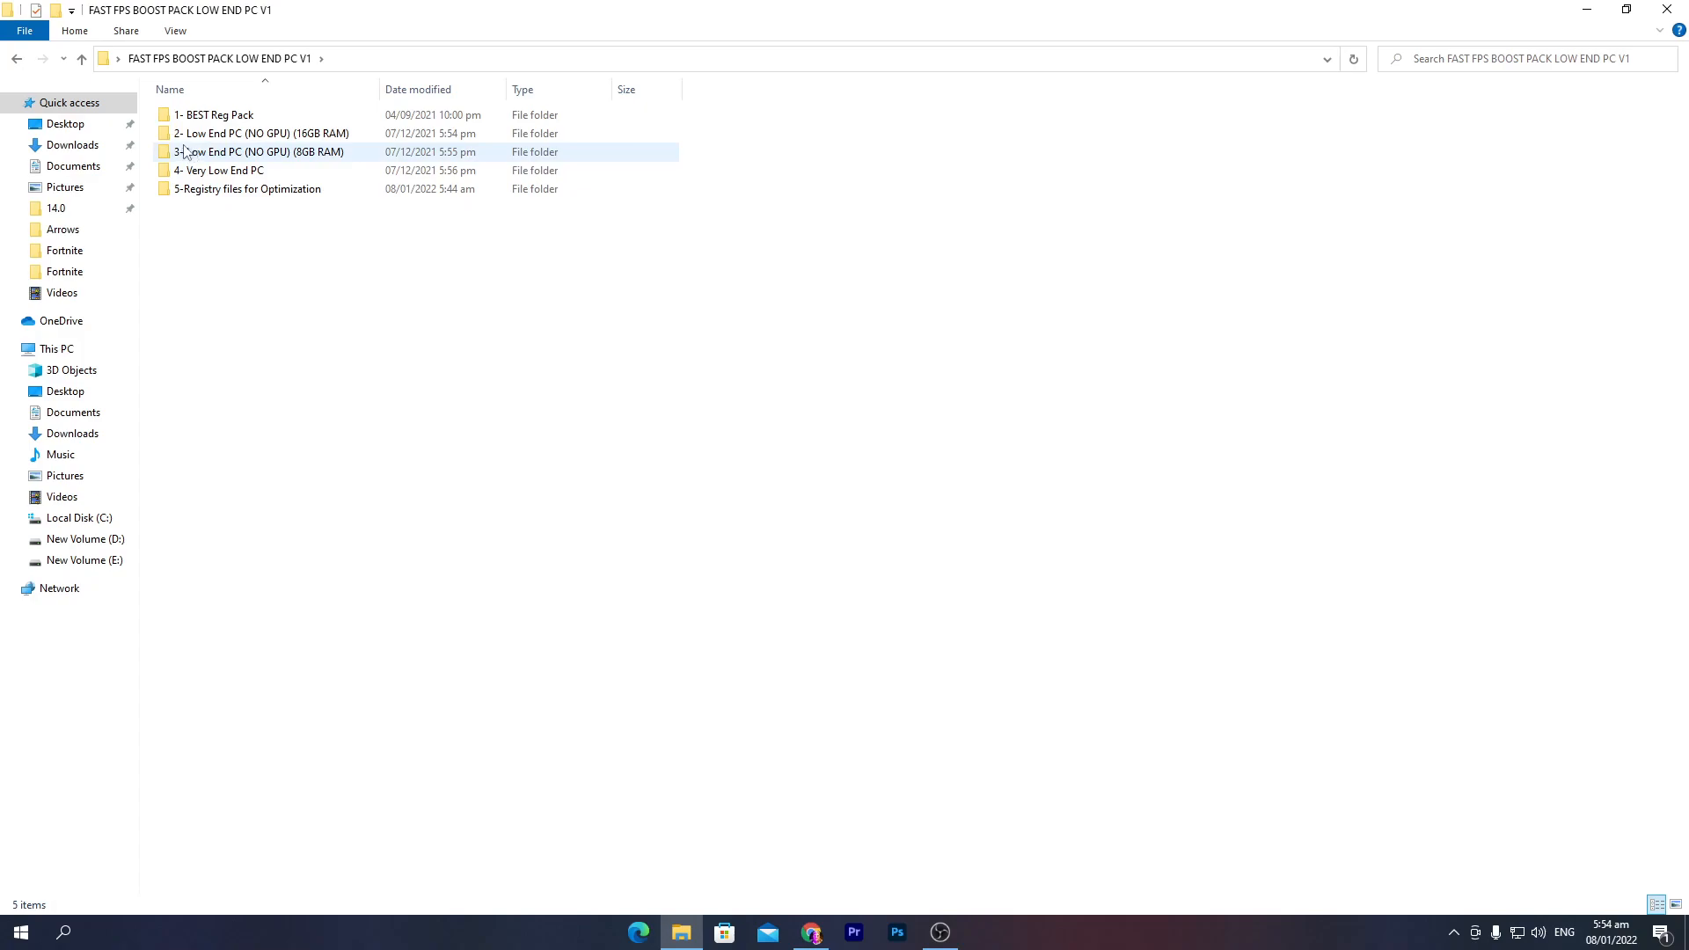
mouse_move(264, 152)
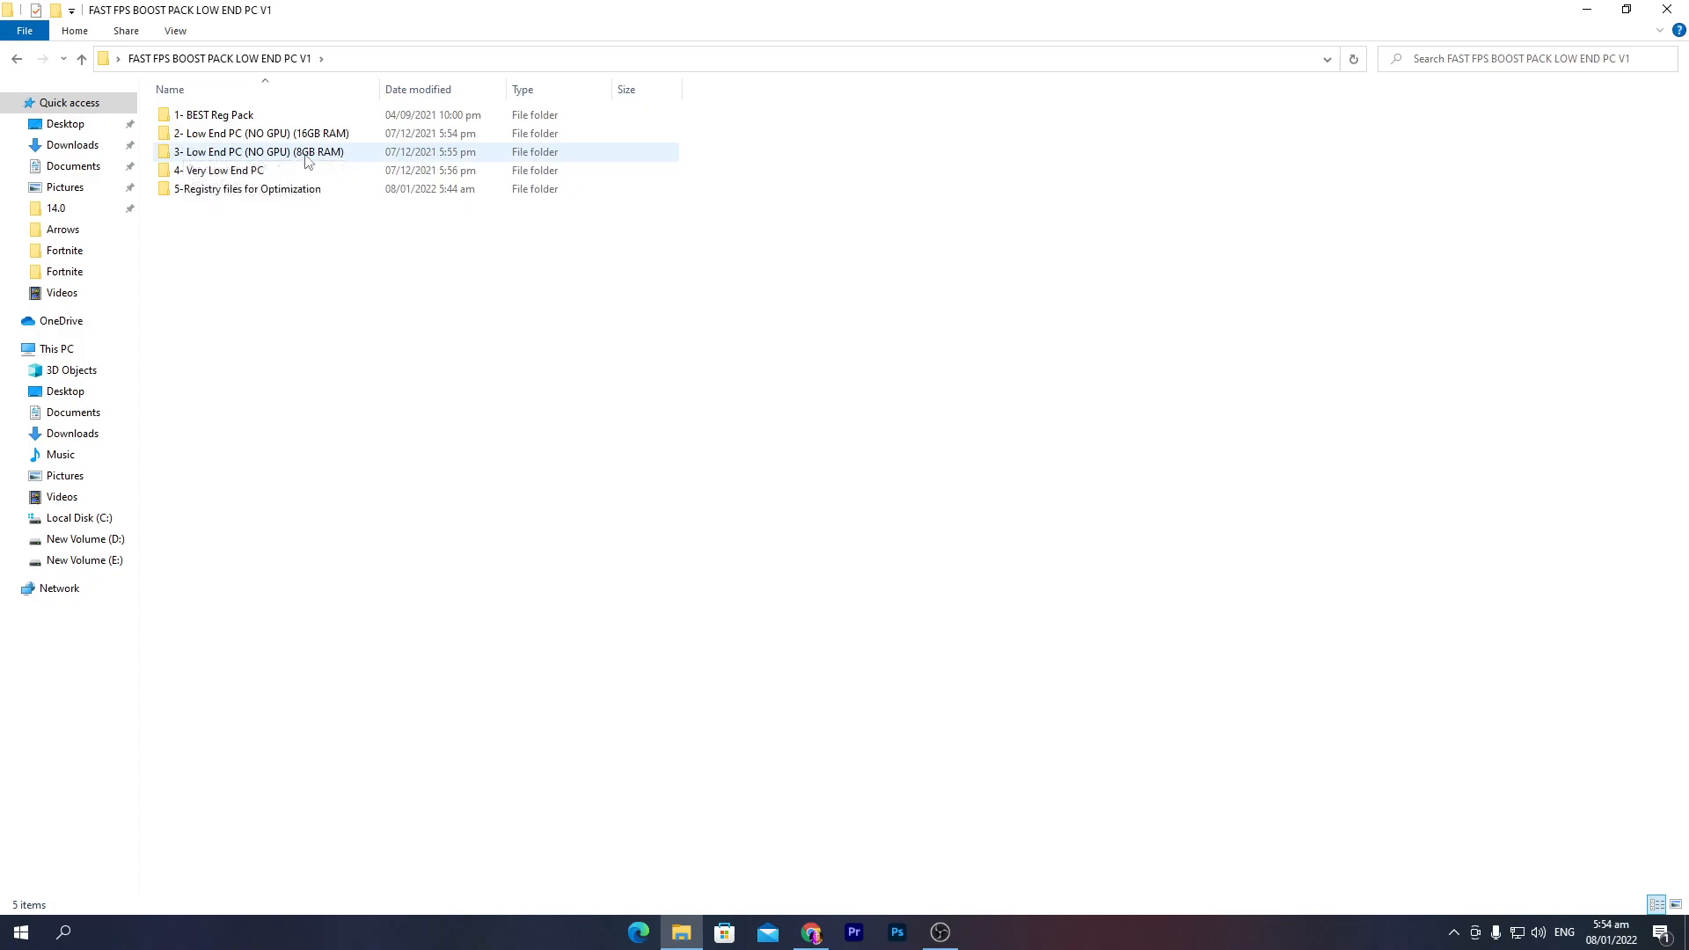
Copy the 8GB RAM GameUserSettings.ini and reach AppData via Run 'appdata'.
double_click(258, 151)
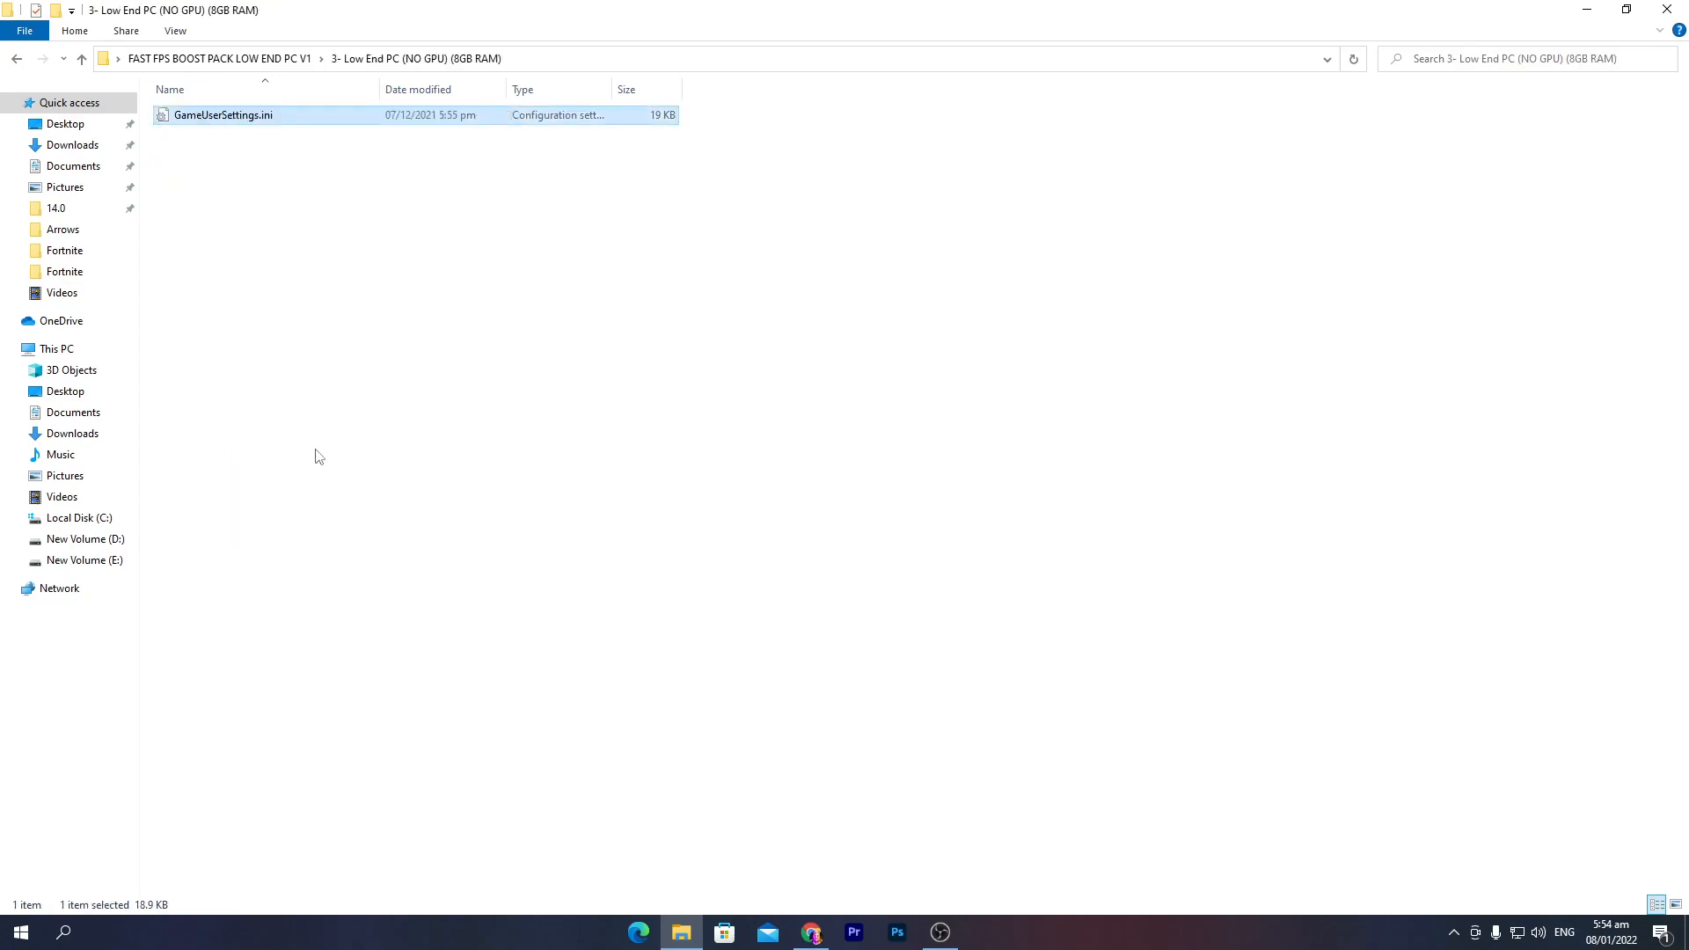
click(63, 932)
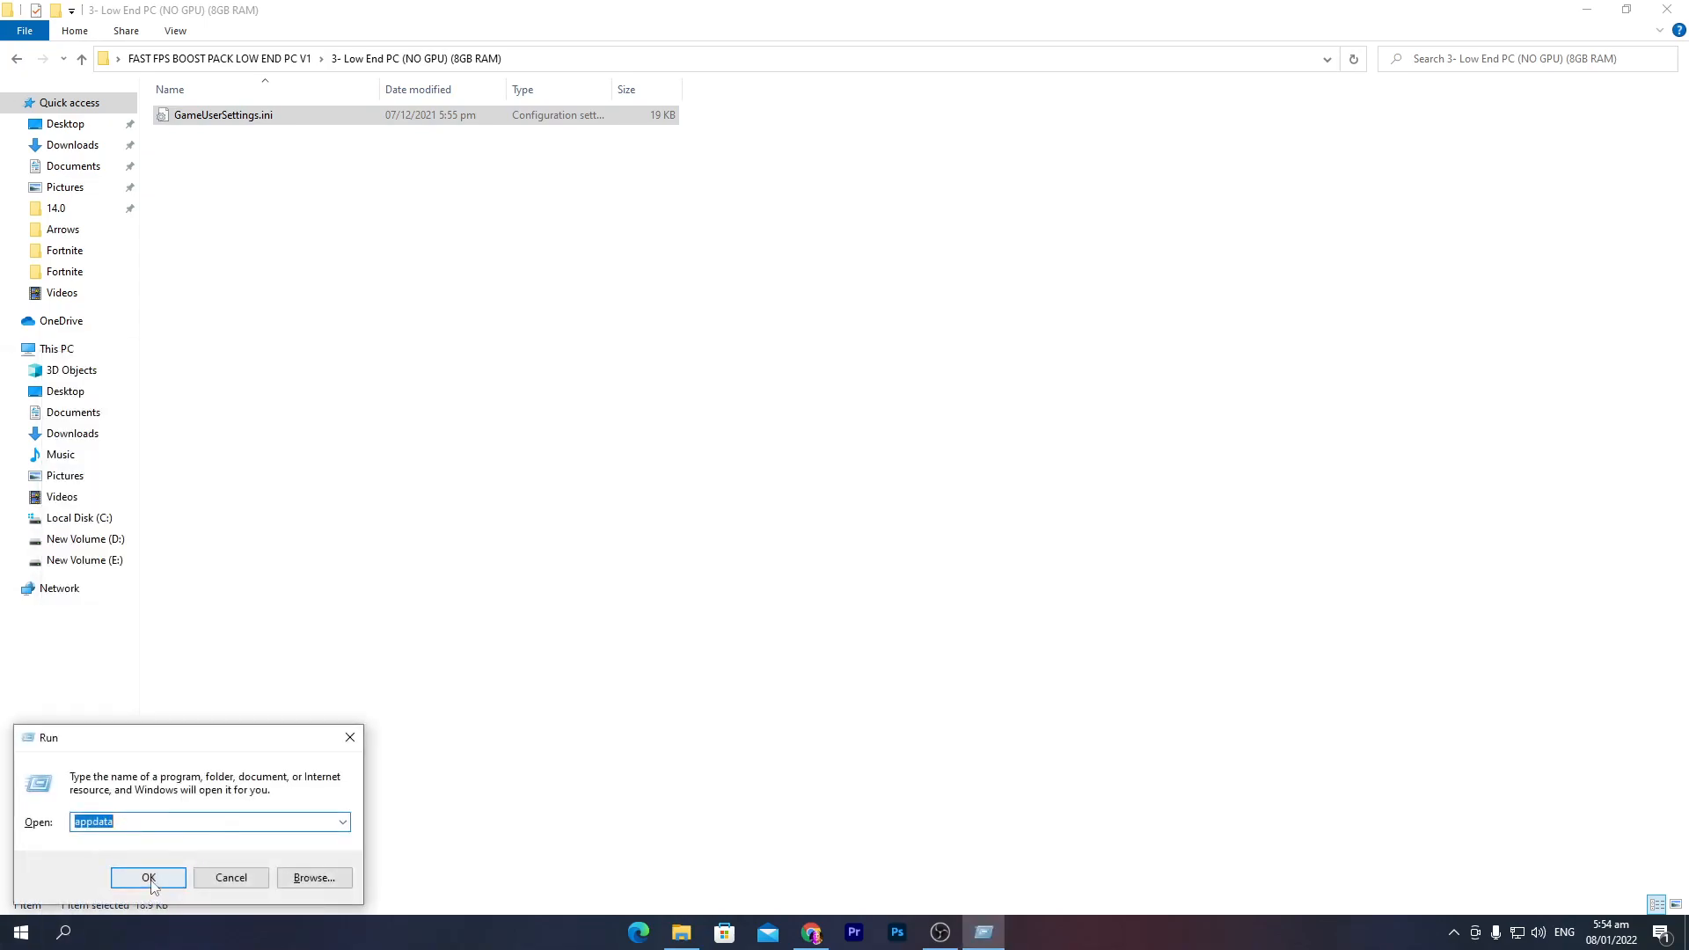
click(148, 876)
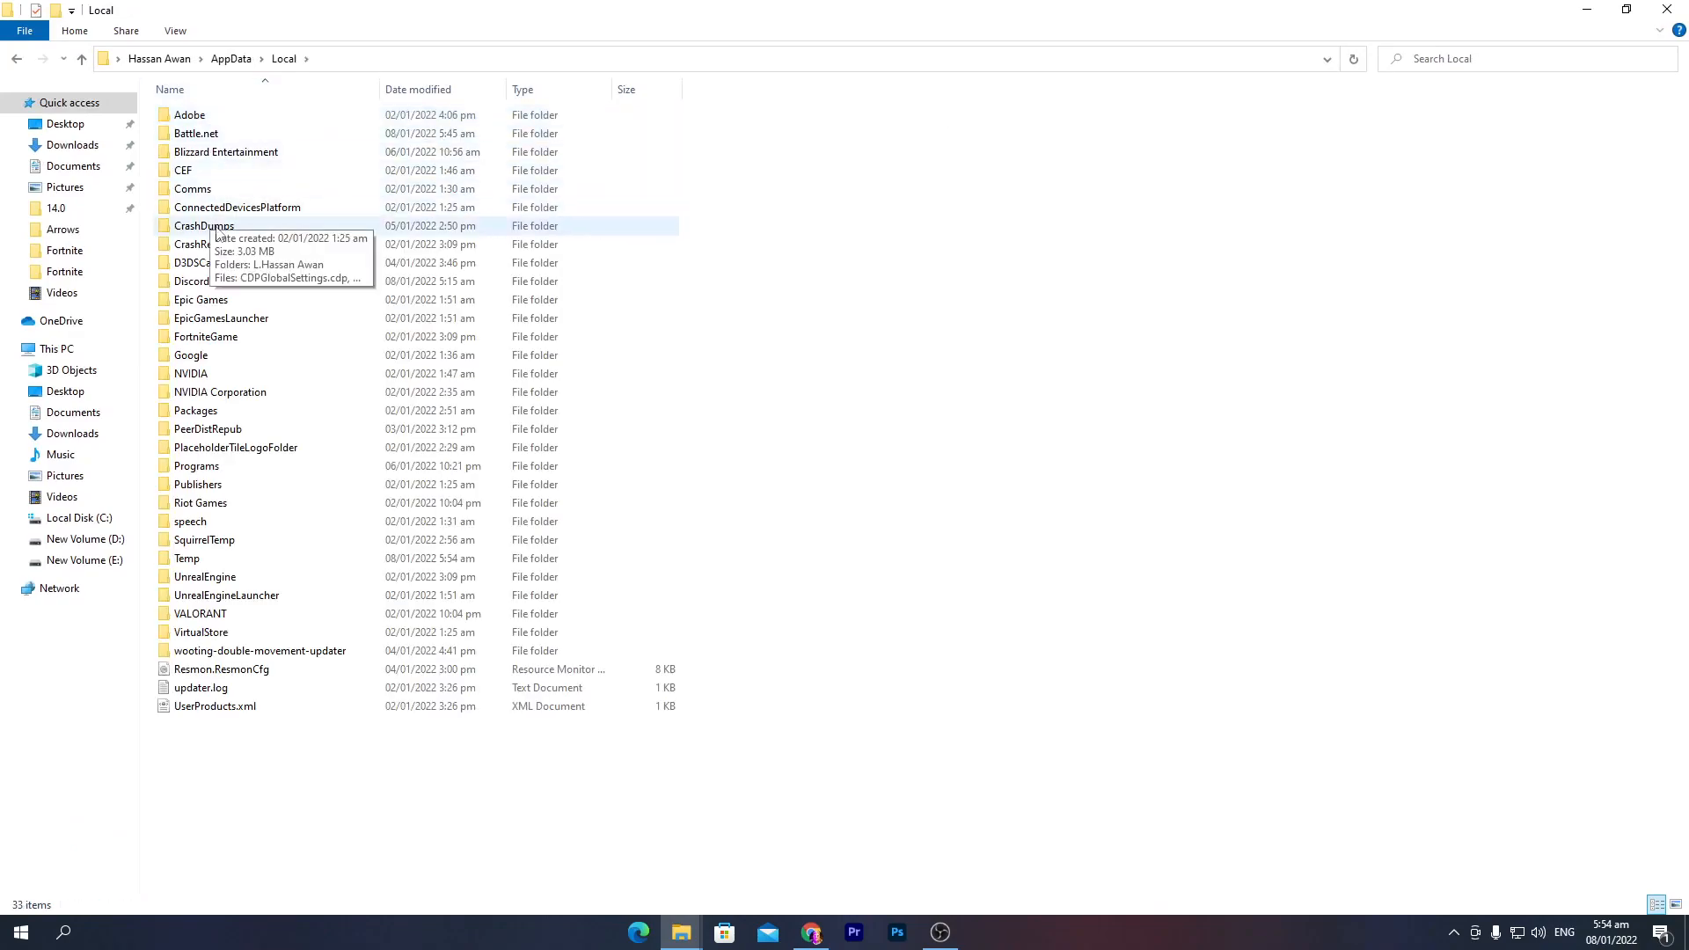
Paste GameUserSettings.ini into FortniteGame's WindowsClient config, replacing the existing file.
double_click(204, 336)
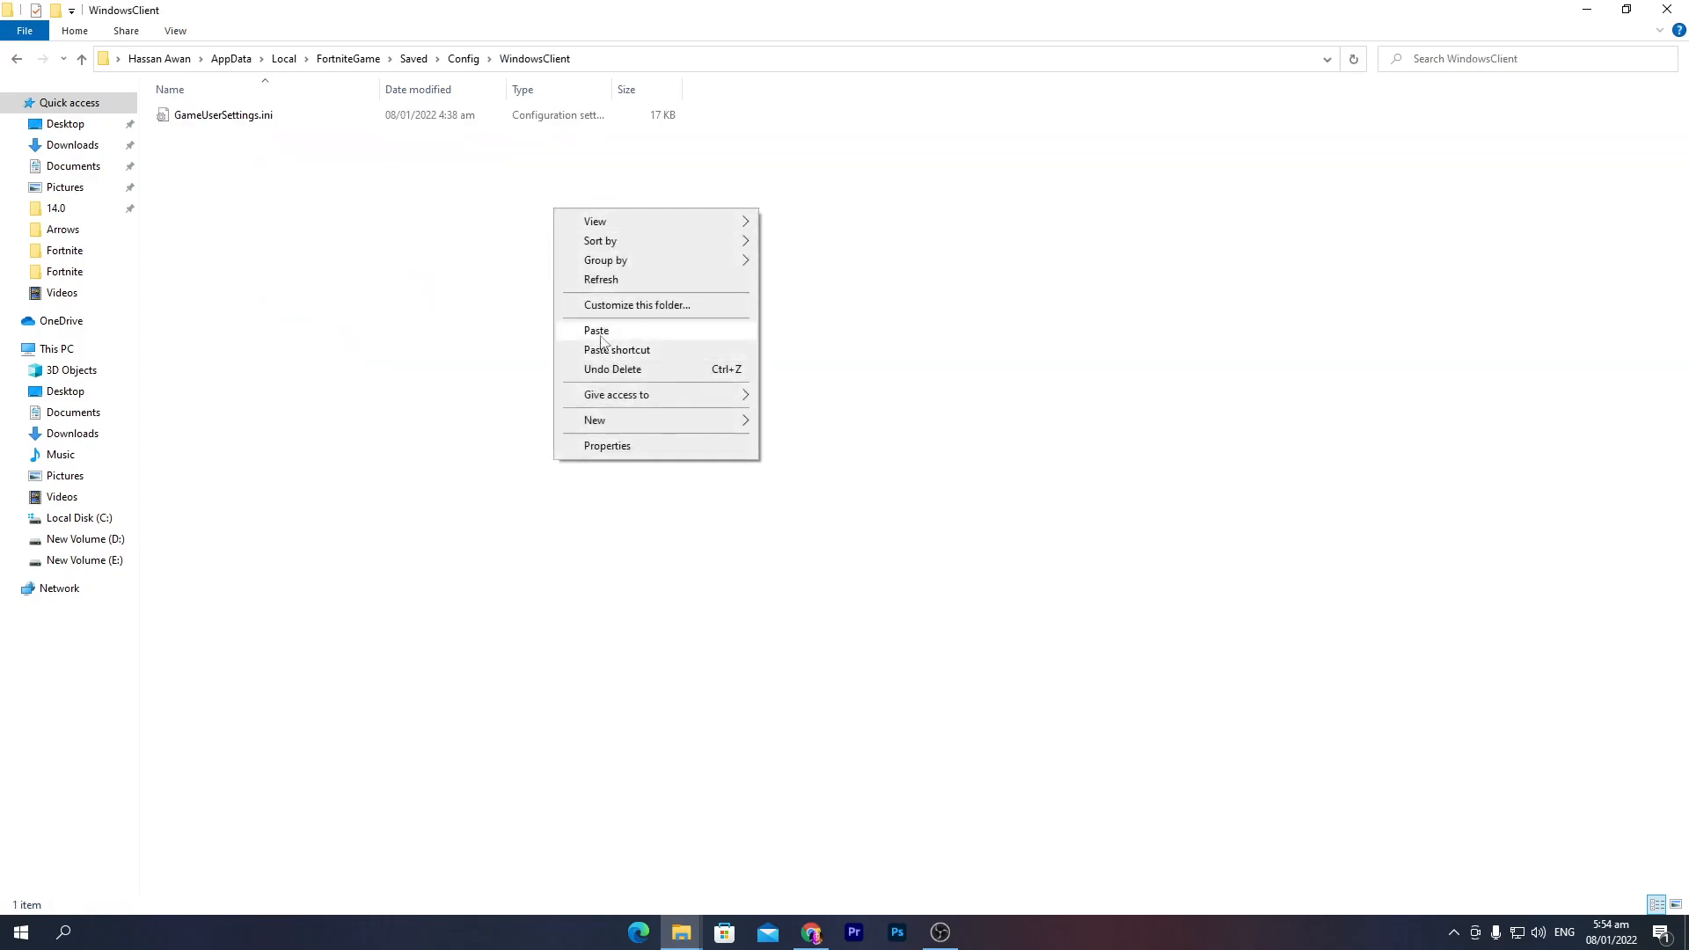
click(597, 331)
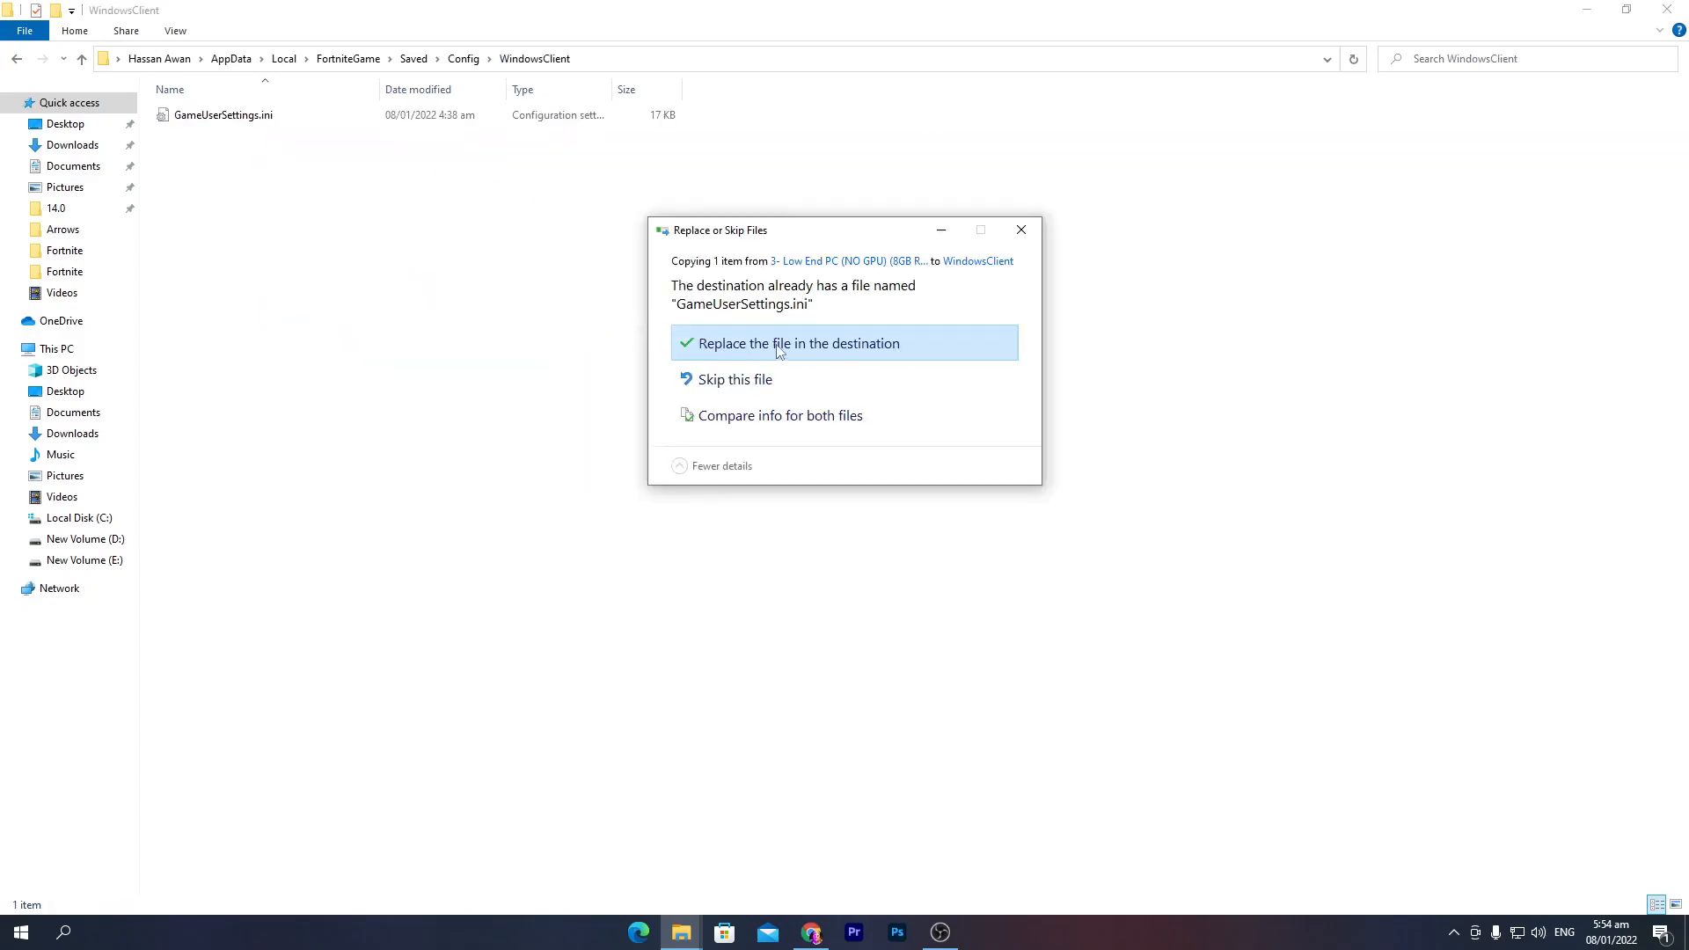
mouse_move(1018, 230)
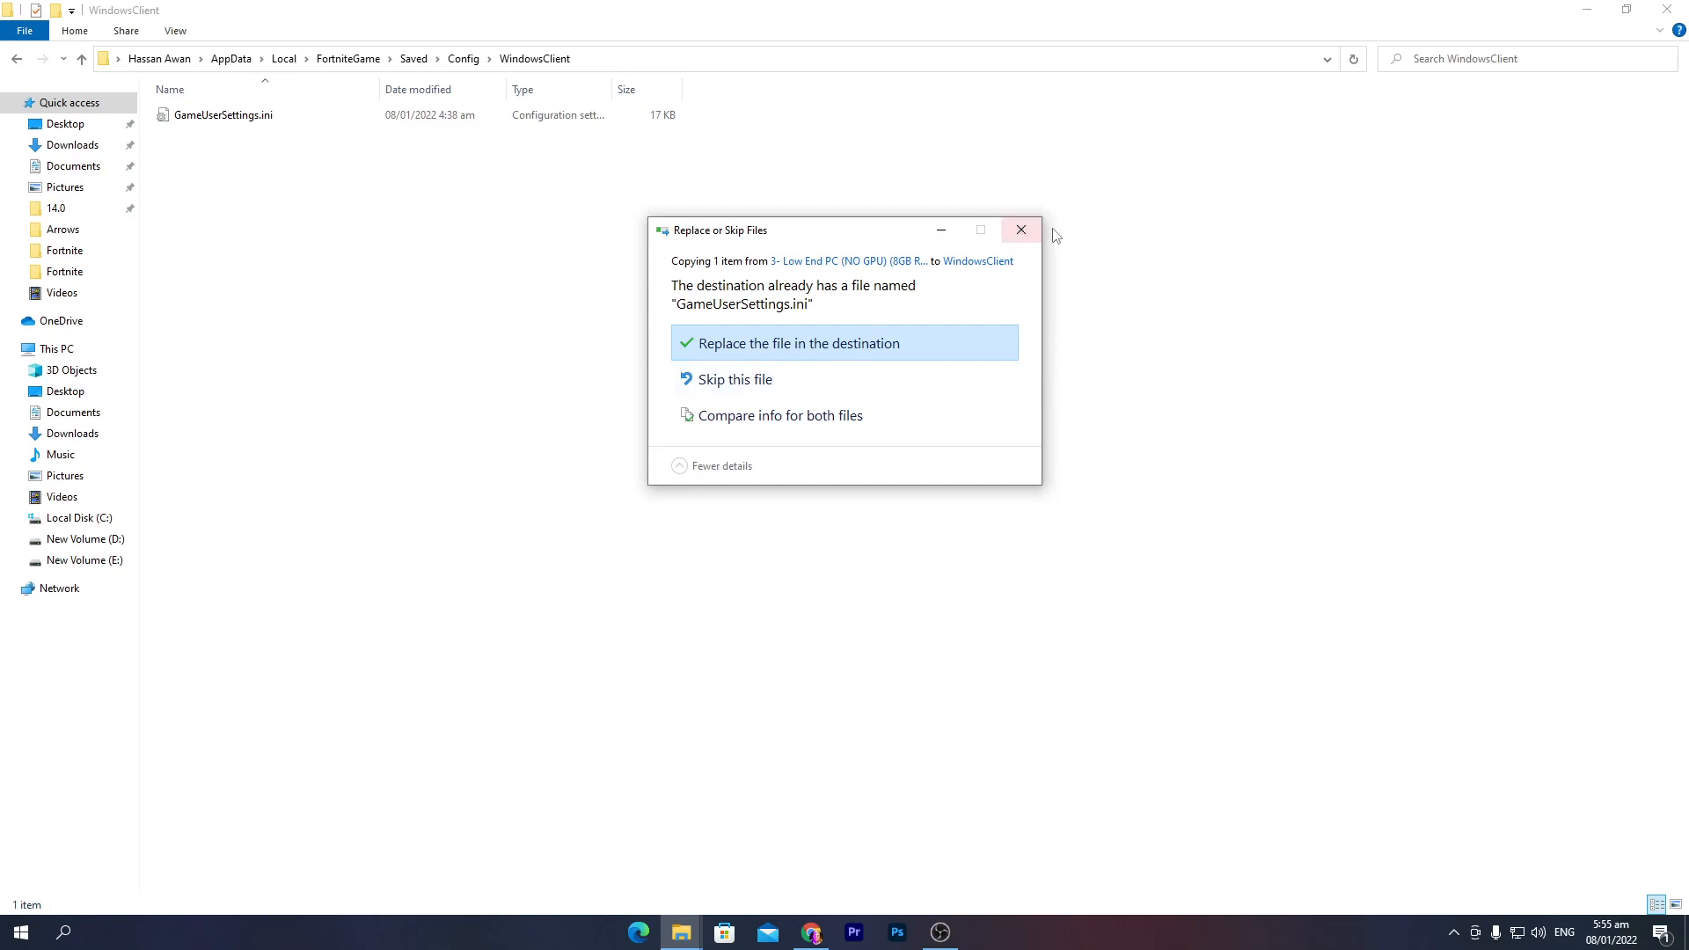
click(798, 344)
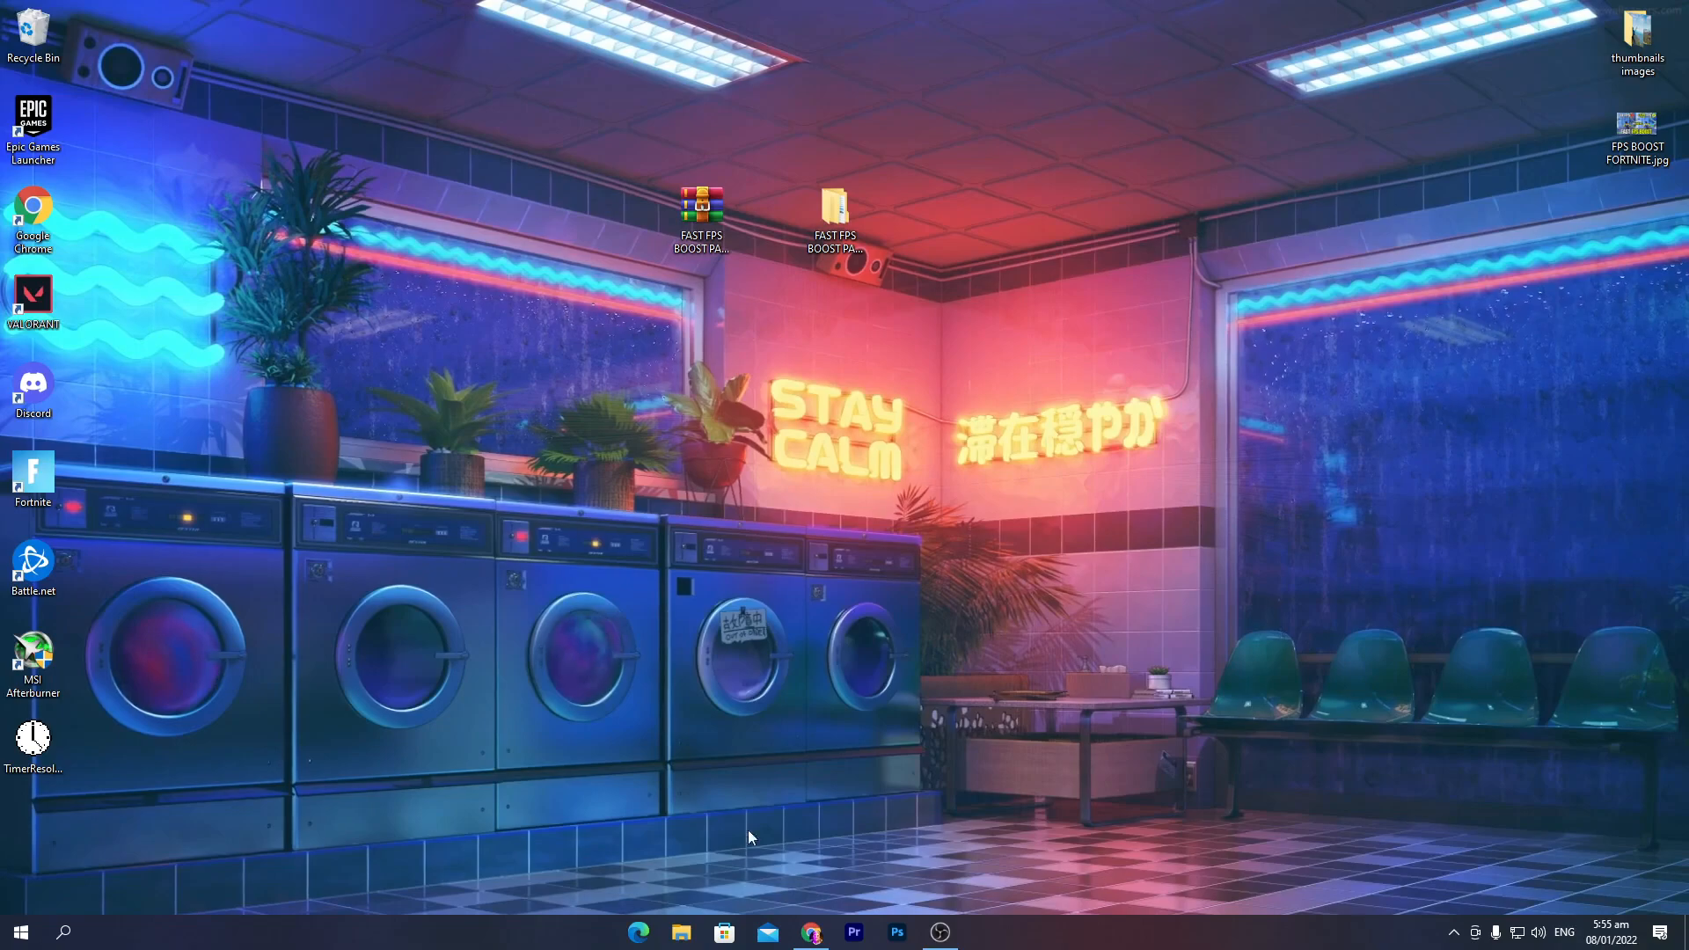
From the desktop boost pack folder, enter 5-Registry files for Optimization.
double_click(834, 208)
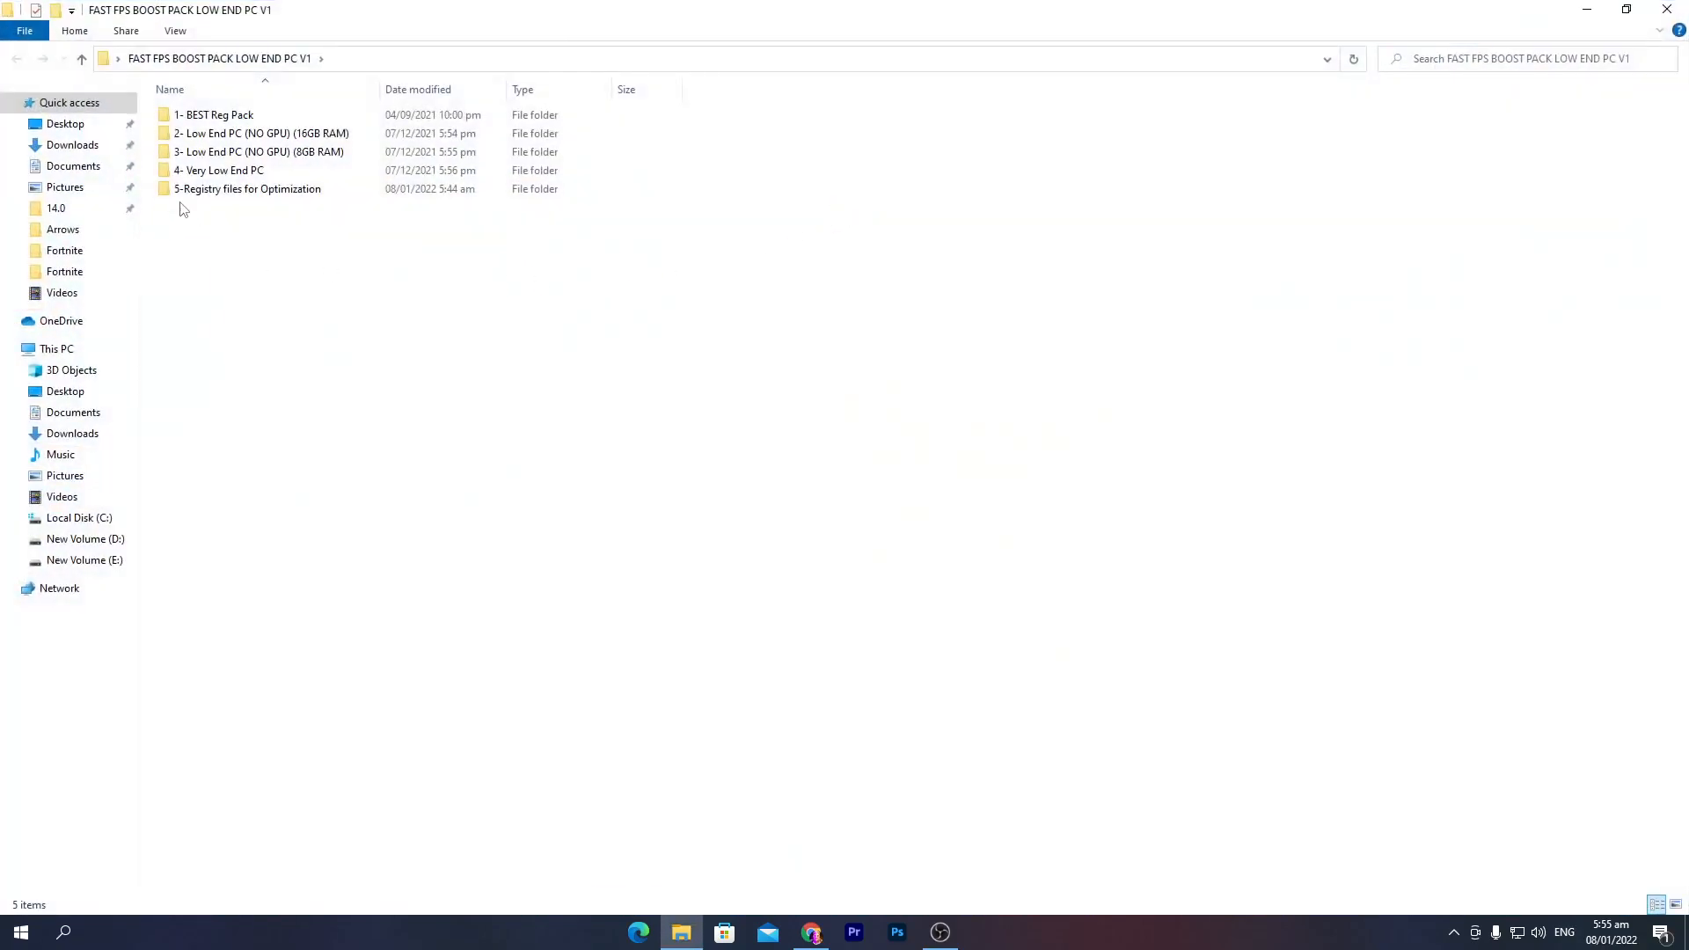
mouse_move(248, 189)
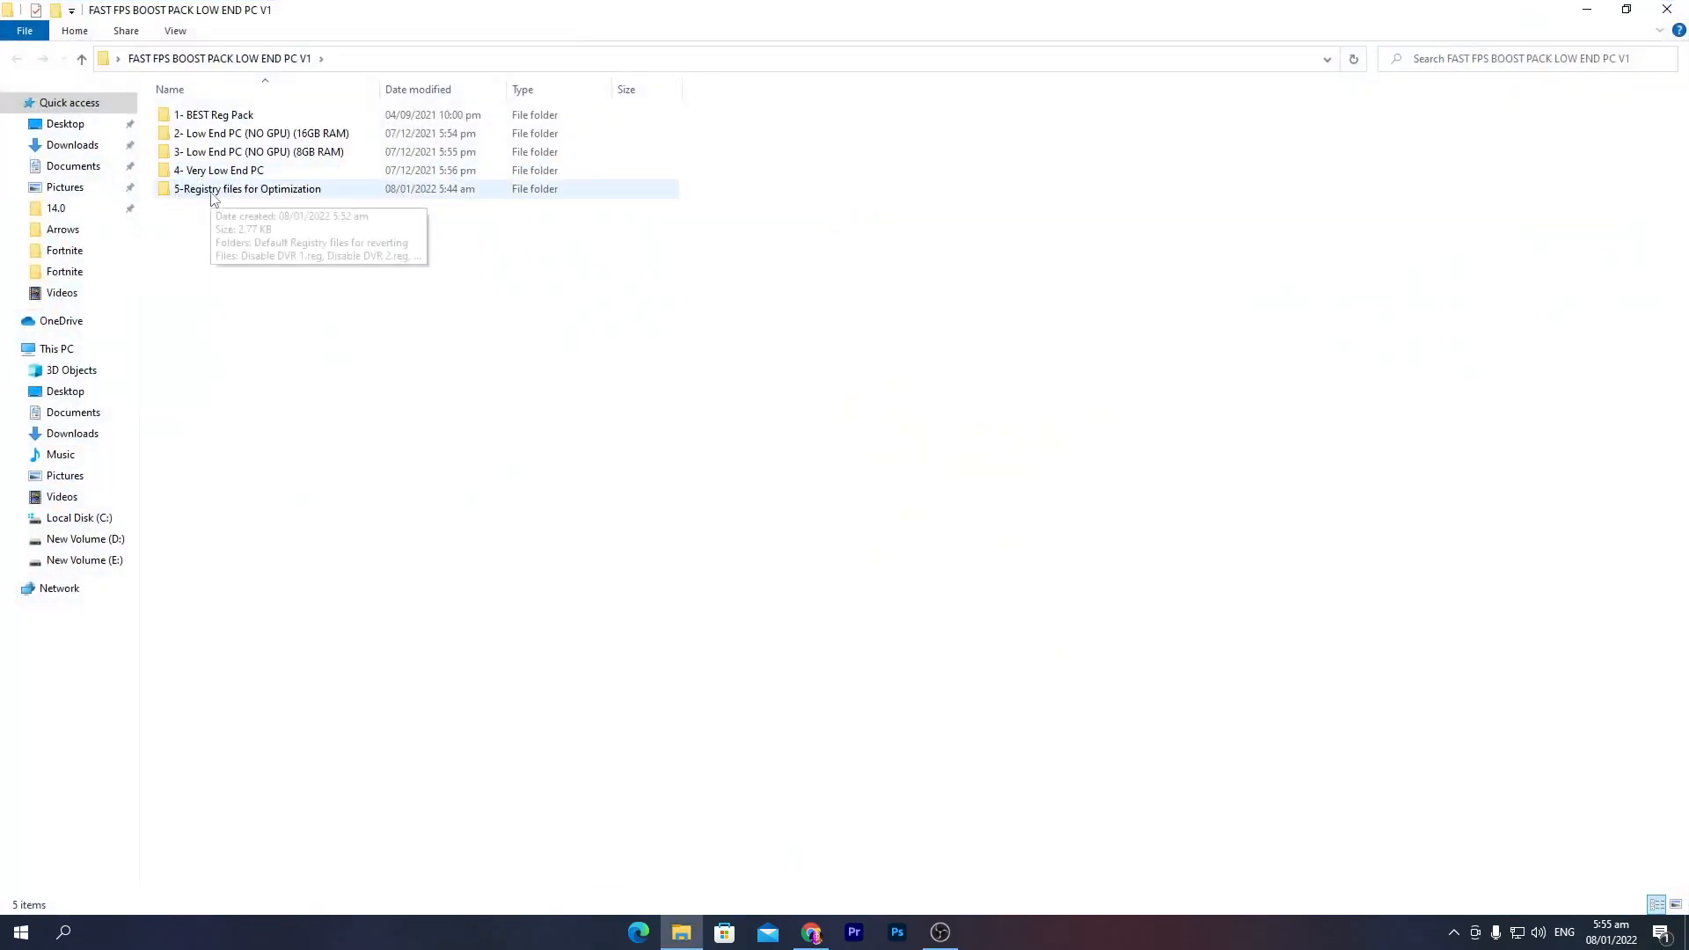
click(248, 189)
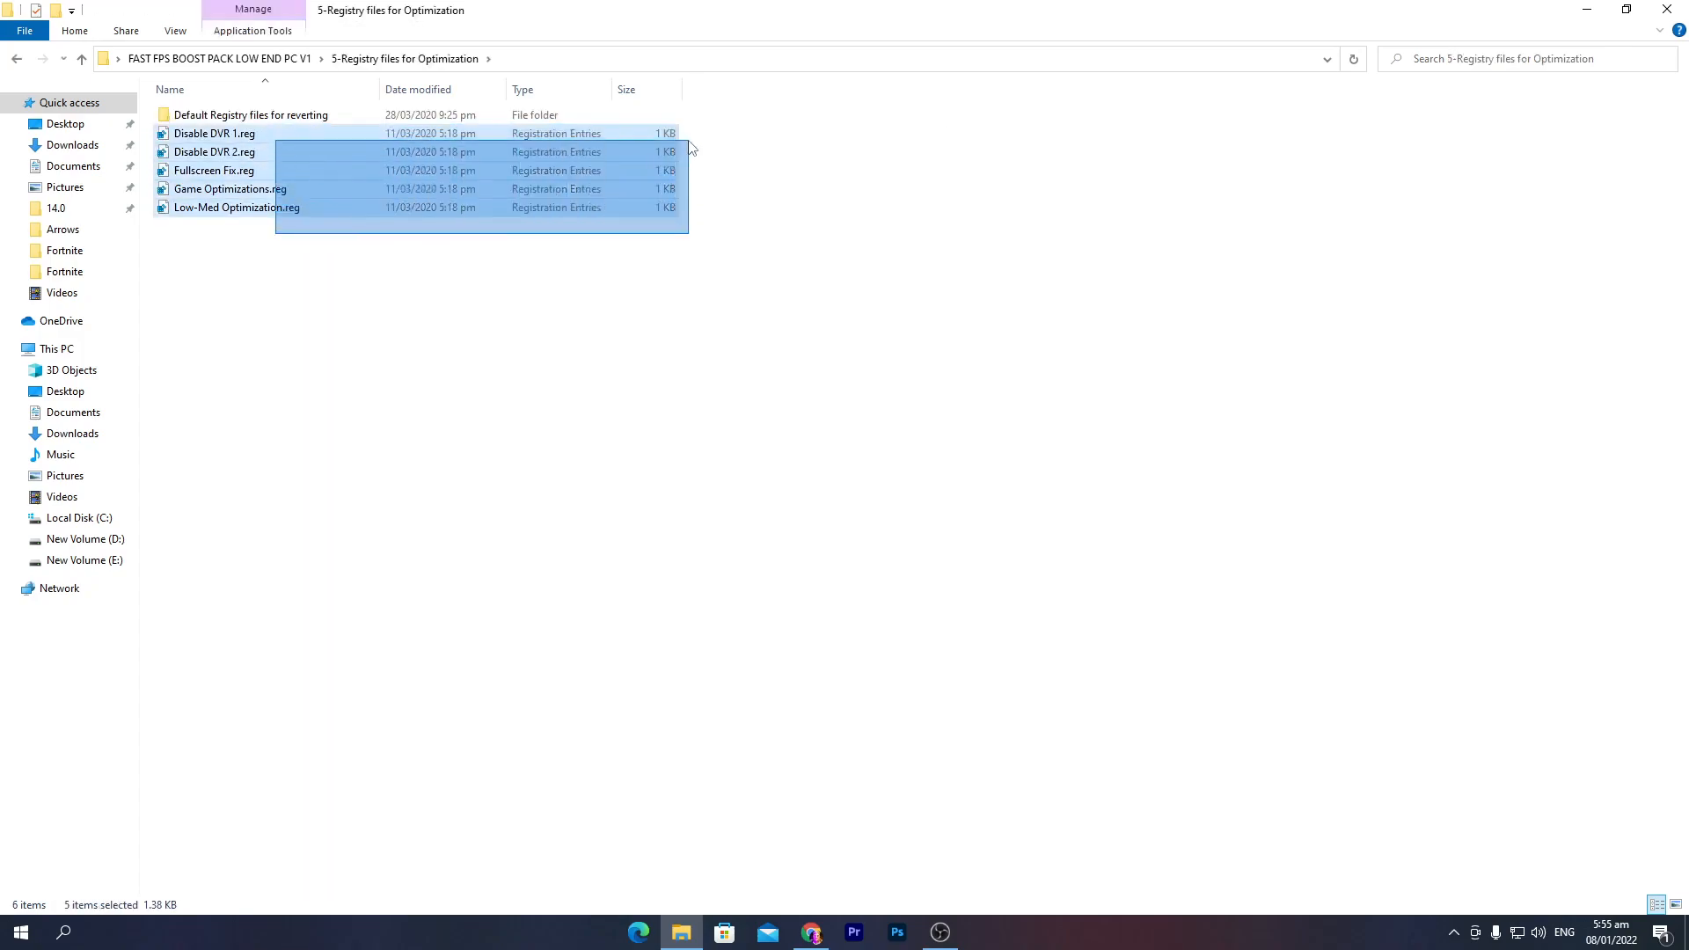
Merge the Disable DVR 1 through Low-Med Optimization .reg files, accepting all prompts.
click(442, 240)
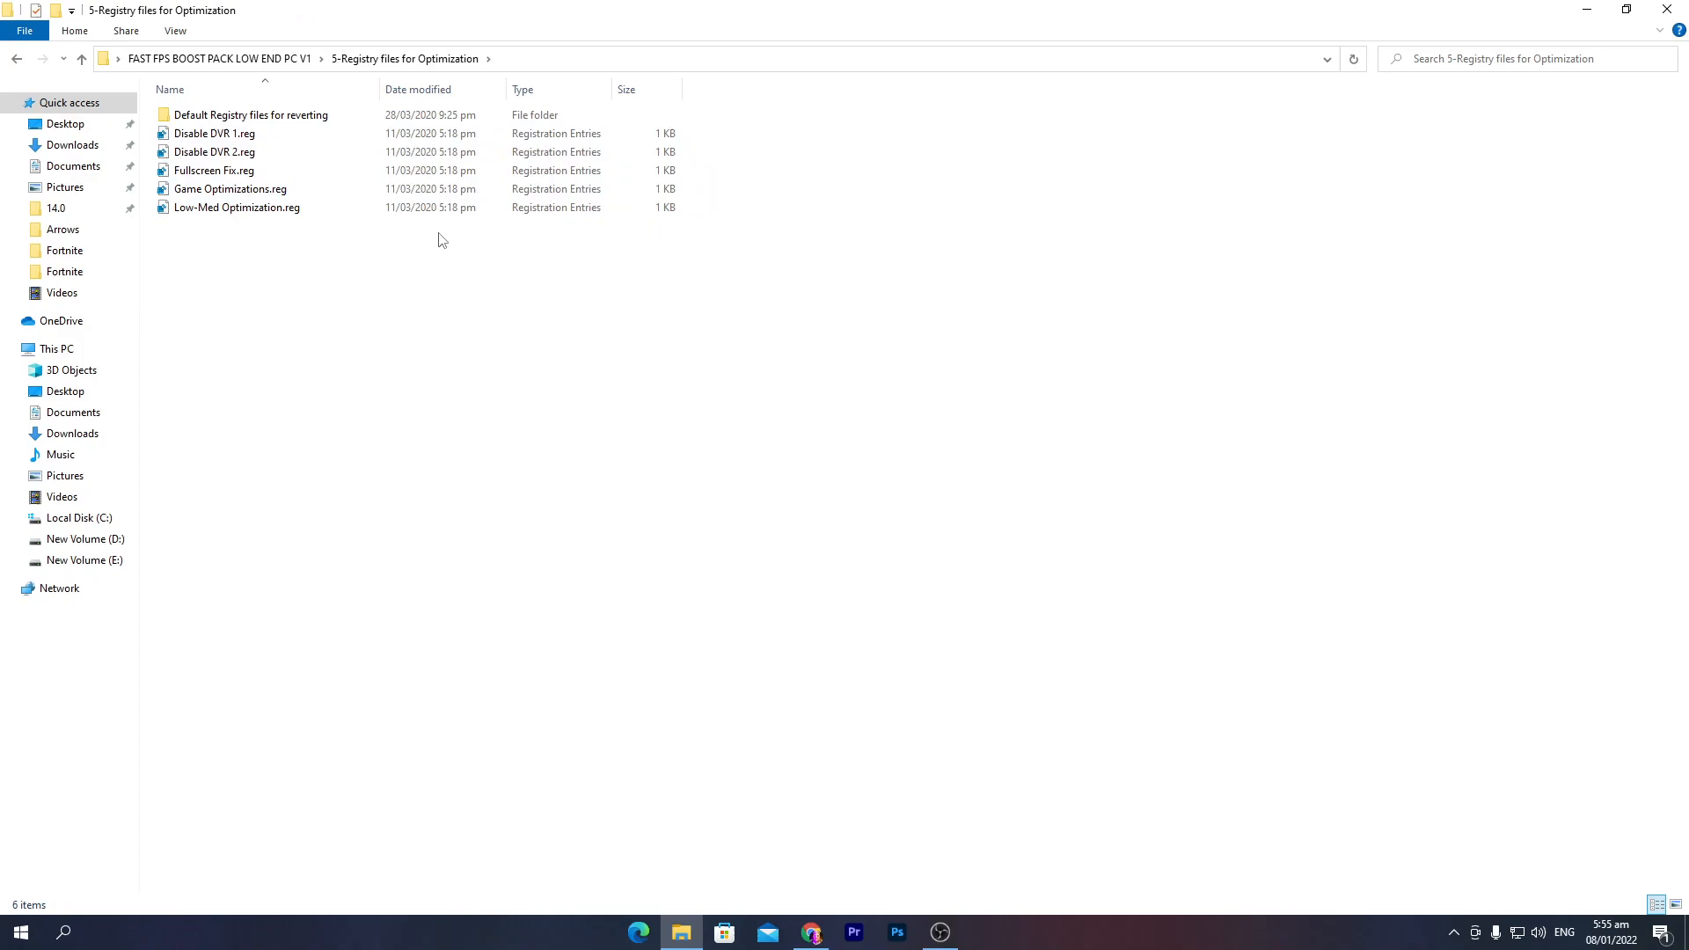
double_click(213, 132)
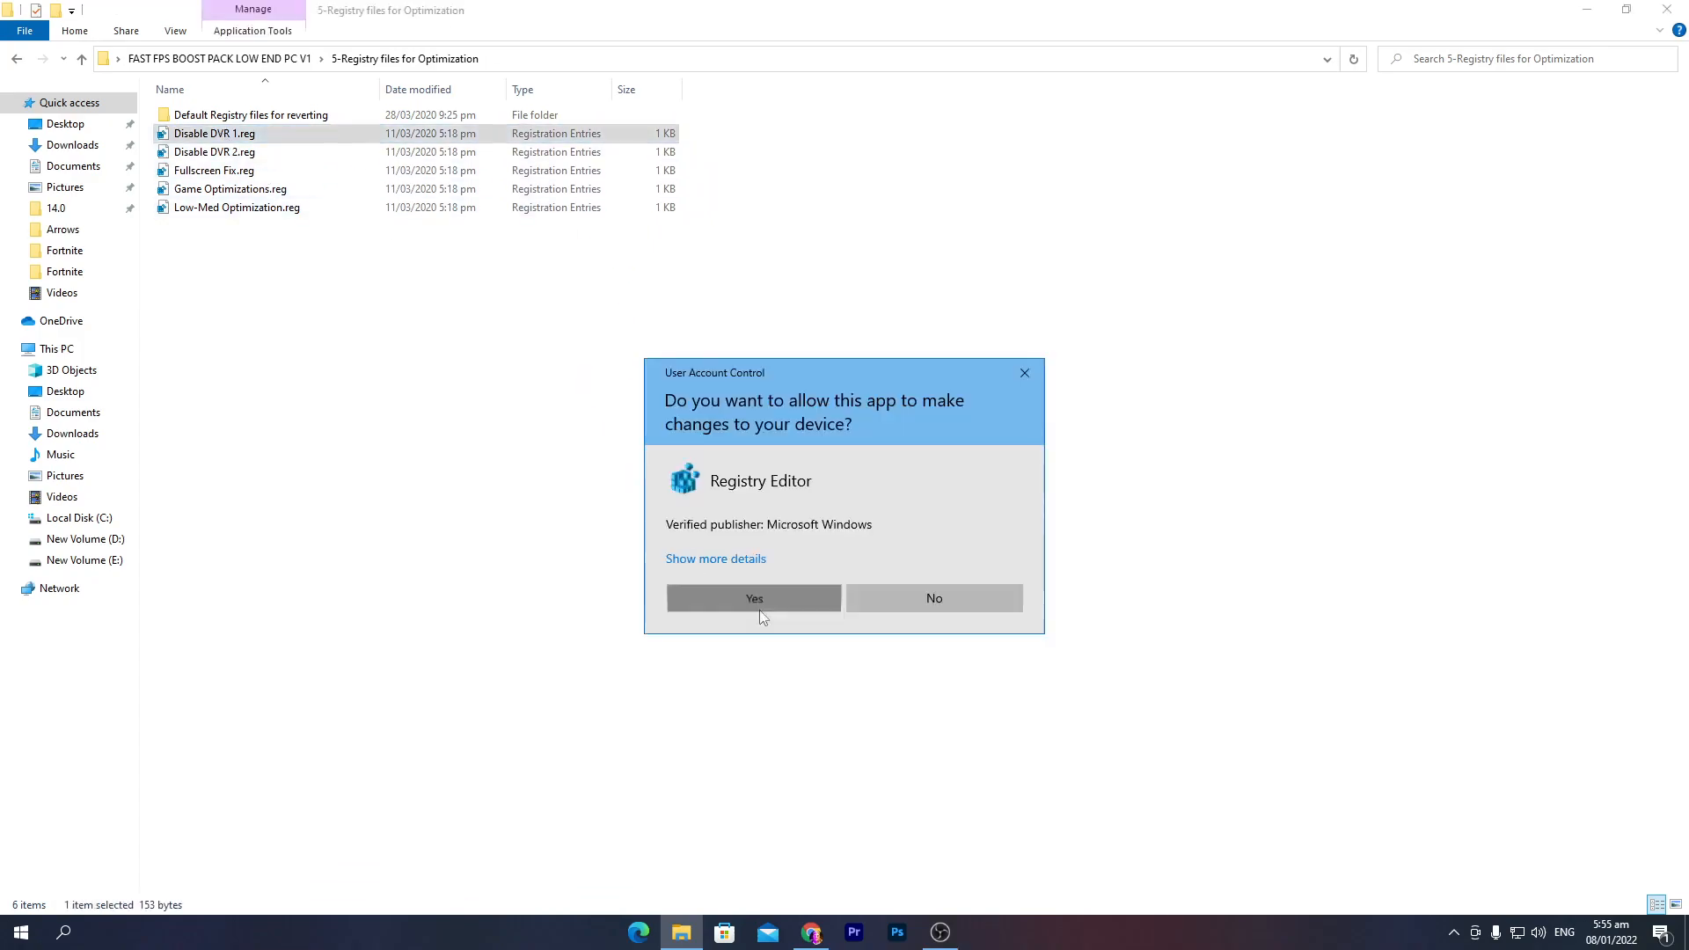
click(753, 599)
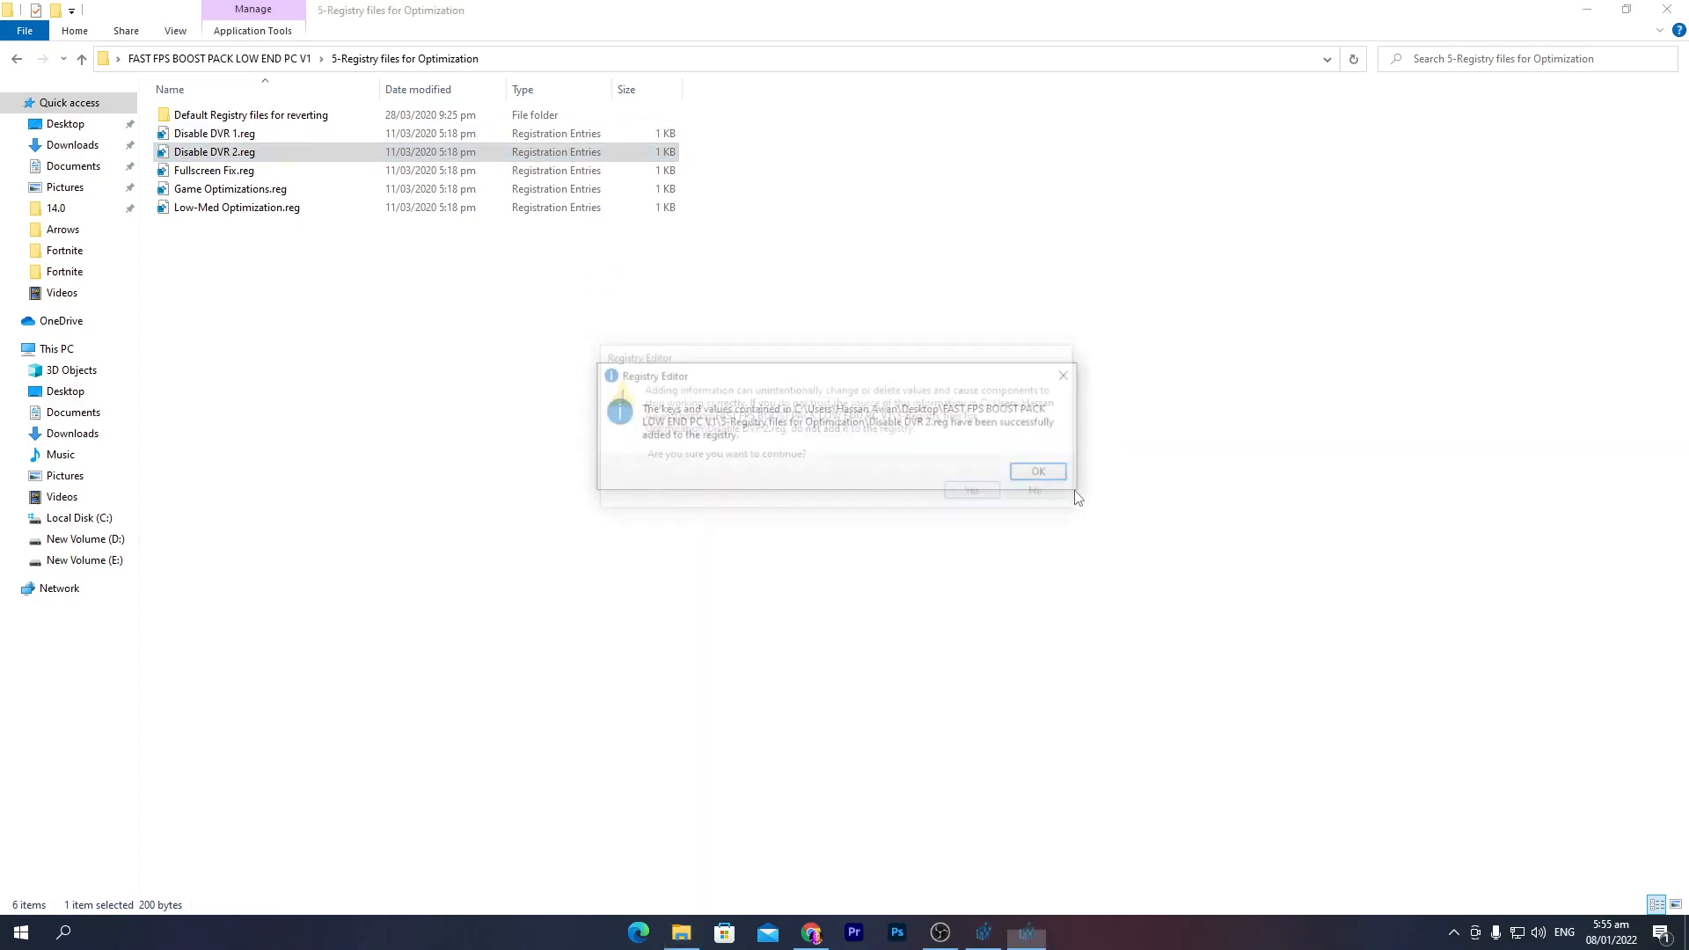
click(1037, 472)
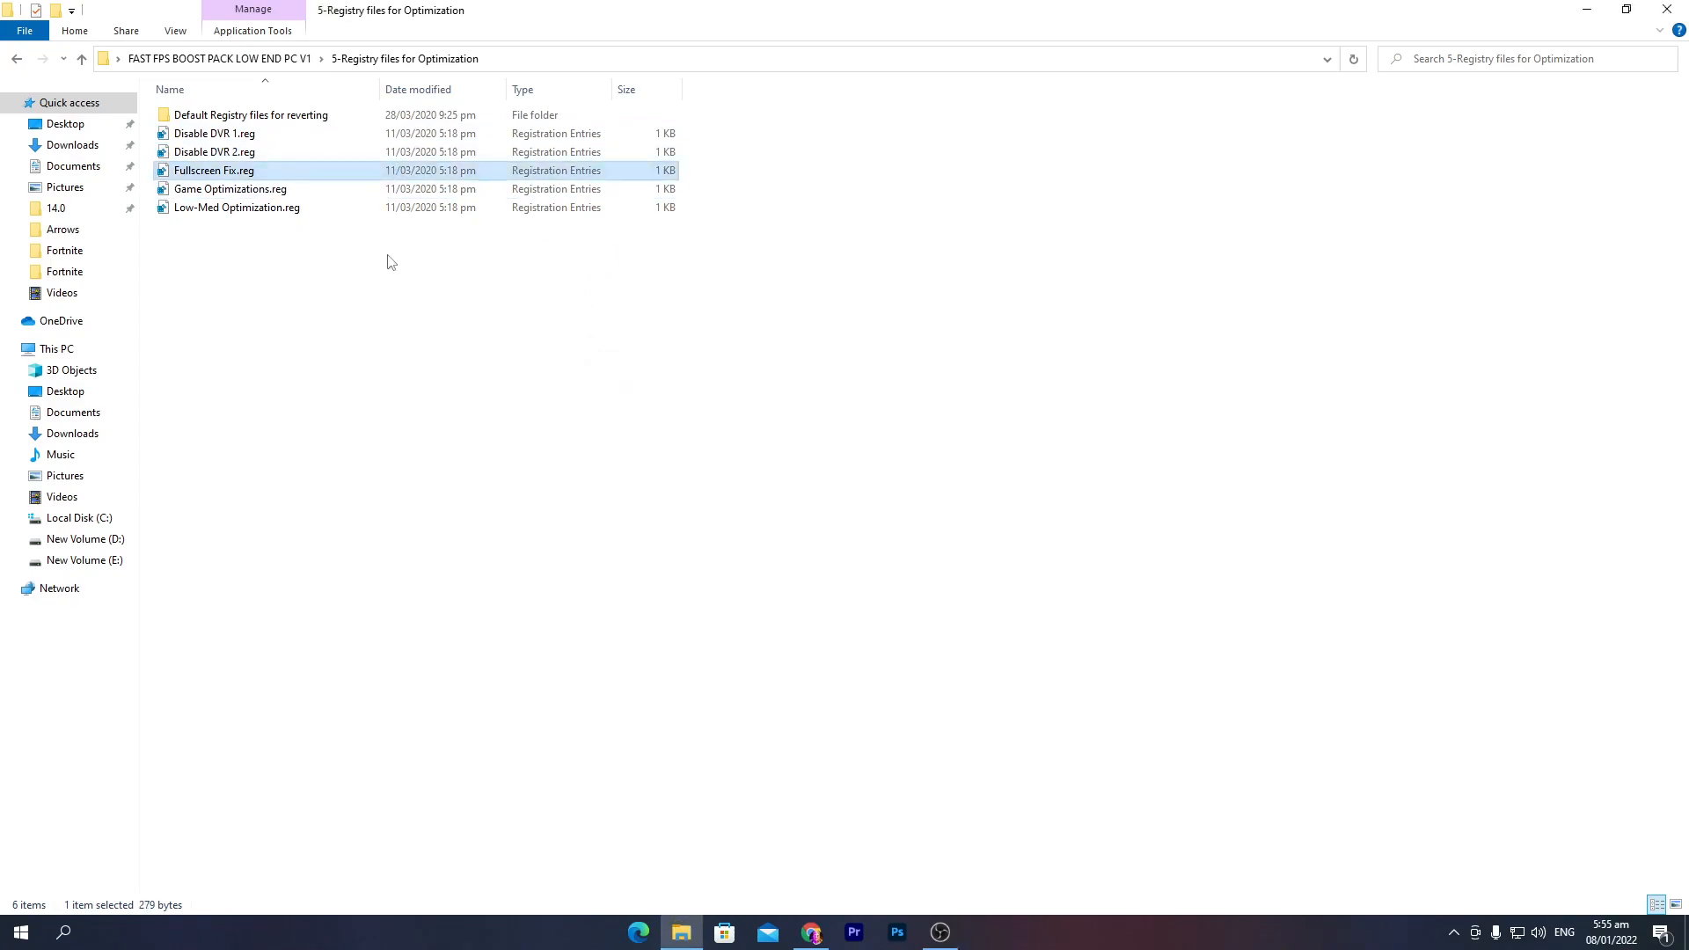
double_click(235, 208)
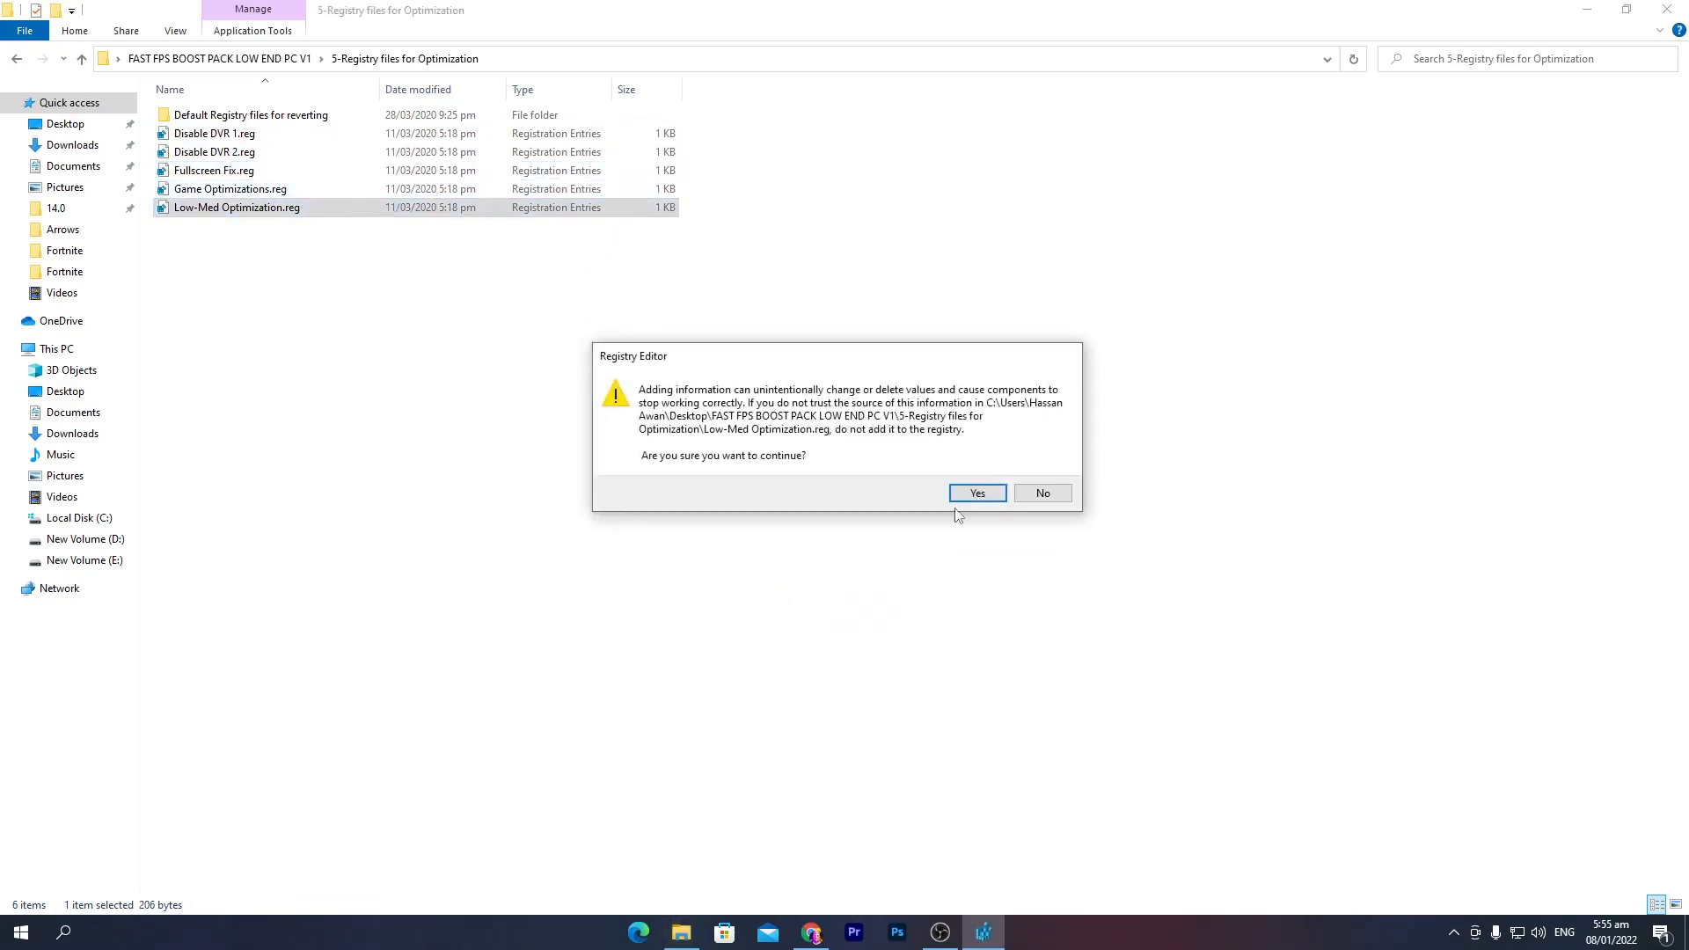
click(977, 492)
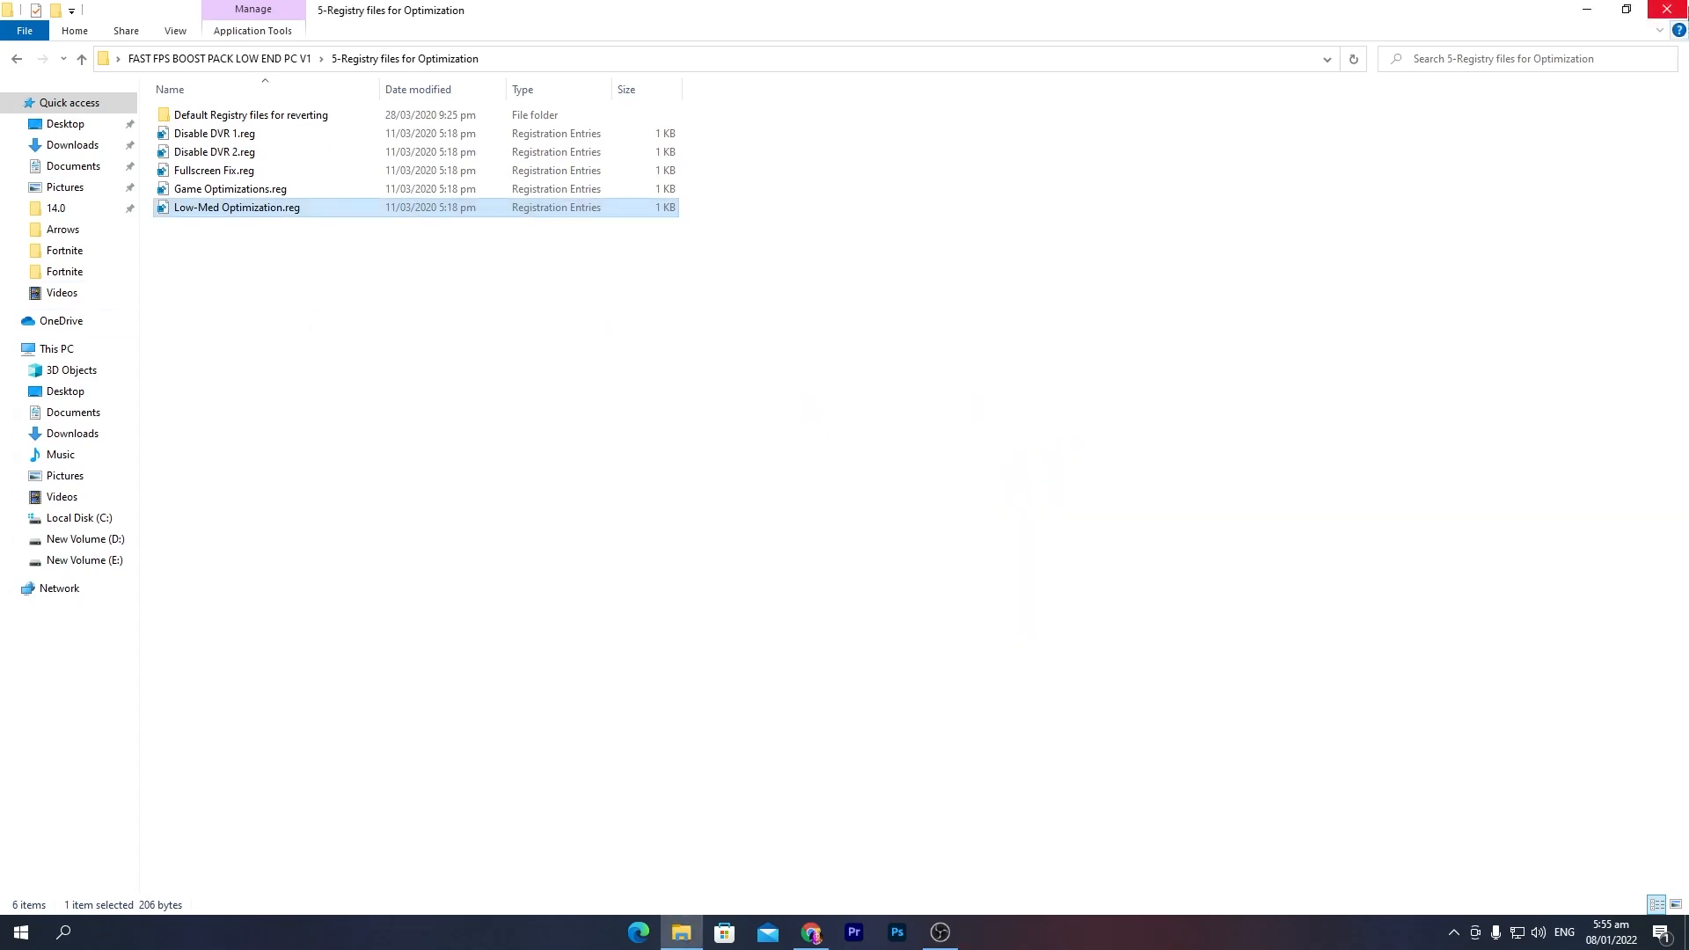